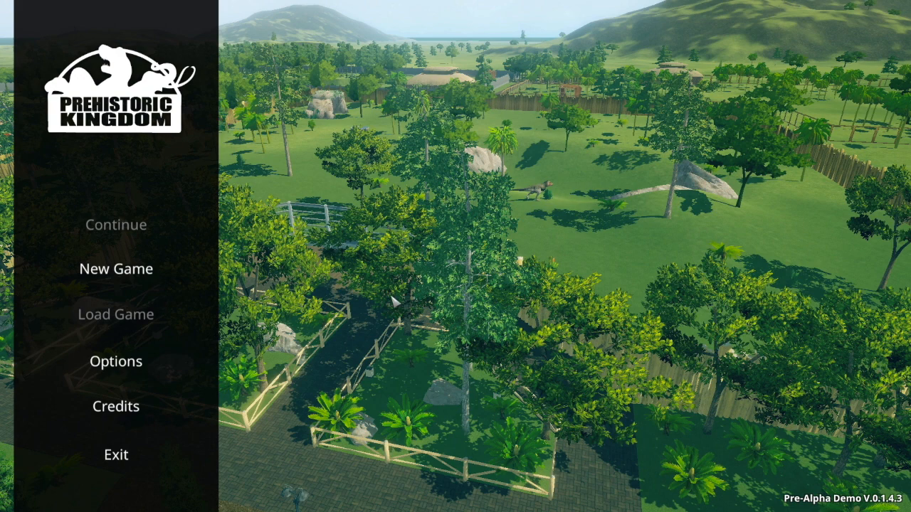
{"action": "mouse_move", "coordinate": [125, 279]}
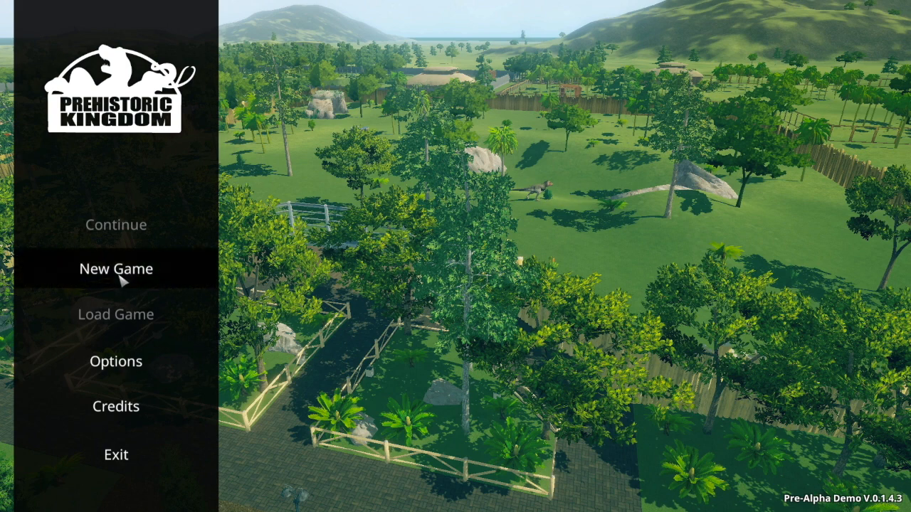
Step: Start a new game and select the park name field for editing
{"action": "left_click", "coordinate": [117, 267]}
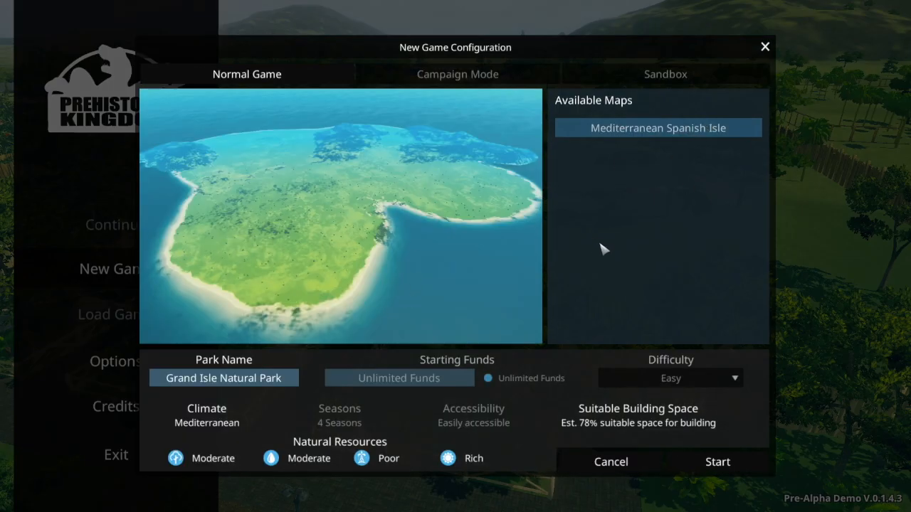
{"action": "left_click", "coordinate": [223, 379]}
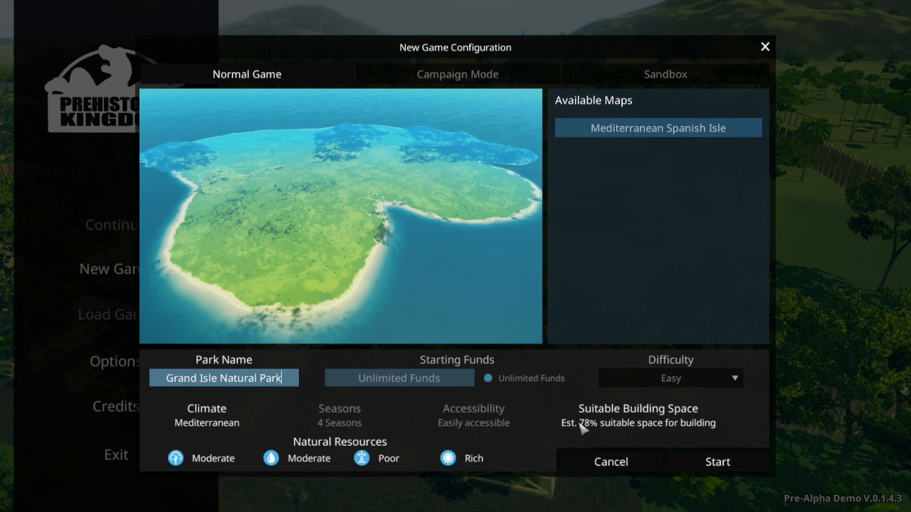
{"action": "mouse_move", "coordinate": [231, 415]}
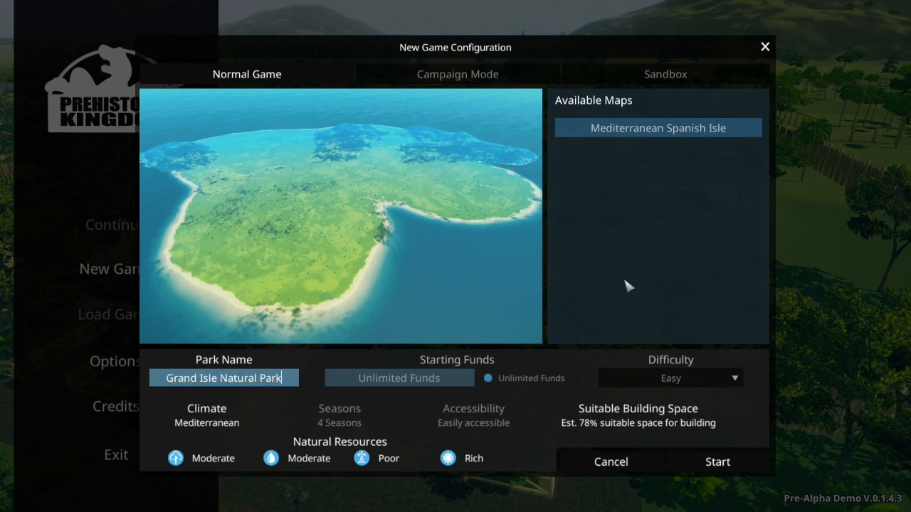
Step: Rename the park to an island out in the sea with dinosaurs
{"action": "key", "text": "Backspace"}
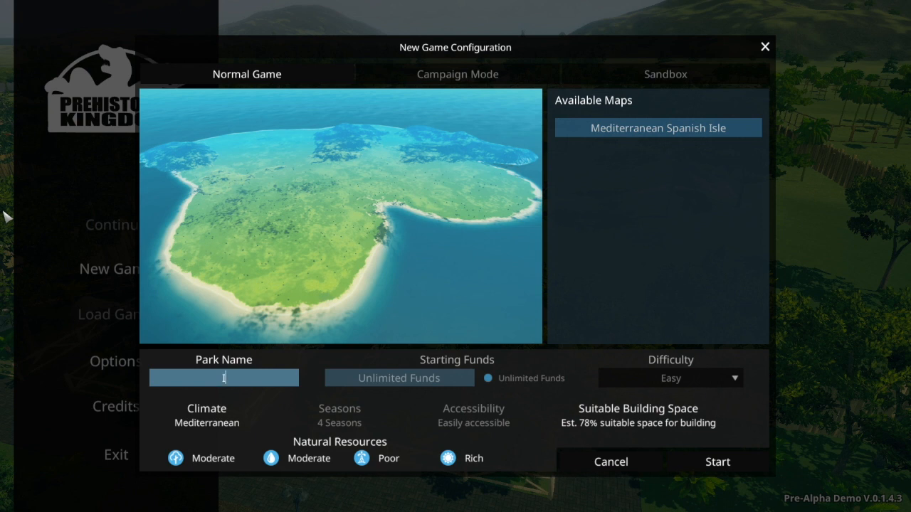
{"action": "type", "text": "Island ou ti the"}
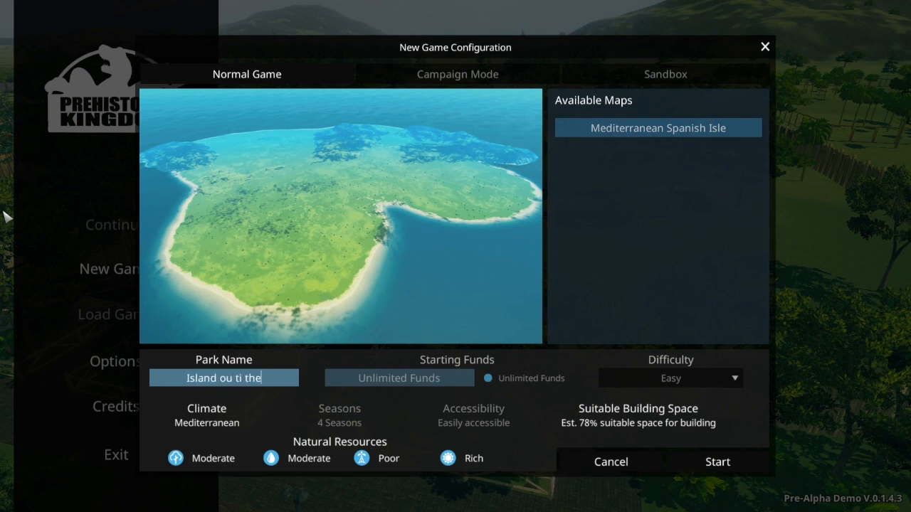
{"action": "type", "text": "swa"}
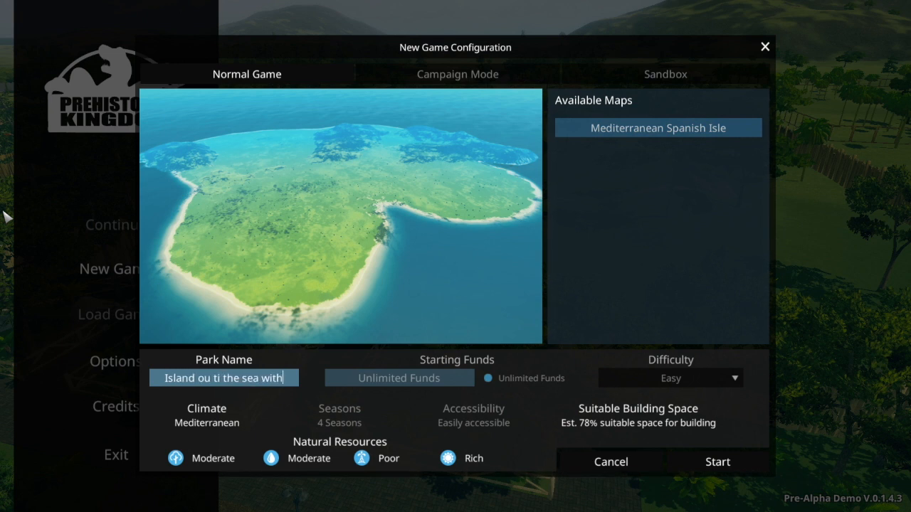
{"action": "type", "text": "dinosaurs"}
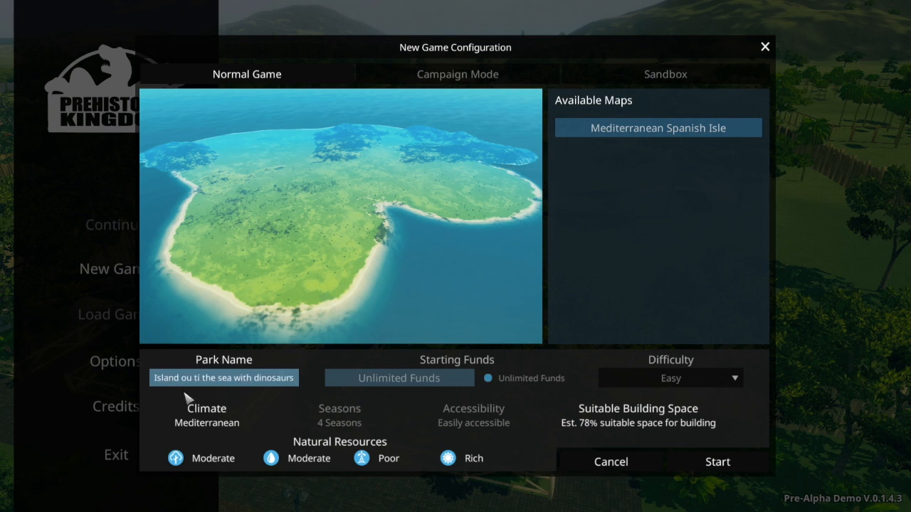
{"action": "mouse_move", "coordinate": [205, 382]}
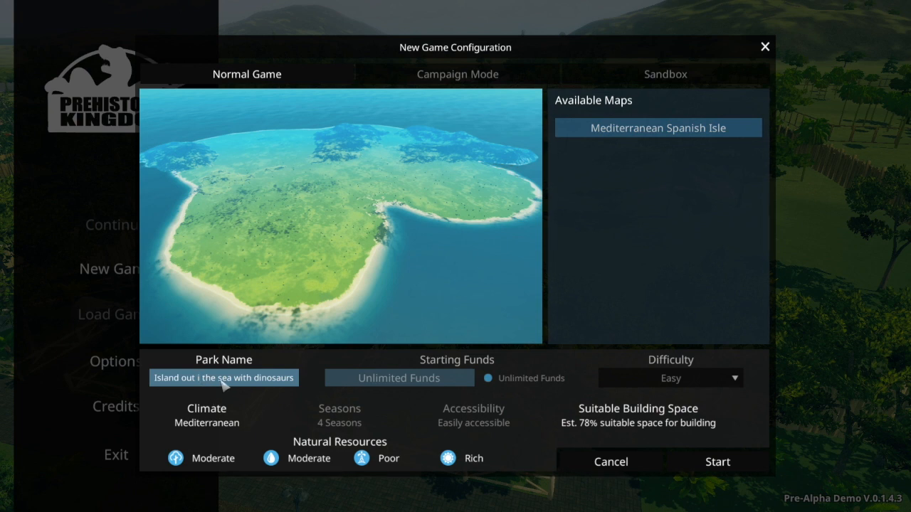
{"action": "mouse_move", "coordinate": [632, 320]}
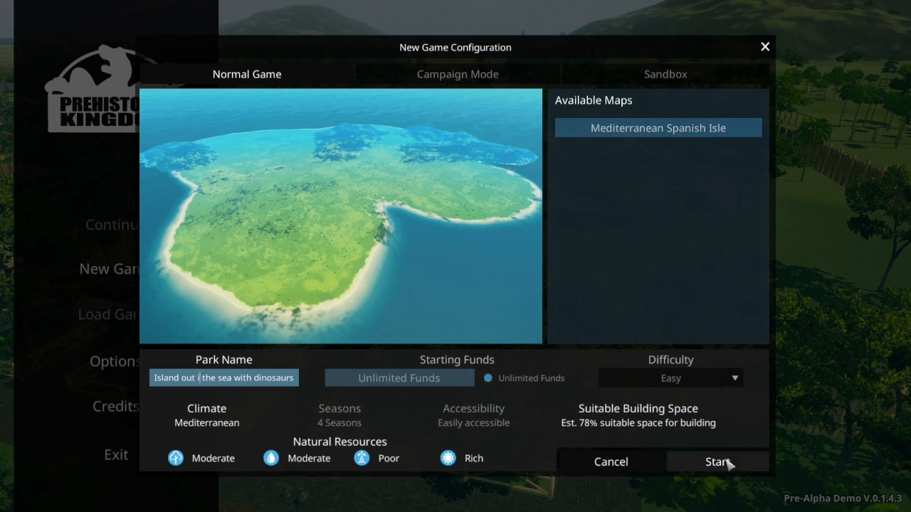
Step: Launch the park and read the employer's welcome message in the inbox
{"action": "left_click", "coordinate": [719, 461]}
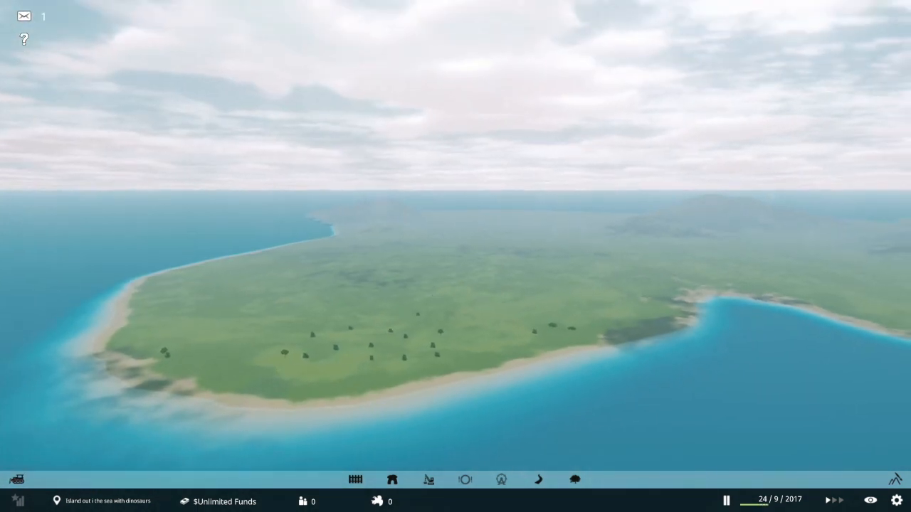
{"action": "left_click", "coordinate": [25, 14]}
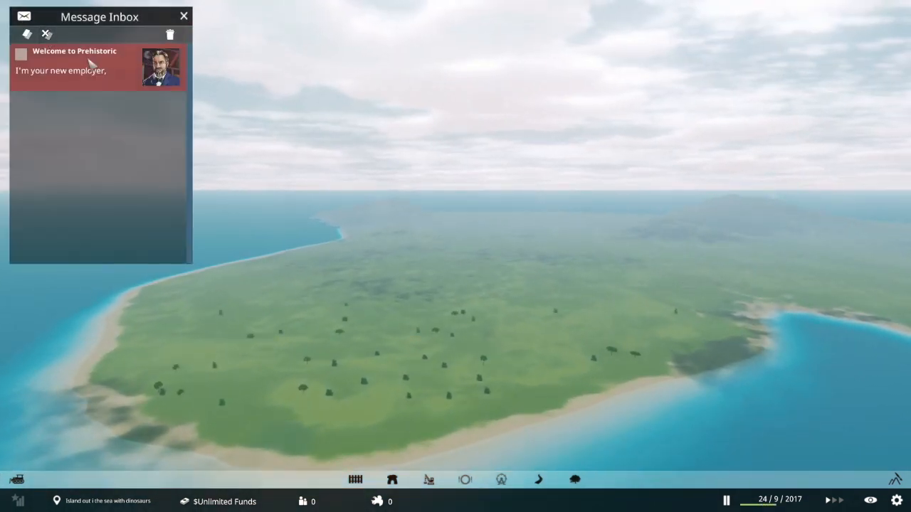
{"action": "left_click", "coordinate": [86, 69]}
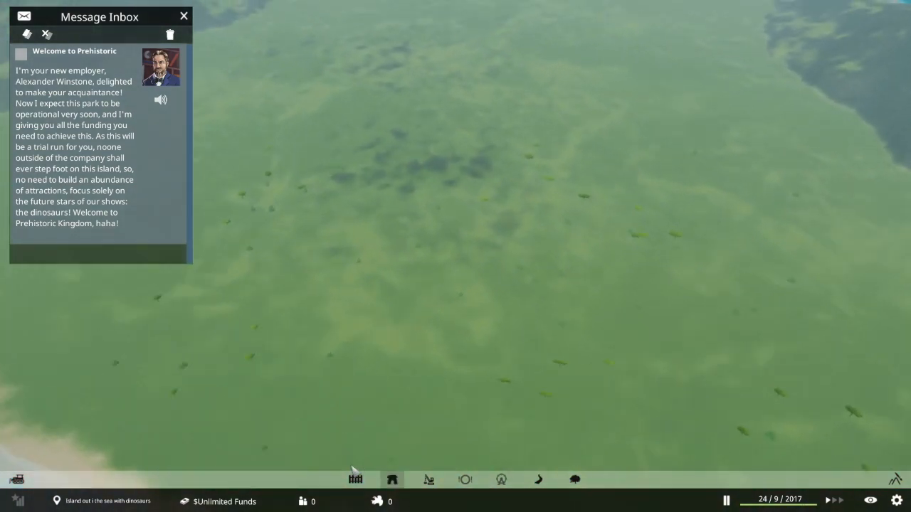
Step: Lay a dirt path on the grass and extend it west to join the existing path
{"action": "left_click", "coordinate": [359, 480]}
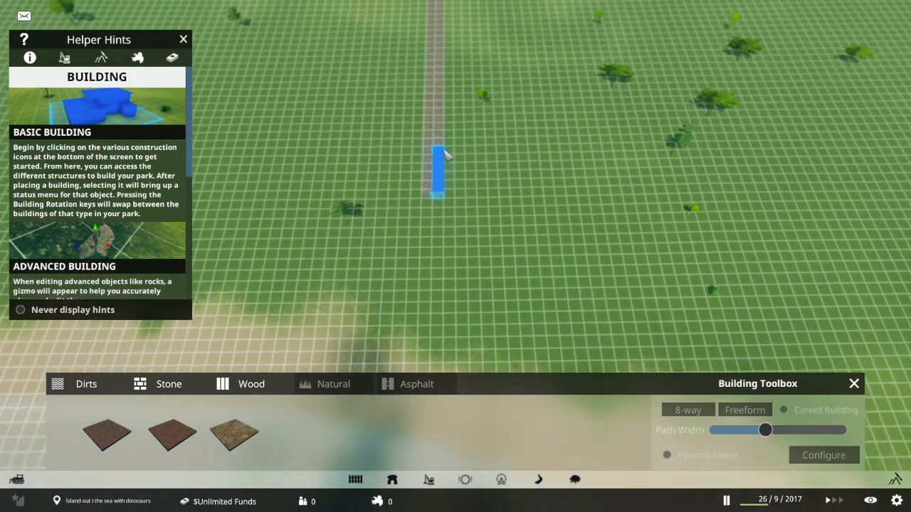
{"action": "left_click", "coordinate": [182, 39]}
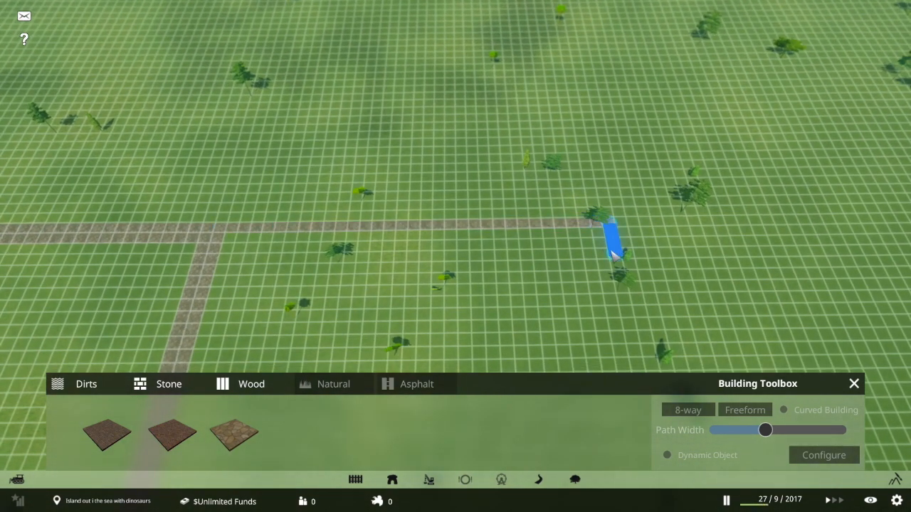
{"action": "left_click_drag", "start_coordinate": [612, 242], "coordinate": [228, 235]}
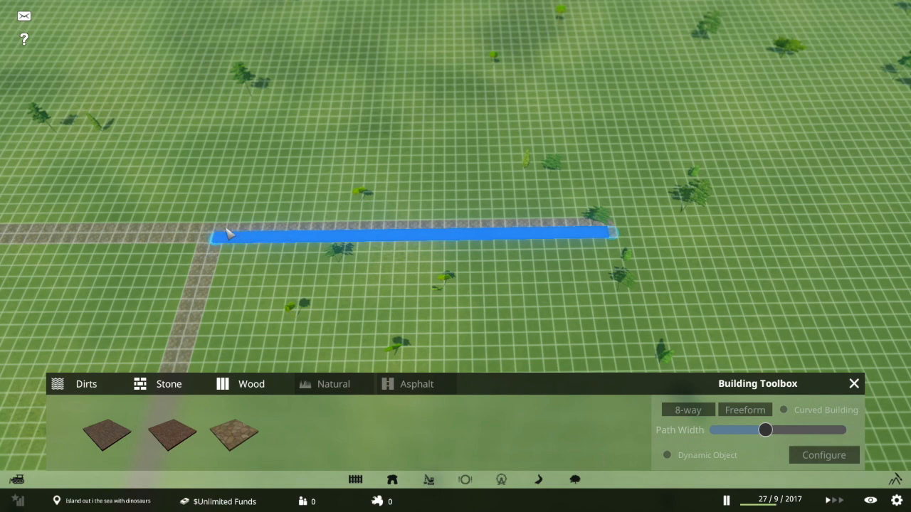
{"action": "left_click", "coordinate": [854, 384]}
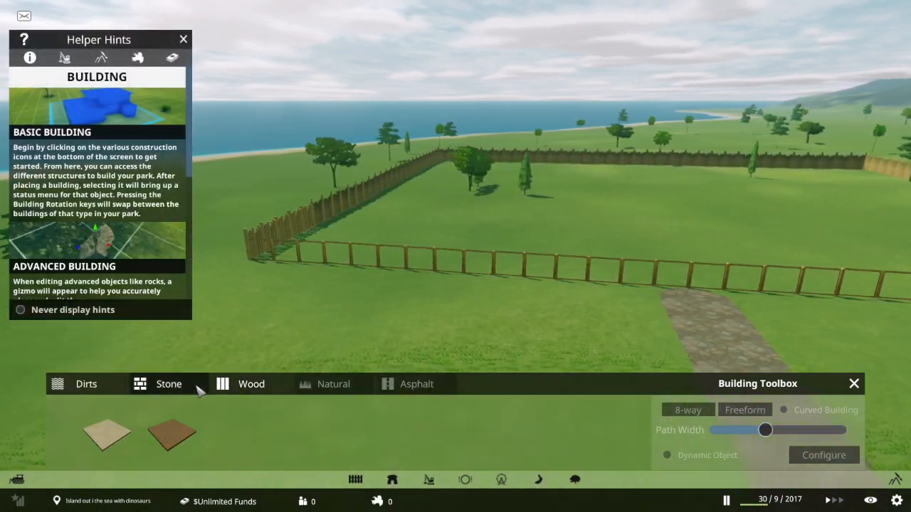
Step: Place a stone path piece running along the enclosure fence
{"action": "left_click", "coordinate": [168, 384]}
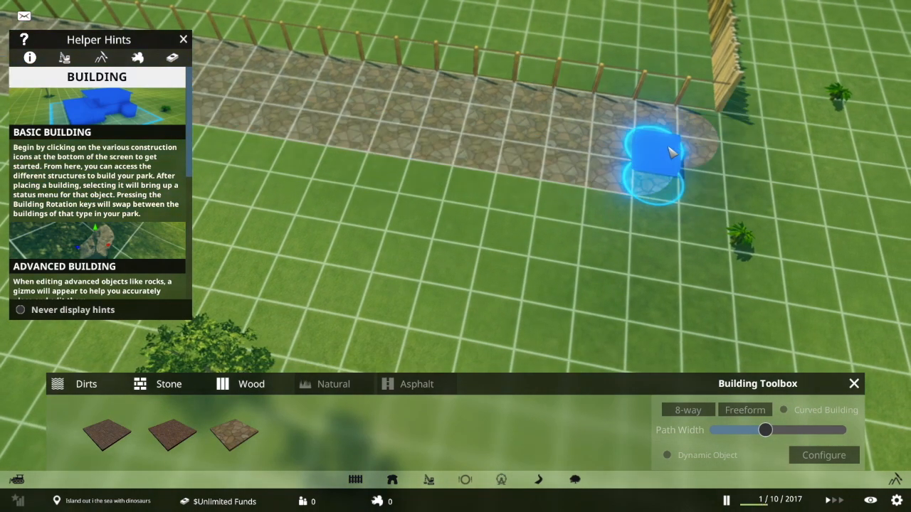
{"action": "left_click", "coordinate": [183, 38]}
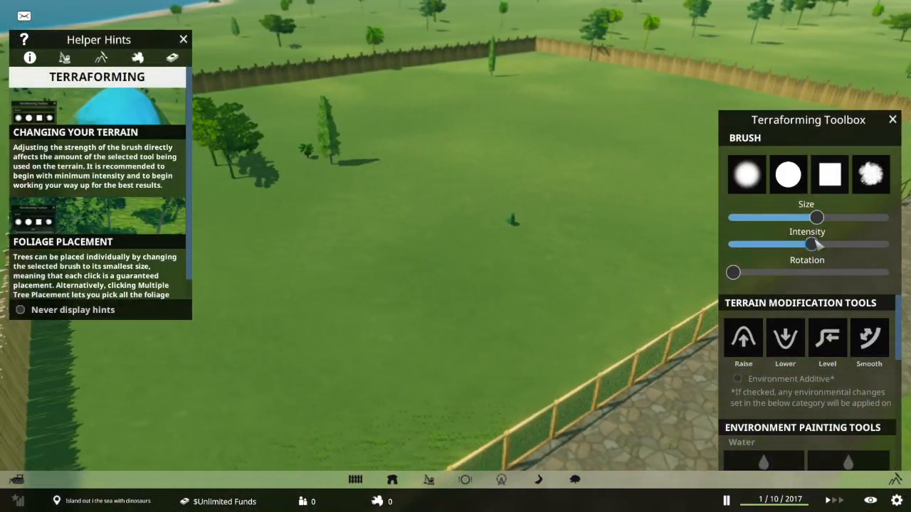
{"action": "mouse_move", "coordinate": [453, 174]}
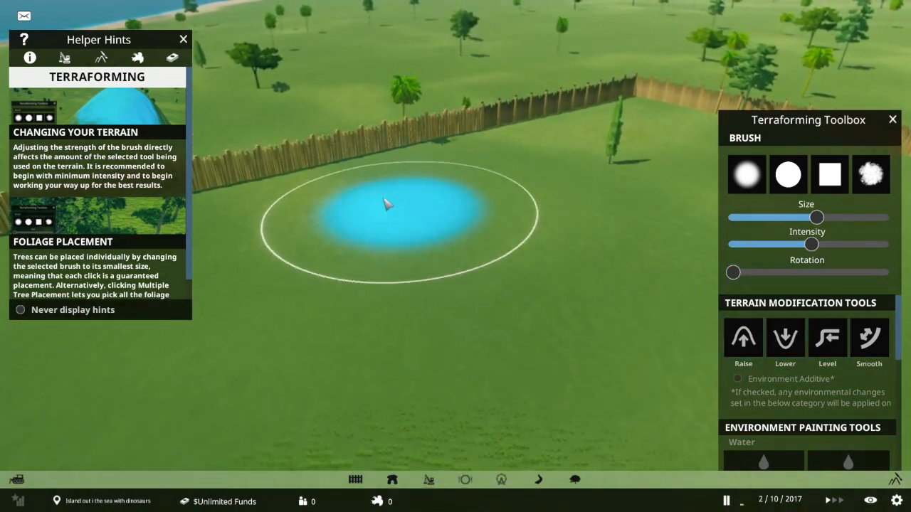
Step: Apply the terrain brush to the ground inside the enclosure
{"action": "left_click", "coordinate": [387, 210]}
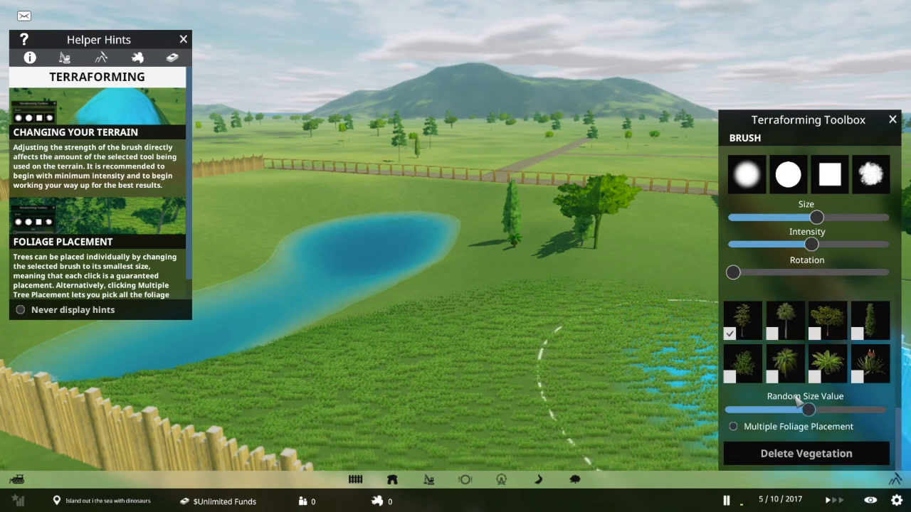
Step: Plant trees inside the enclosure near the pond
{"action": "left_click", "coordinate": [732, 427]}
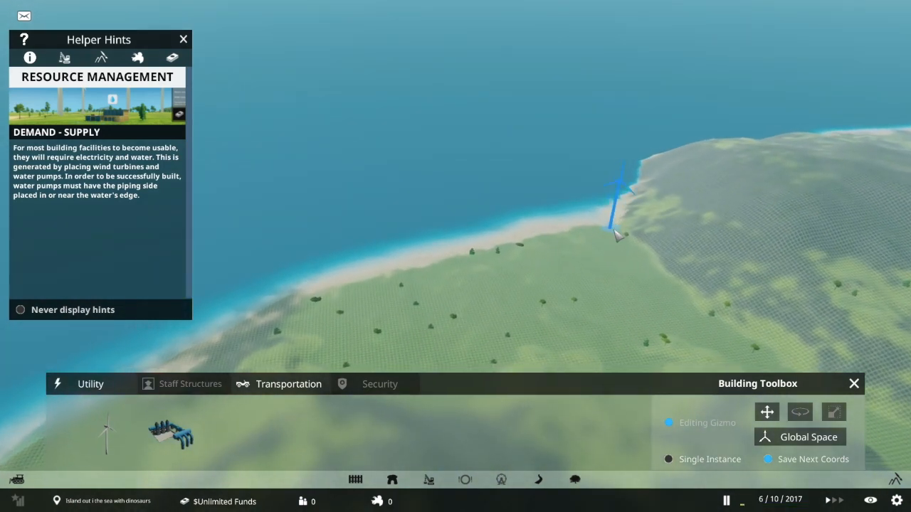
Step: Place wind turbines along the island's shoreline
{"action": "left_click", "coordinate": [27, 14]}
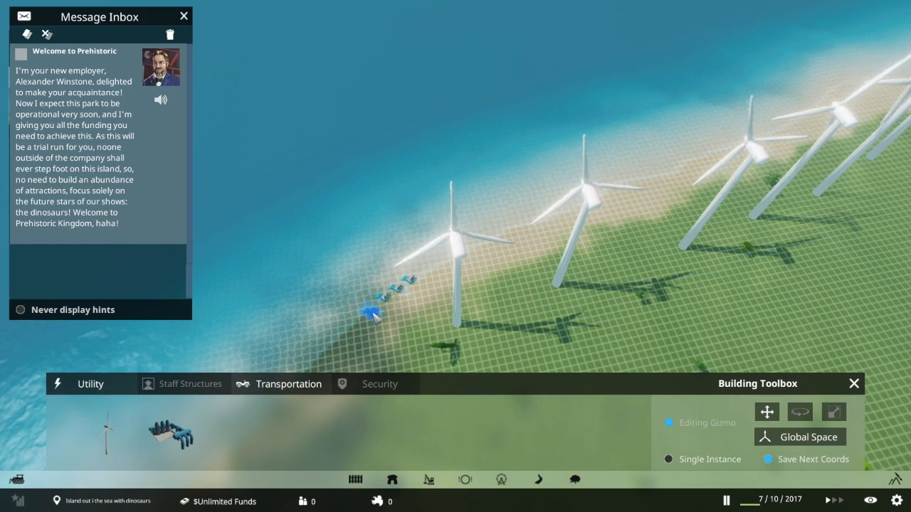
{"action": "left_click", "coordinate": [185, 14]}
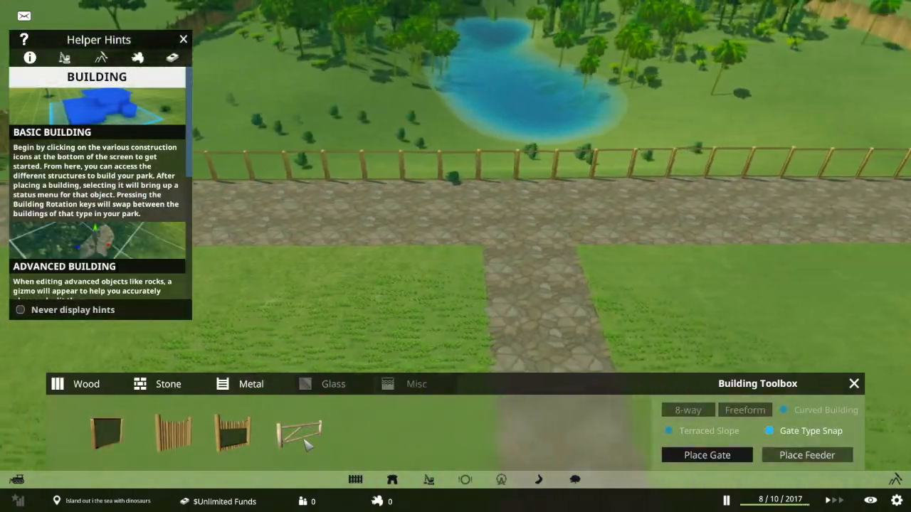
Step: Insert an entrance gate into the wooden enclosure fence
{"action": "left_click", "coordinate": [306, 447]}
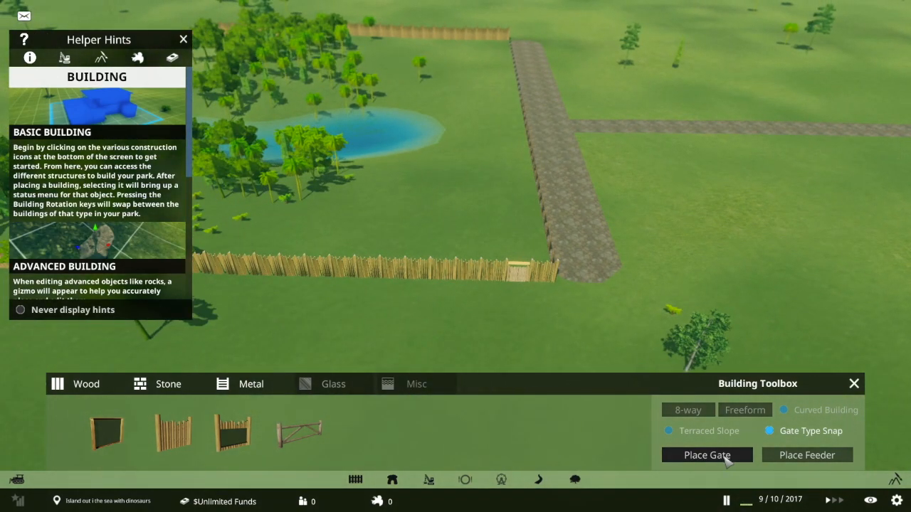
{"action": "left_click", "coordinate": [705, 455]}
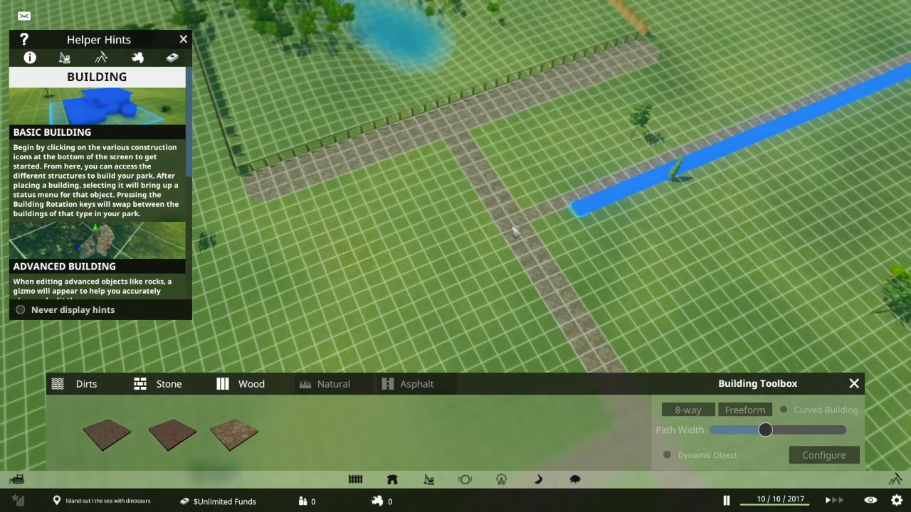
Step: Extend the stone footpath across the park grid
{"action": "left_click", "coordinate": [182, 39]}
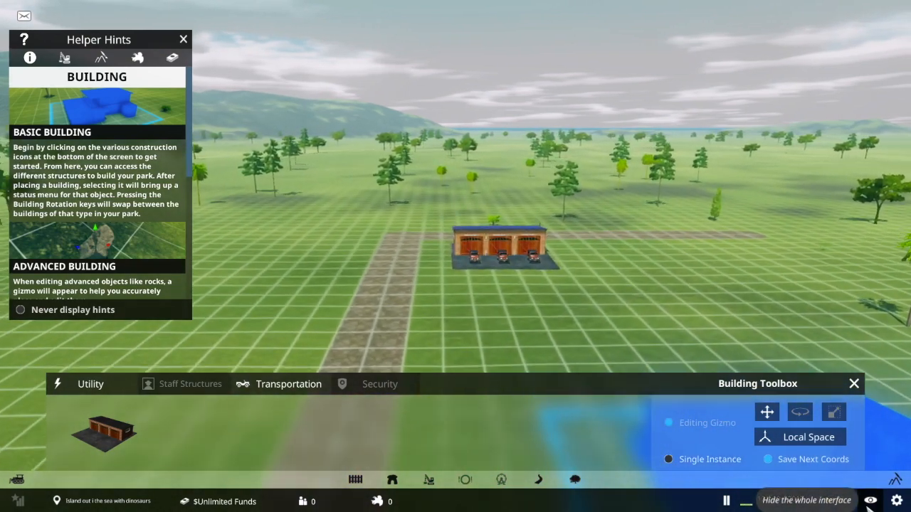
Step: Select the placed vehicle depot, confirm its demolition, and browse staff buildings for an animal nursery
{"action": "left_click", "coordinate": [497, 253]}
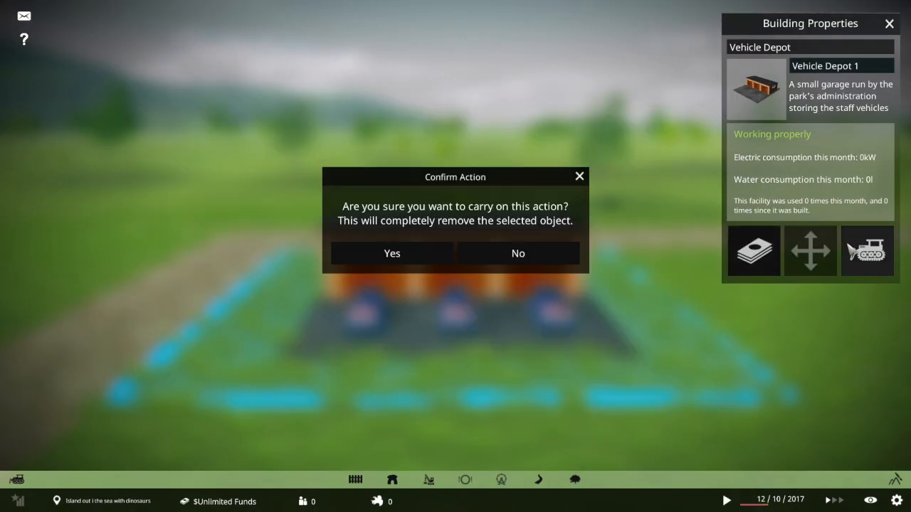
{"action": "left_click", "coordinate": [391, 253]}
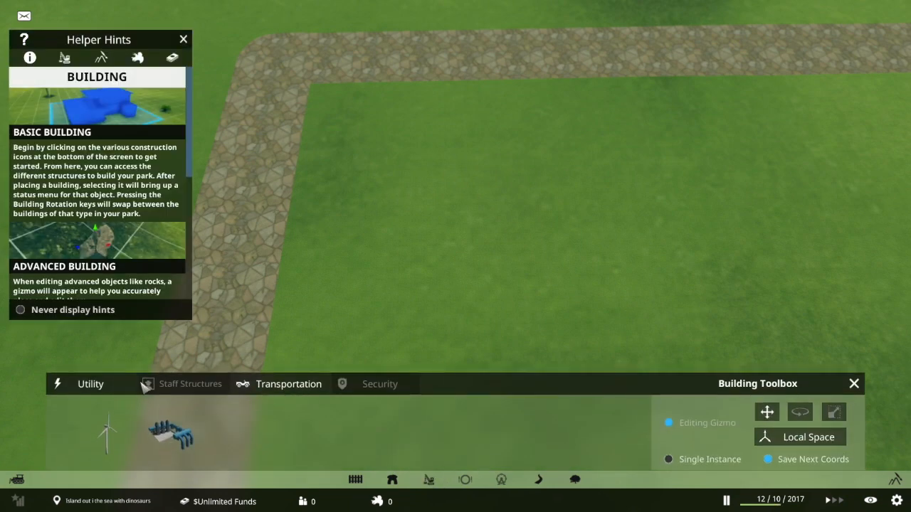
{"action": "left_click", "coordinate": [190, 384]}
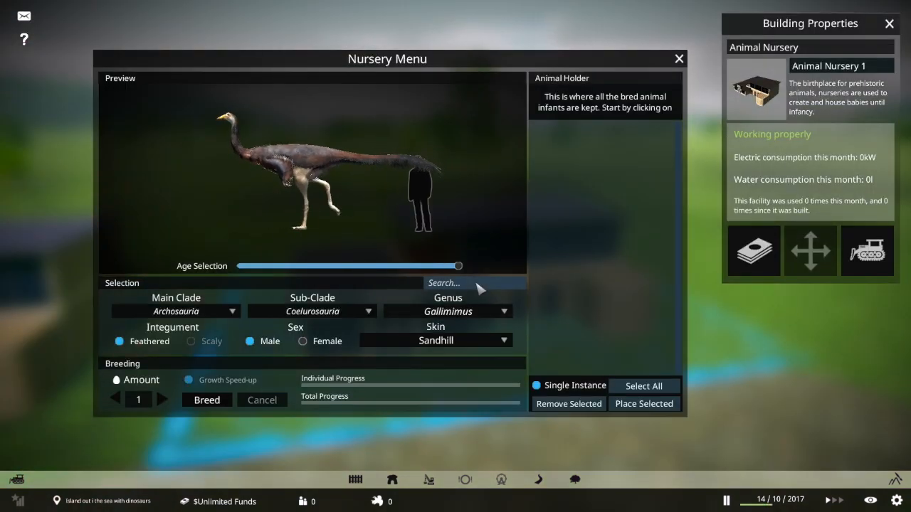
Step: Preview the Gallimimus from hatchling to adult, then breed three male Silver Spalding Gallimimus
{"action": "left_click_drag", "start_coordinate": [458, 266], "coordinate": [310, 266]}
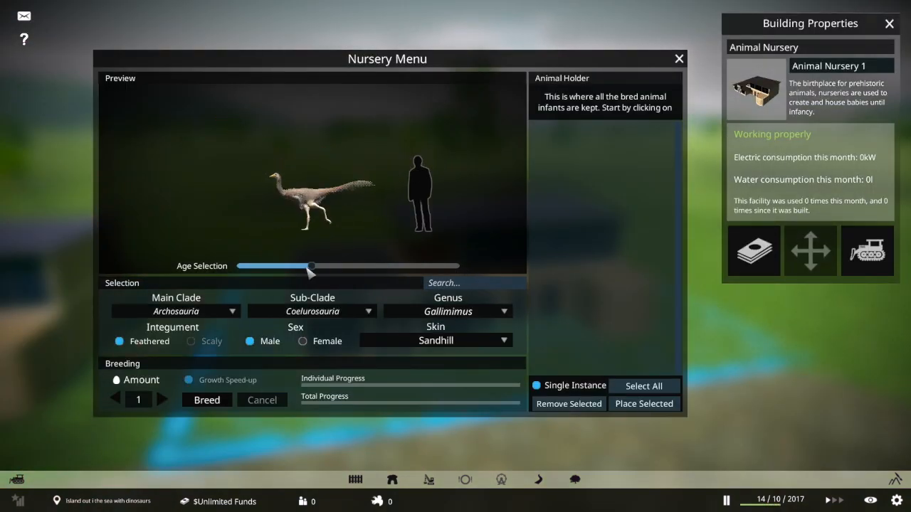
{"action": "left_click_drag", "start_coordinate": [310, 267], "coordinate": [239, 267]}
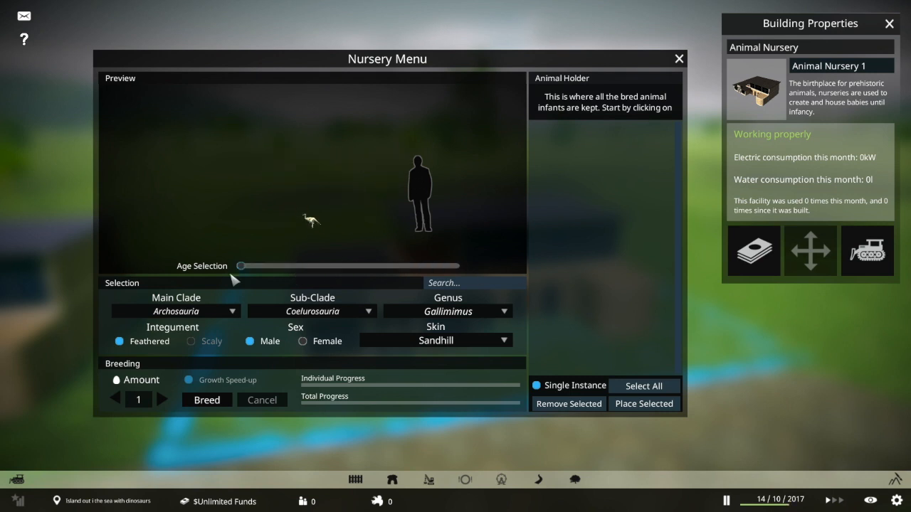
{"action": "left_click_drag", "start_coordinate": [239, 266], "coordinate": [458, 266]}
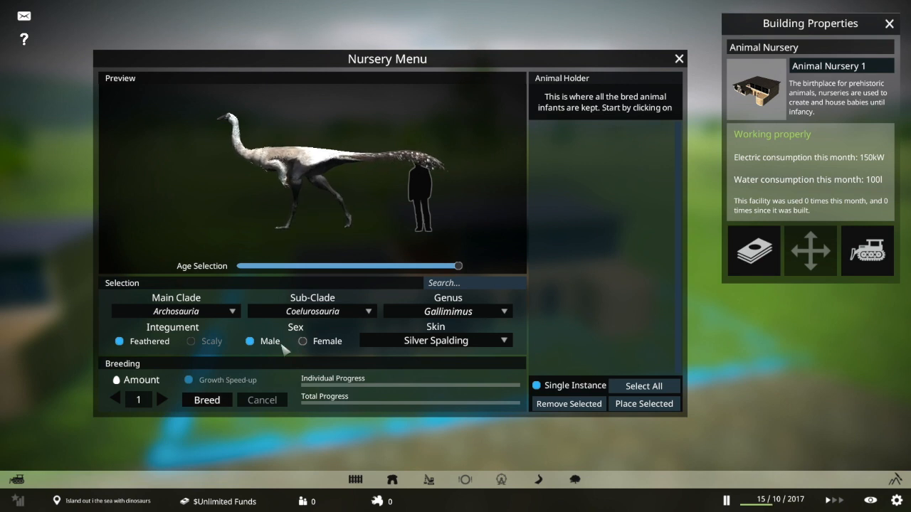
{"action": "left_click", "coordinate": [207, 400]}
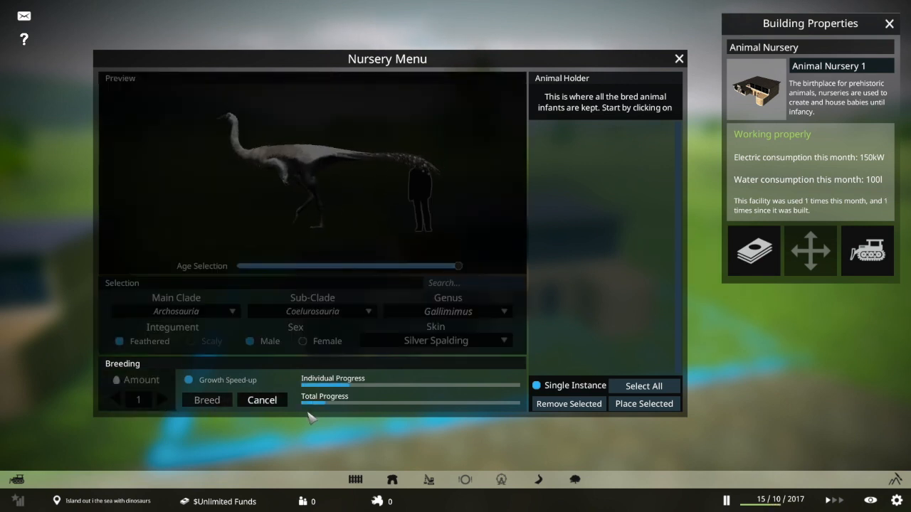
{"action": "left_click", "coordinate": [206, 400]}
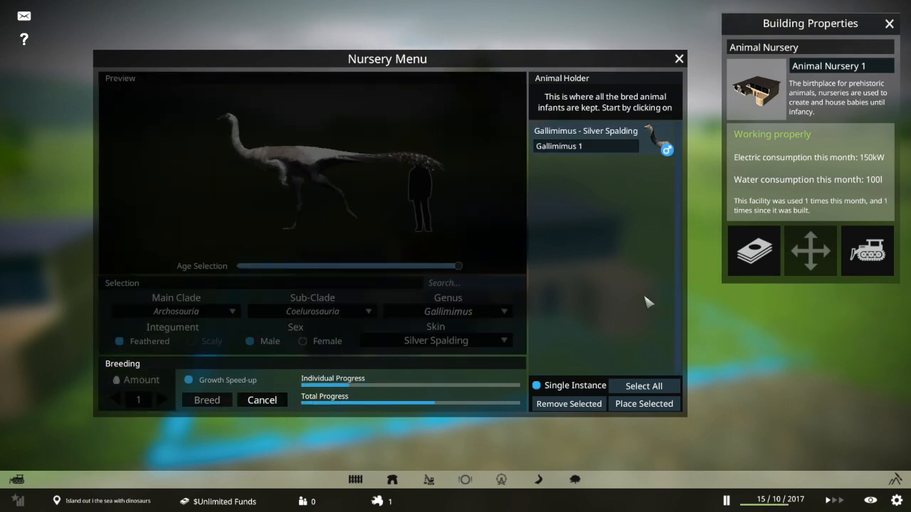
{"action": "left_click", "coordinate": [207, 399]}
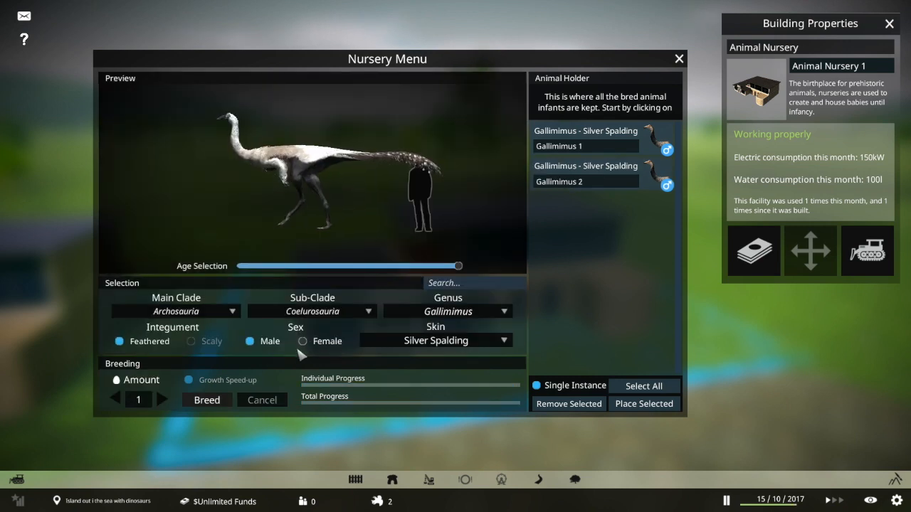
Step: Switch the offspring to female and breed four more Gallimimus, speeding up time to finish
{"action": "left_click", "coordinate": [162, 399]}
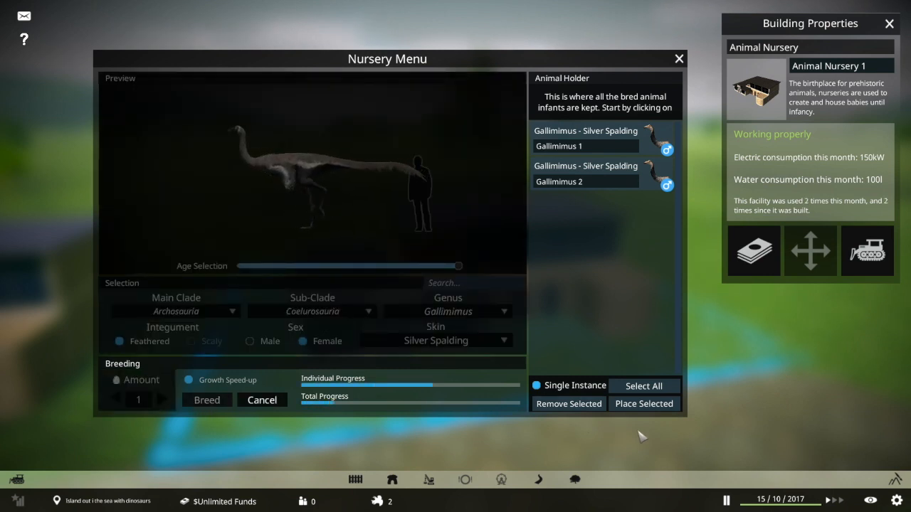
{"action": "left_click", "coordinate": [840, 500]}
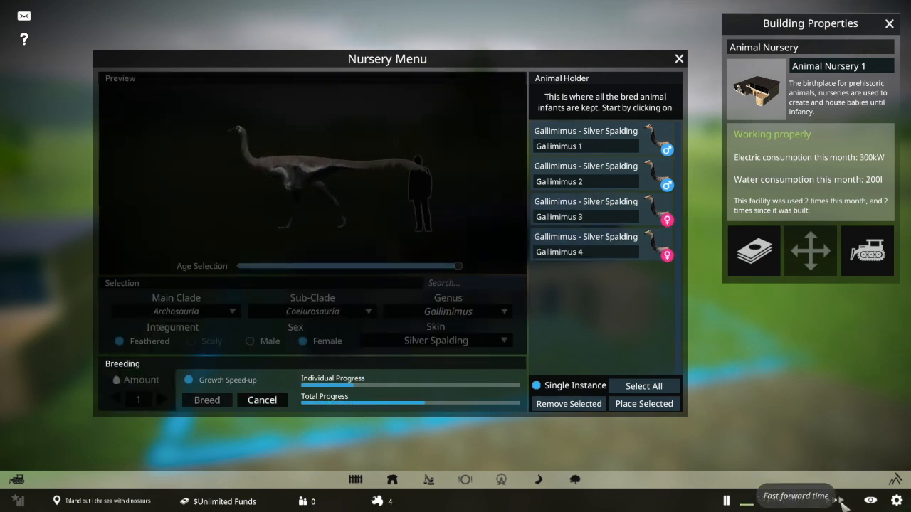
{"action": "left_click", "coordinate": [206, 400]}
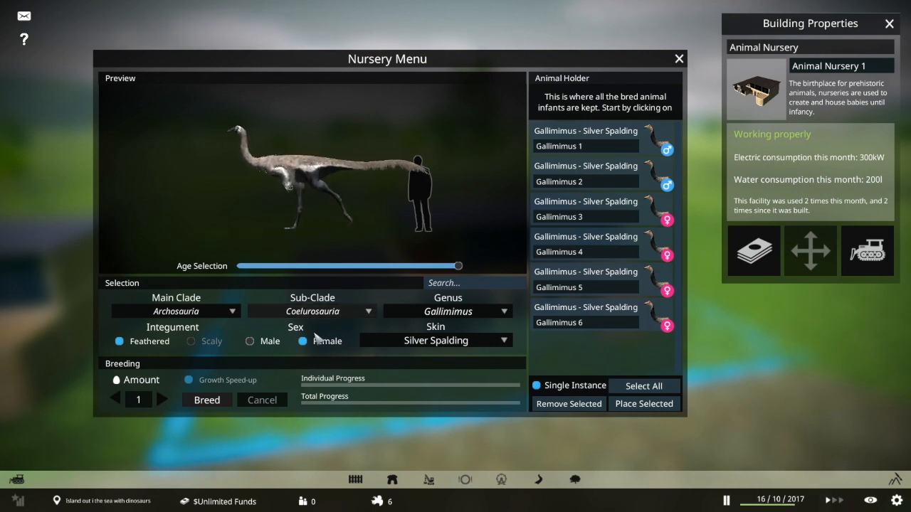
{"action": "left_click_drag", "start_coordinate": [458, 266], "coordinate": [327, 266]}
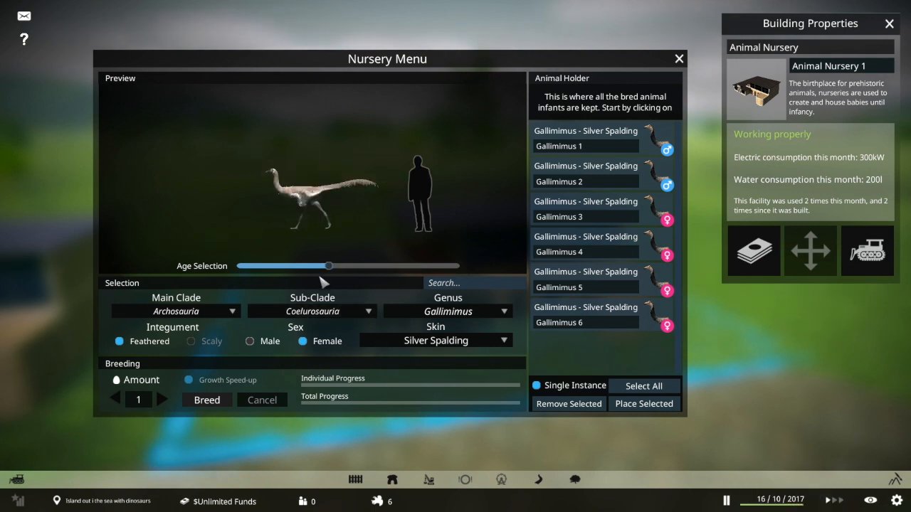
{"action": "left_click_drag", "start_coordinate": [328, 266], "coordinate": [276, 266]}
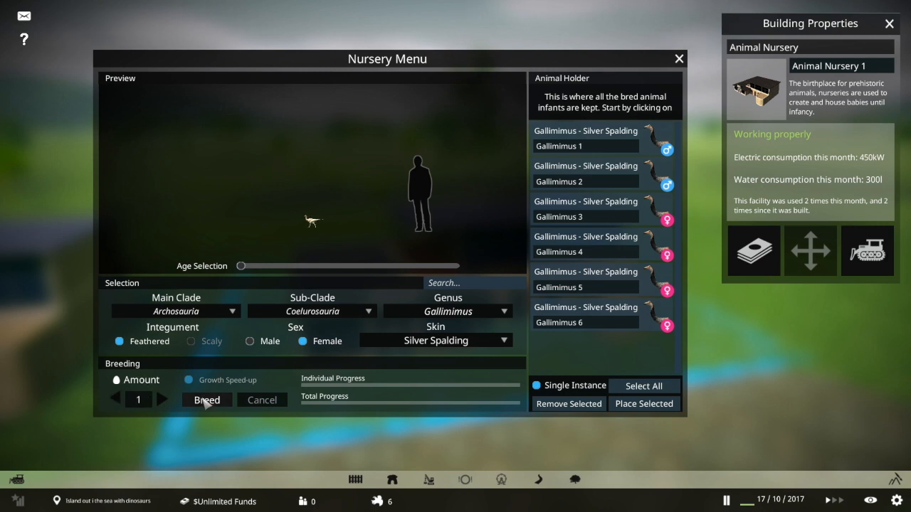
{"action": "left_click", "coordinate": [206, 400]}
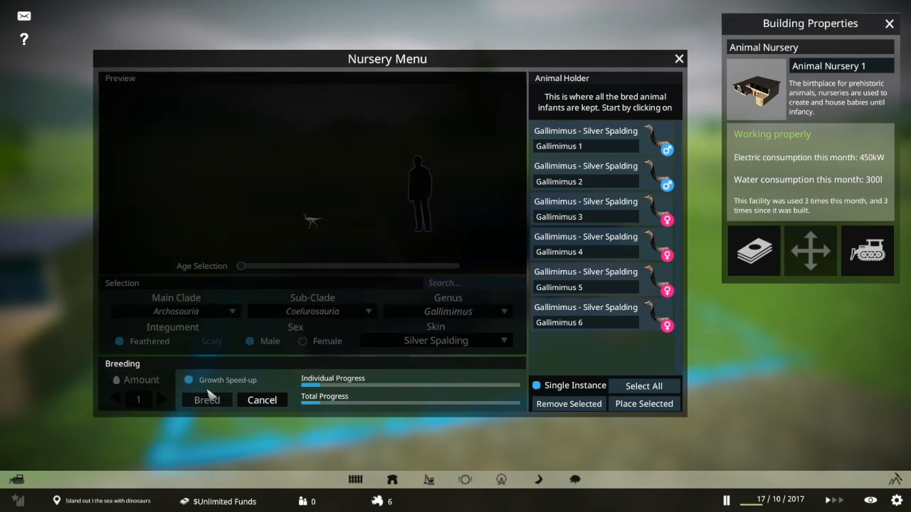
{"action": "left_click", "coordinate": [206, 400]}
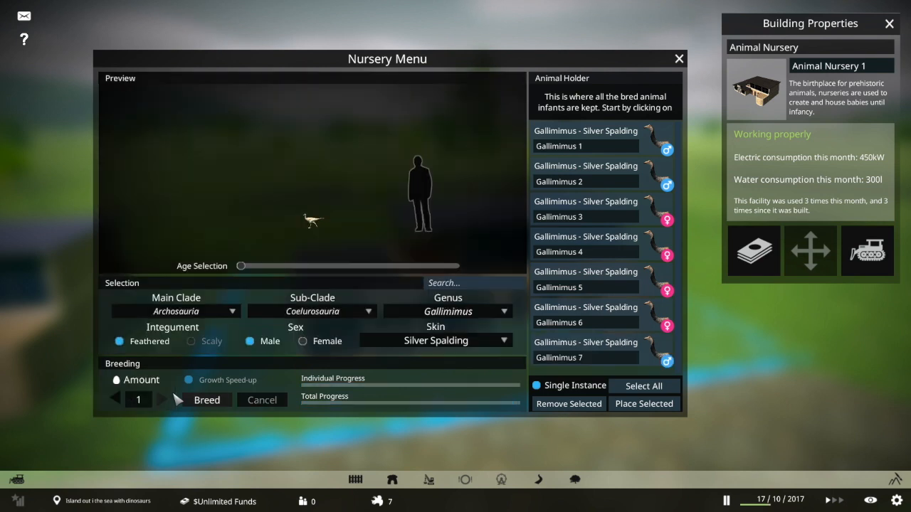
{"action": "left_click", "coordinate": [162, 398]}
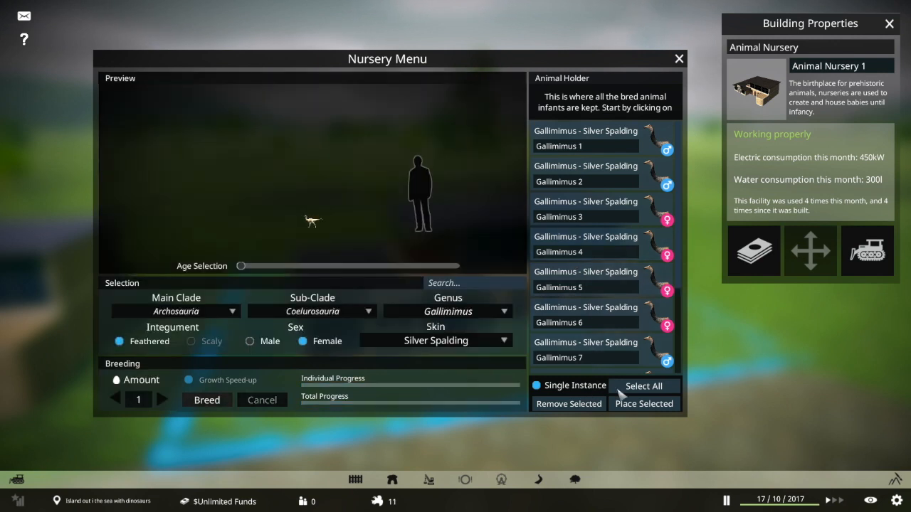
Step: Select all bred Gallimimus and drop them onto the enclosure grass near the lake
{"action": "left_click", "coordinate": [644, 405]}
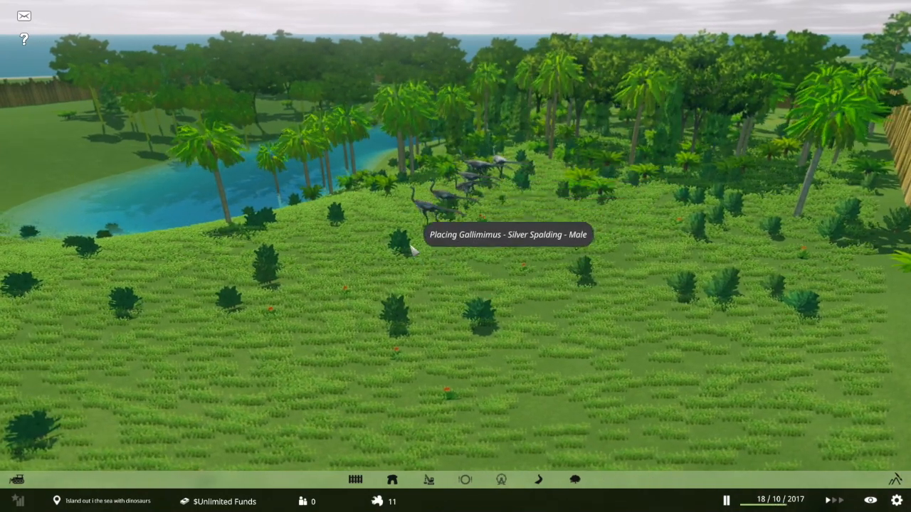
{"action": "left_click", "coordinate": [406, 253]}
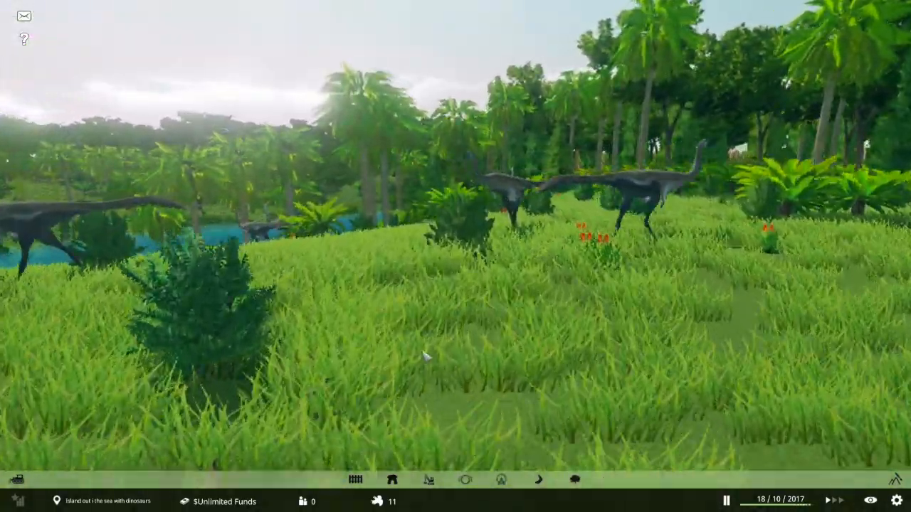
{"action": "left_click", "coordinate": [626, 192]}
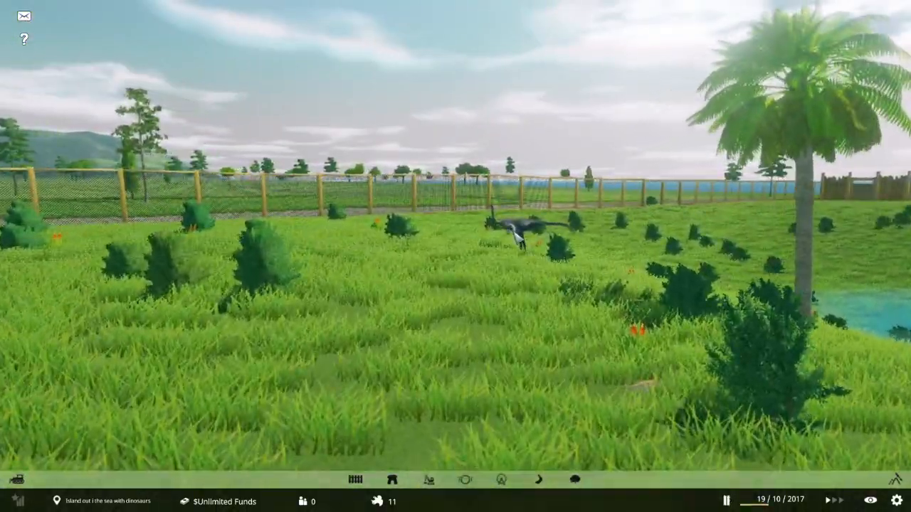
{"action": "left_click", "coordinate": [520, 227]}
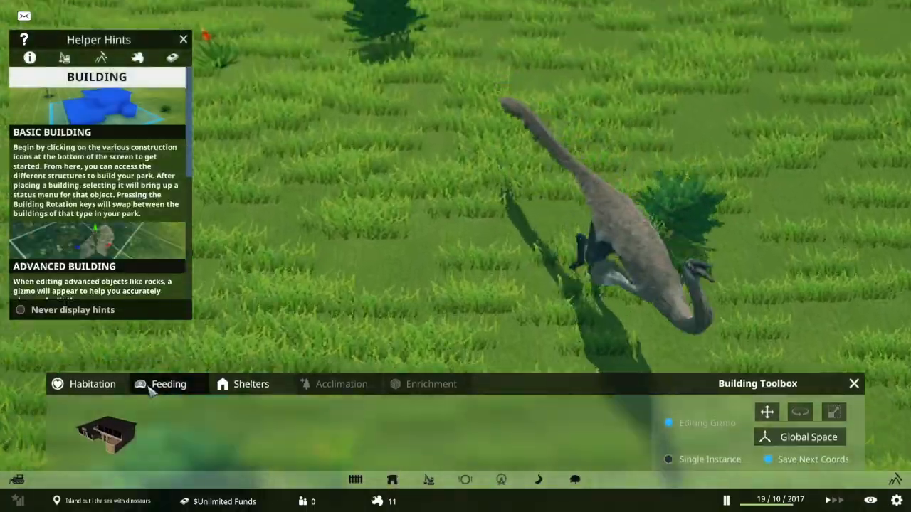
Step: Browse the enclosure's feeder and shelter buildings and place a shelter inside the fence
{"action": "left_click", "coordinate": [167, 385]}
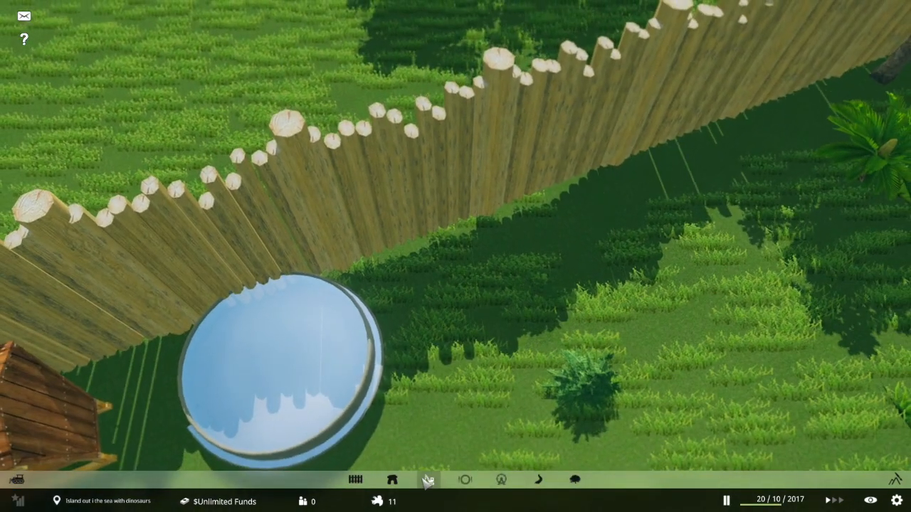
{"action": "left_click", "coordinate": [430, 481]}
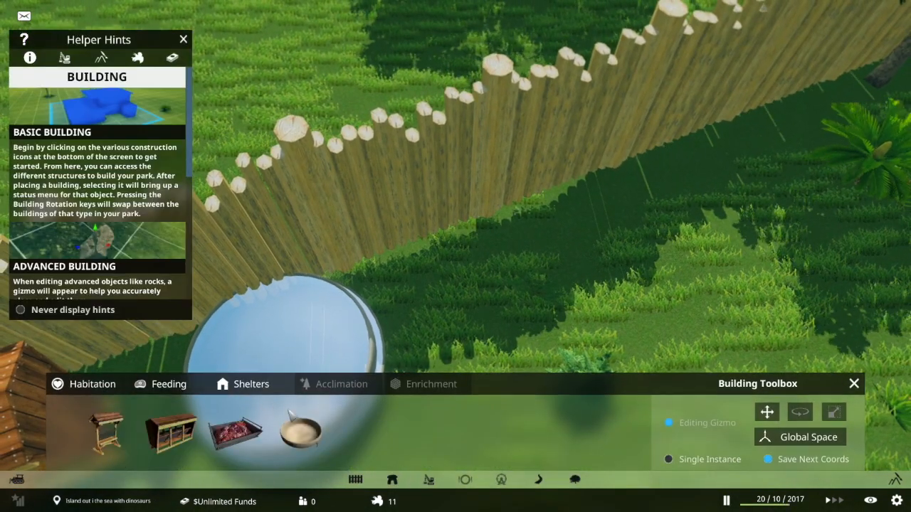
{"action": "left_click", "coordinate": [182, 39]}
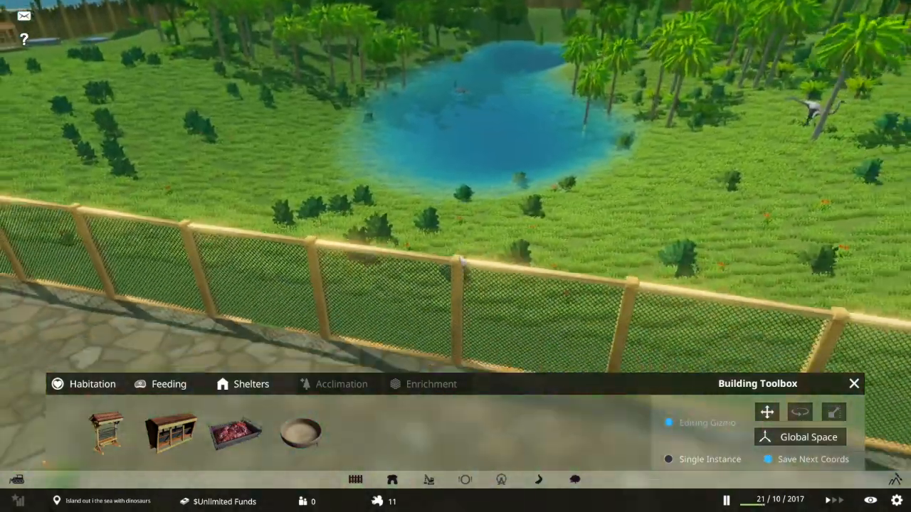
{"action": "left_click", "coordinate": [359, 479]}
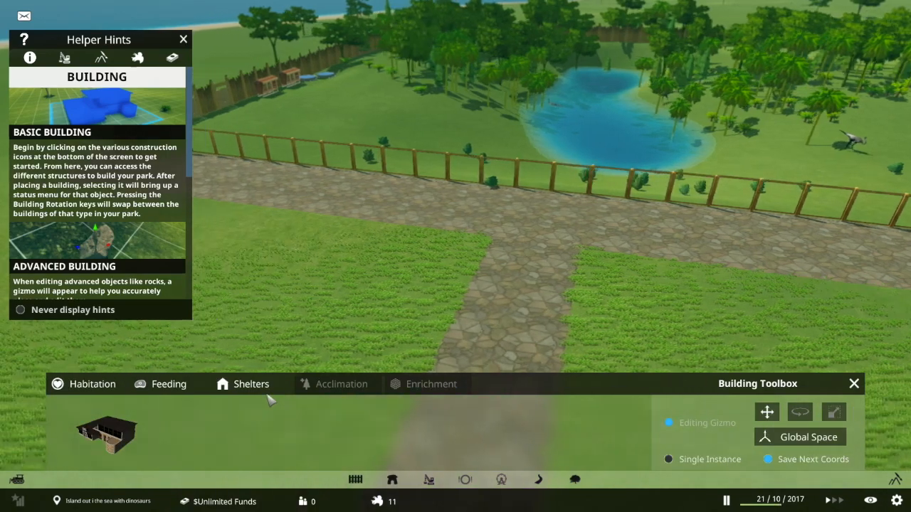
{"action": "left_click", "coordinate": [250, 384]}
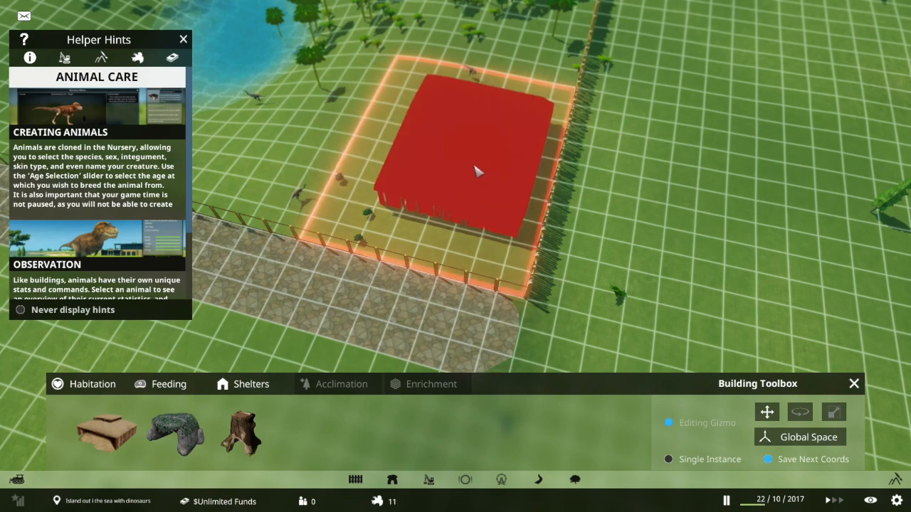
{"action": "left_click", "coordinate": [182, 39]}
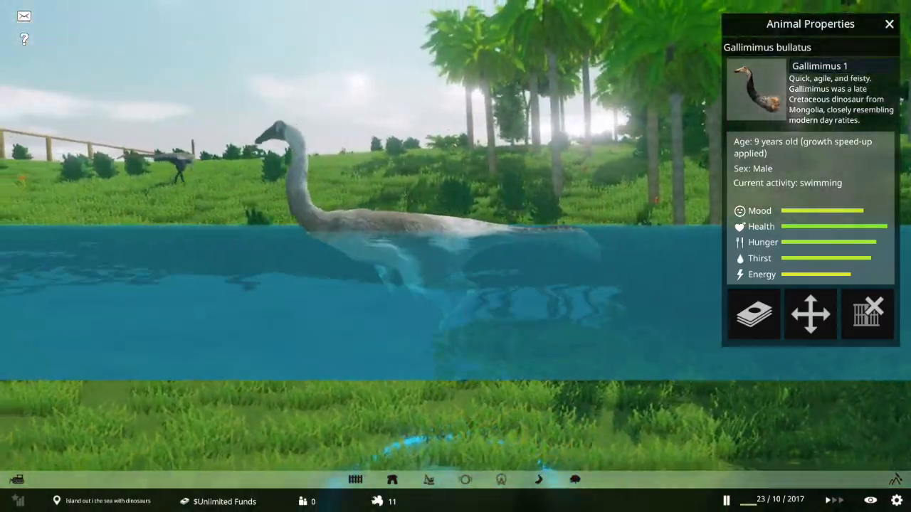
Step: Bring up the animal nursery's breeding menu with its genus list
{"action": "left_click", "coordinate": [888, 22]}
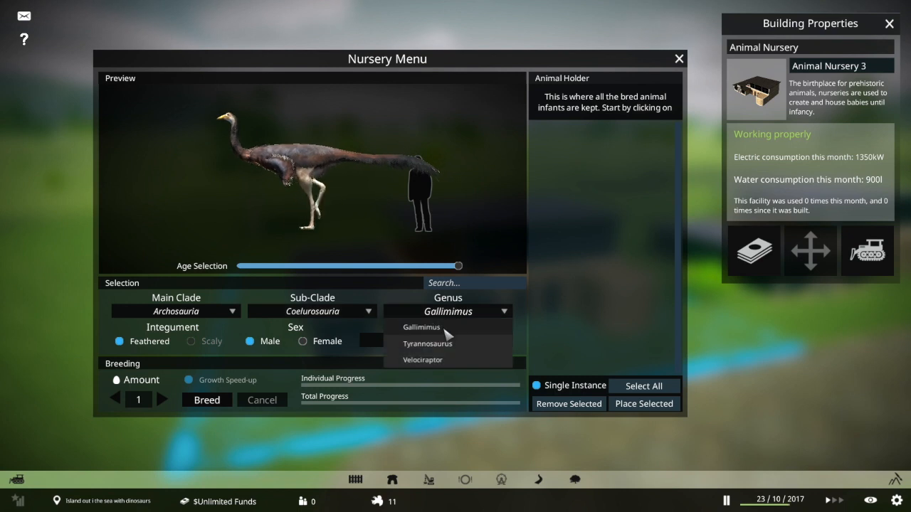
Step: Preview Velociraptor, Gallimimus and Tyrannosaurus, then switch to Marginocephalia for Triceratops
{"action": "left_click", "coordinate": [428, 343]}
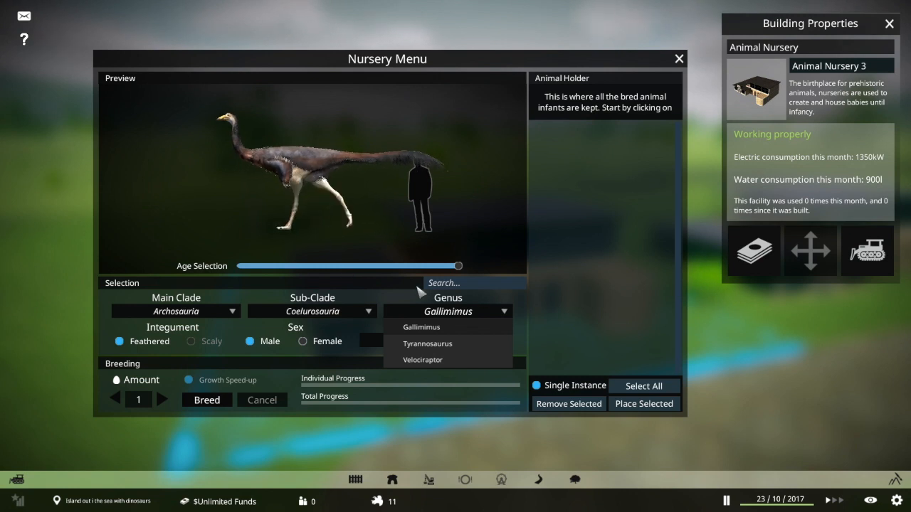
{"action": "left_click", "coordinate": [423, 360]}
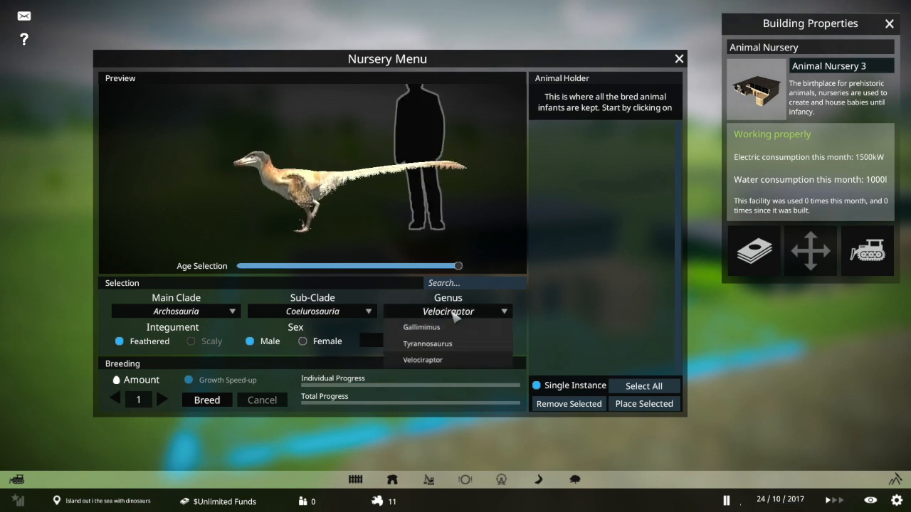
{"action": "left_click", "coordinate": [421, 326]}
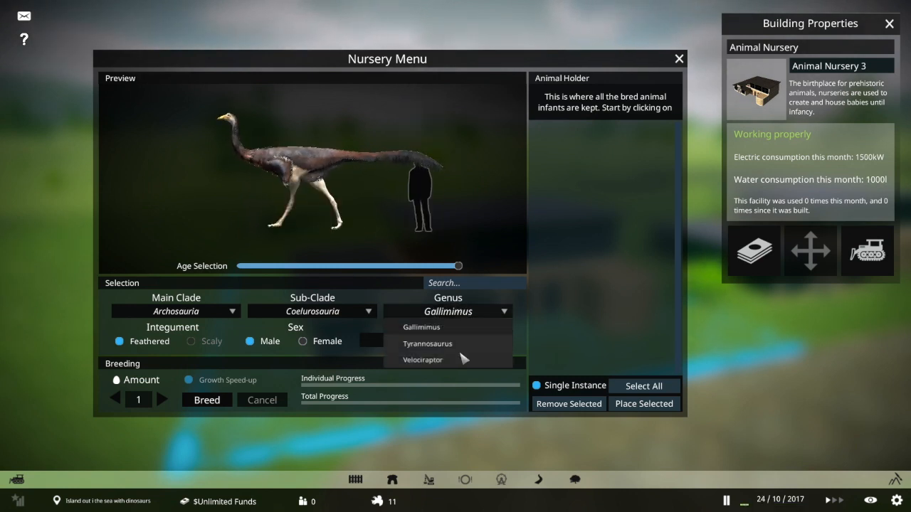
{"action": "left_click", "coordinate": [426, 343]}
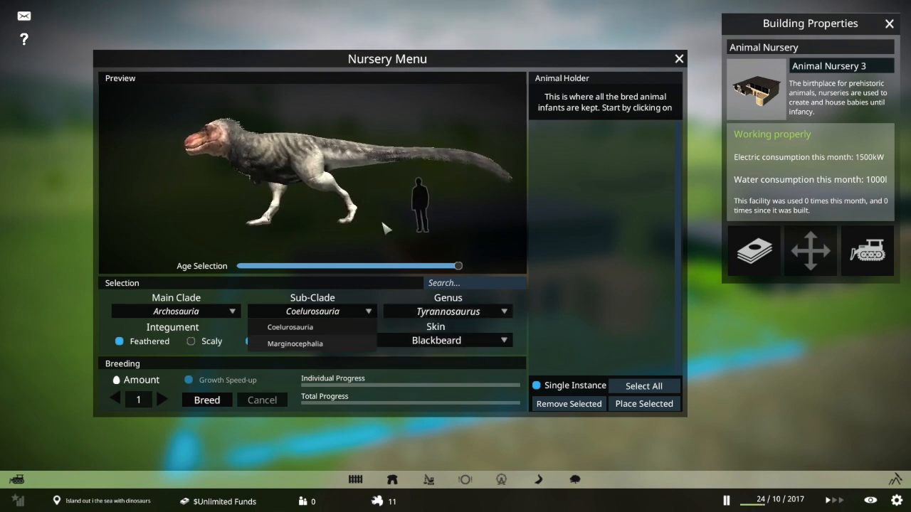
{"action": "left_click", "coordinate": [295, 343]}
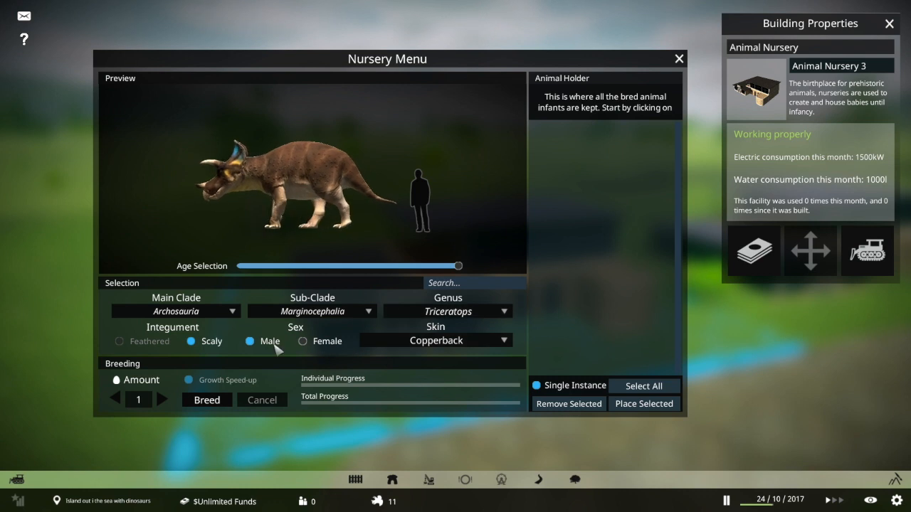
Step: Try the Crimson Frill skin on the male Triceratops and settle on Evergreen
{"action": "left_click", "coordinate": [435, 340]}
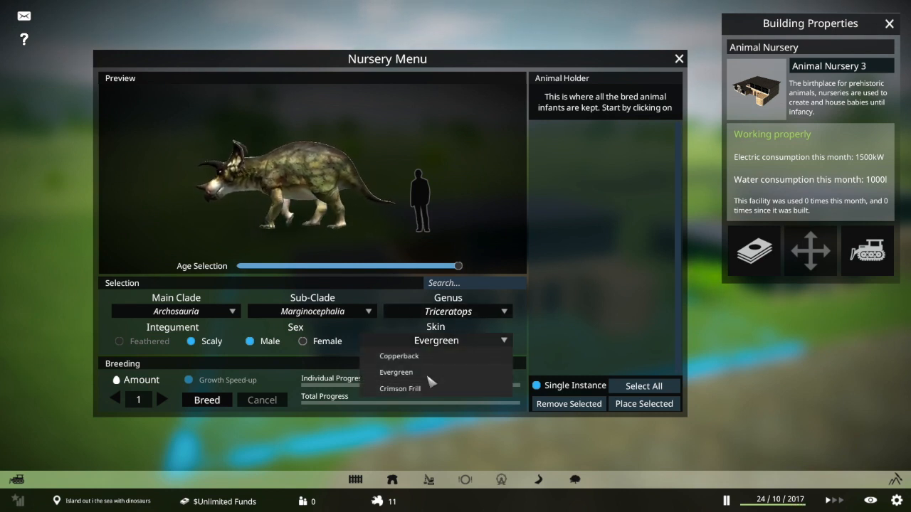
{"action": "left_click", "coordinate": [400, 388]}
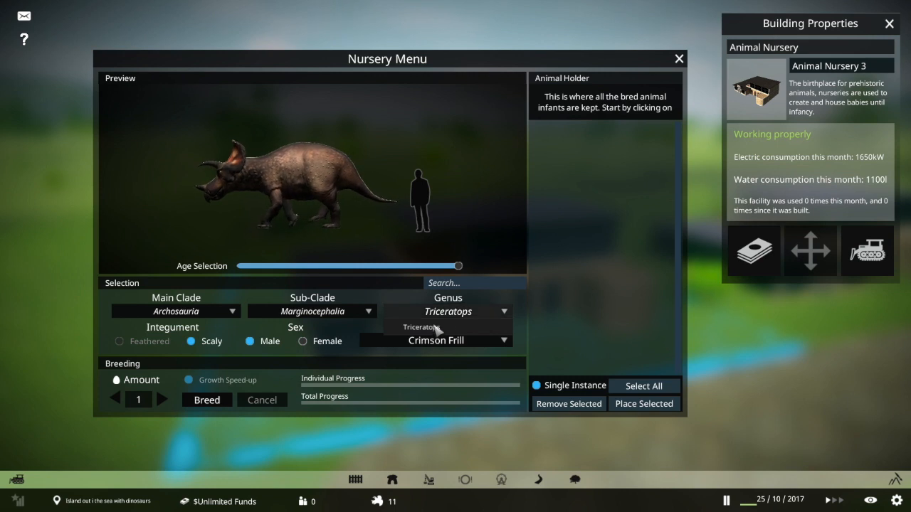
{"action": "left_click", "coordinate": [424, 327]}
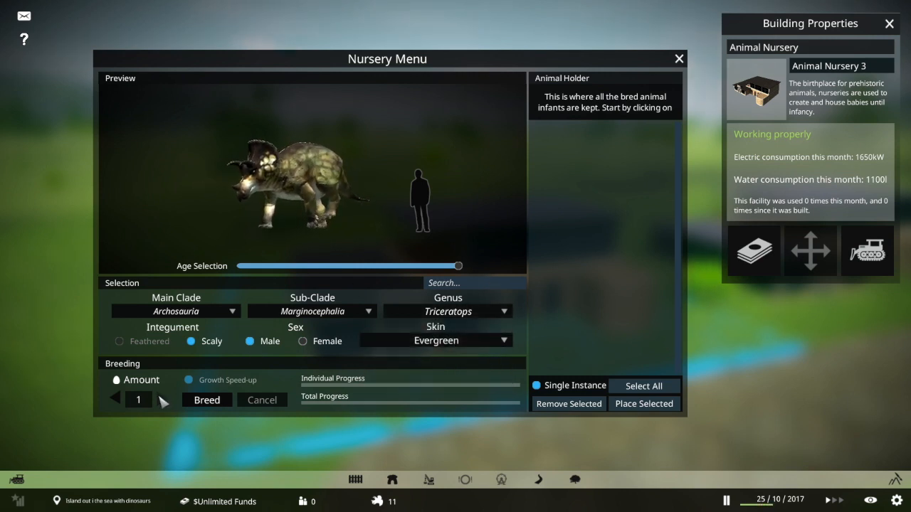
Step: Breed one male Evergreen Triceratops, then three females
{"action": "left_click", "coordinate": [207, 399]}
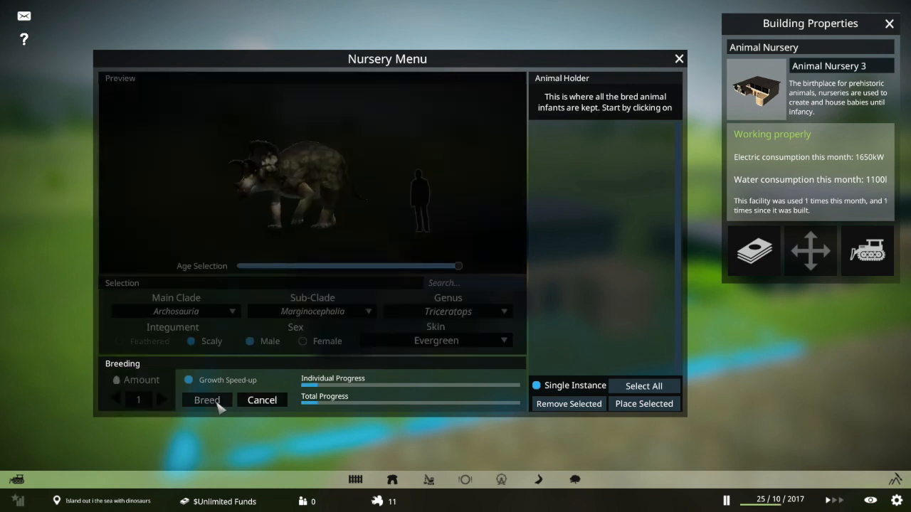
{"action": "left_click", "coordinate": [207, 400]}
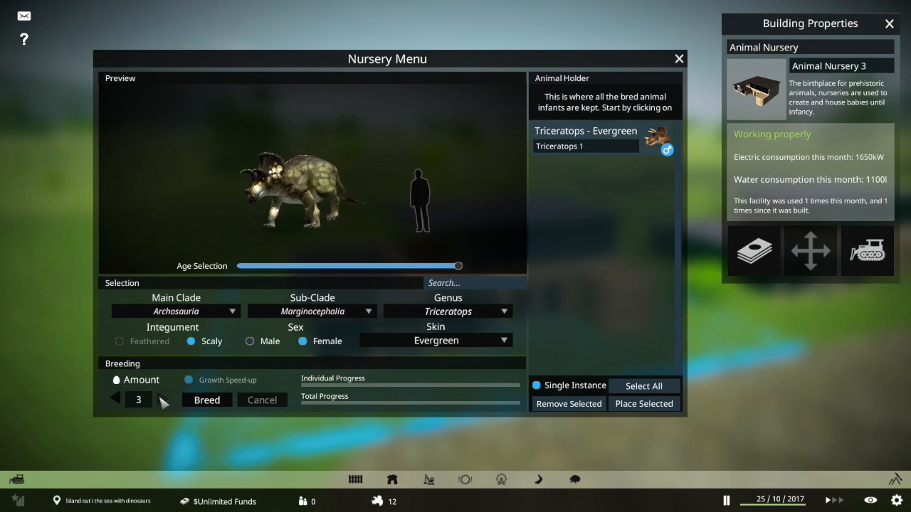
{"action": "left_click", "coordinate": [206, 400]}
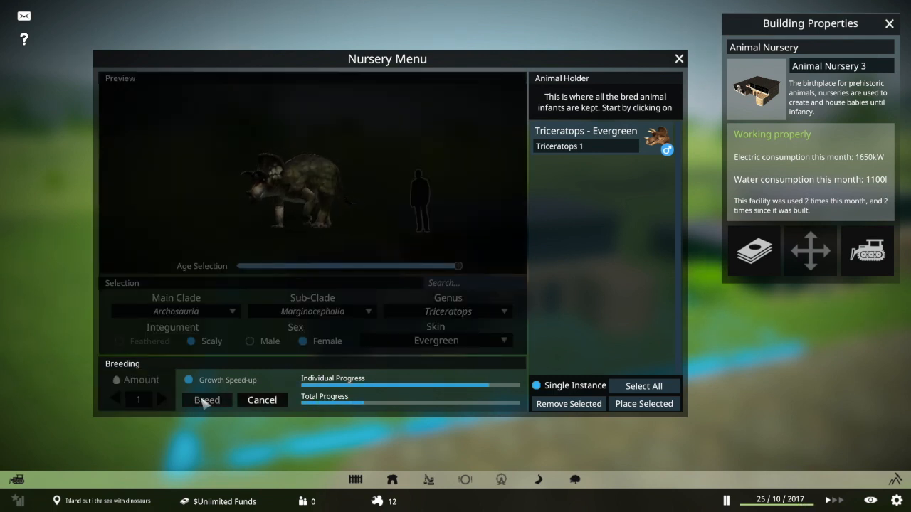
{"action": "left_click", "coordinate": [206, 399]}
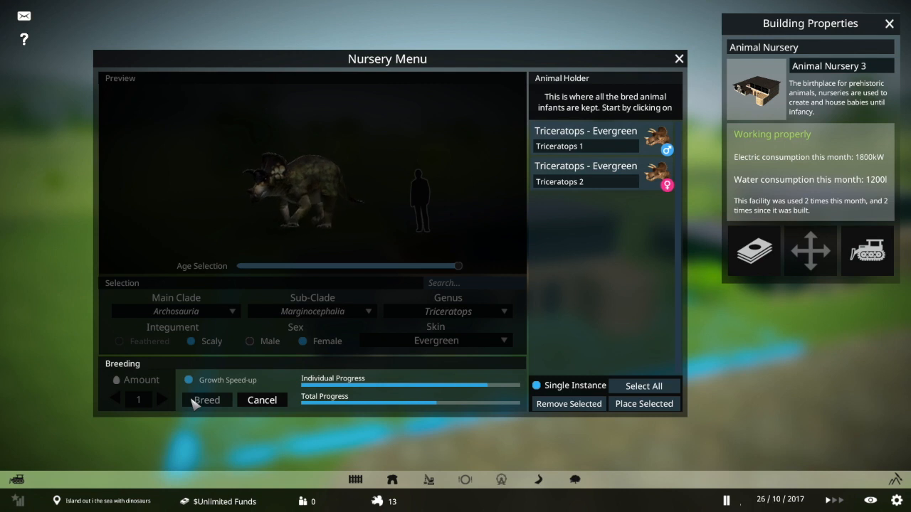
{"action": "left_click", "coordinate": [207, 400]}
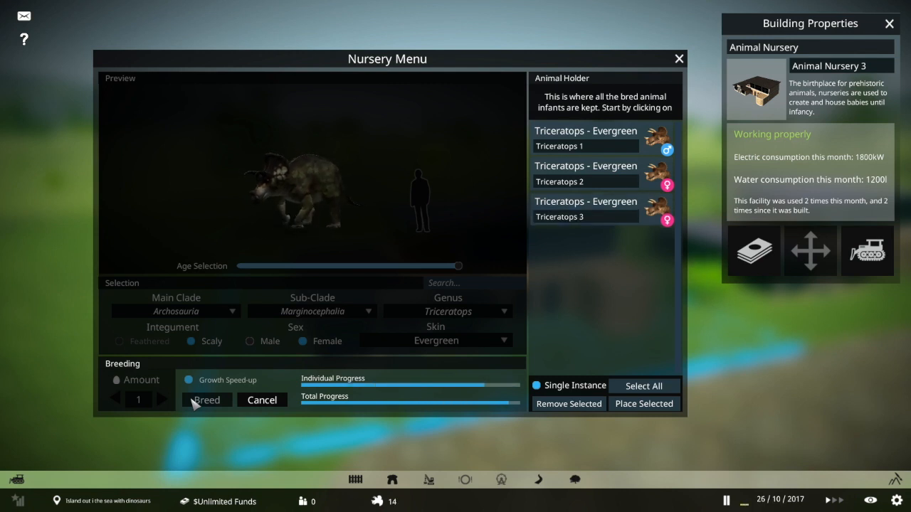
{"action": "left_click", "coordinate": [206, 400]}
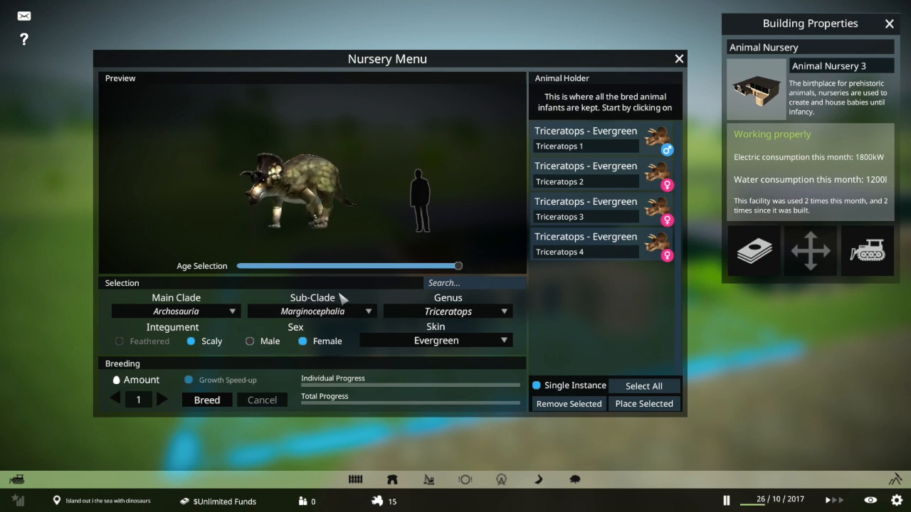
Step: Set the age slider to the youngest infant, raise the amount to two and breed two female Triceratops
{"action": "left_click_drag", "start_coordinate": [458, 266], "coordinate": [297, 266]}
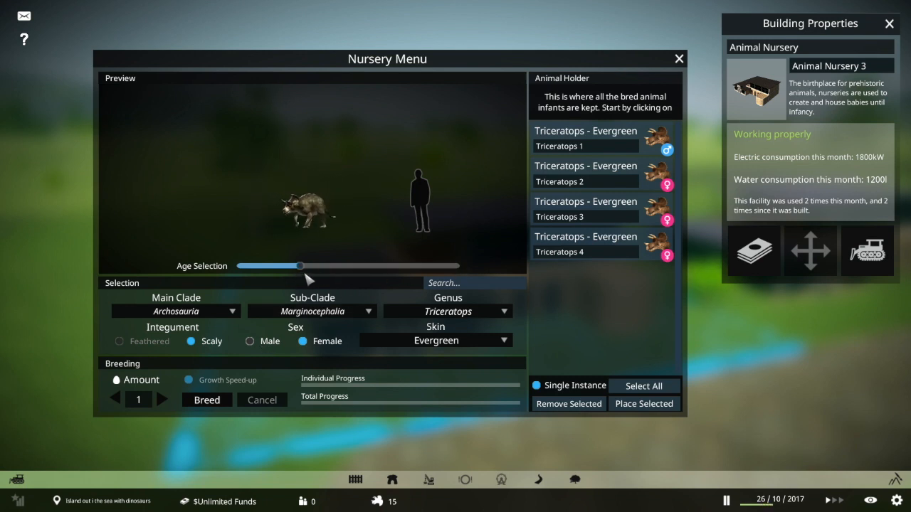
{"action": "left_click_drag", "start_coordinate": [297, 266], "coordinate": [458, 266]}
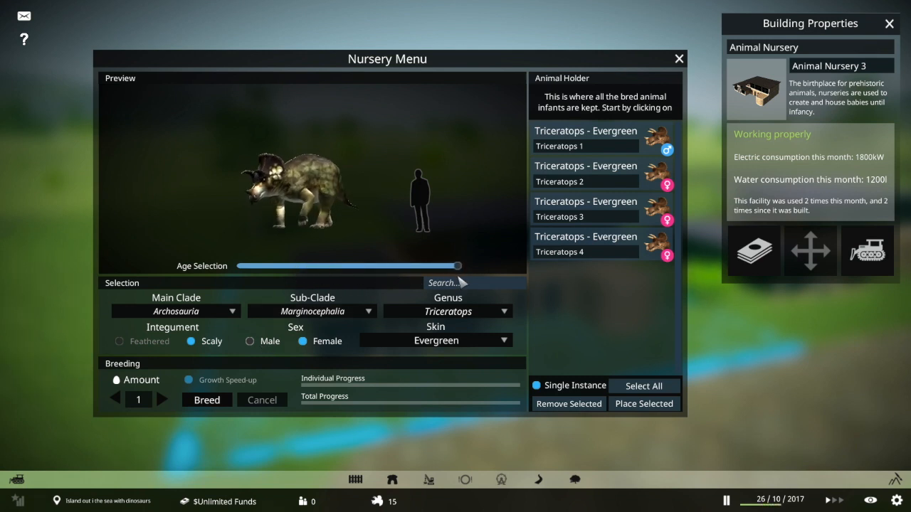
{"action": "left_click_drag", "start_coordinate": [458, 266], "coordinate": [275, 266]}
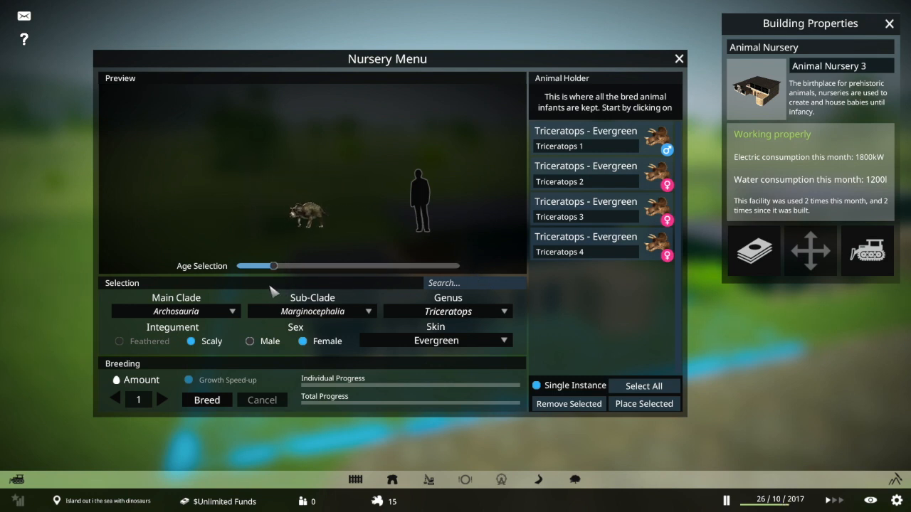
{"action": "left_click_drag", "start_coordinate": [274, 266], "coordinate": [285, 266]}
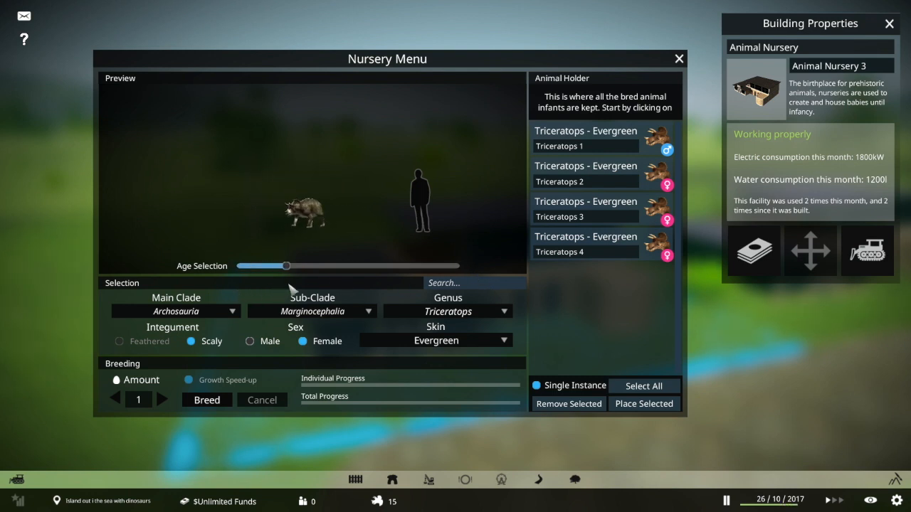
{"action": "left_click_drag", "start_coordinate": [284, 266], "coordinate": [418, 267]}
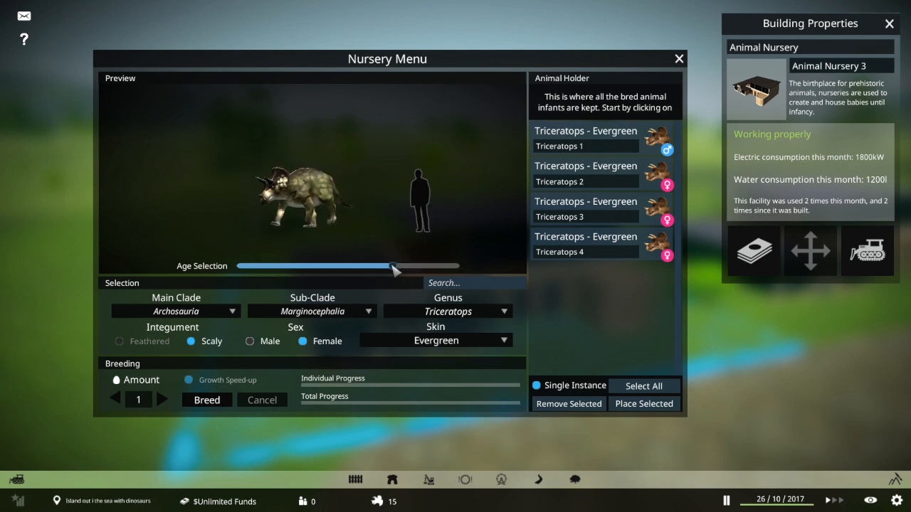
{"action": "left_click_drag", "start_coordinate": [396, 266], "coordinate": [241, 266]}
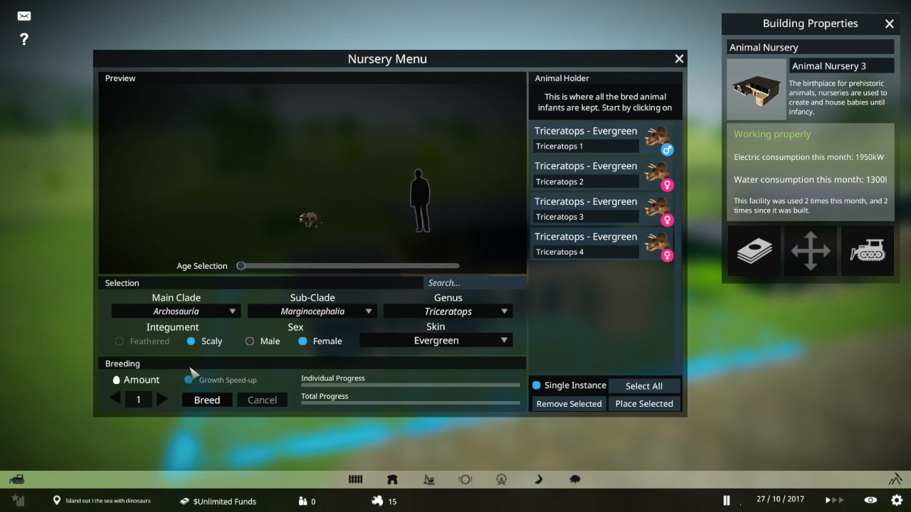
{"action": "left_click", "coordinate": [163, 398]}
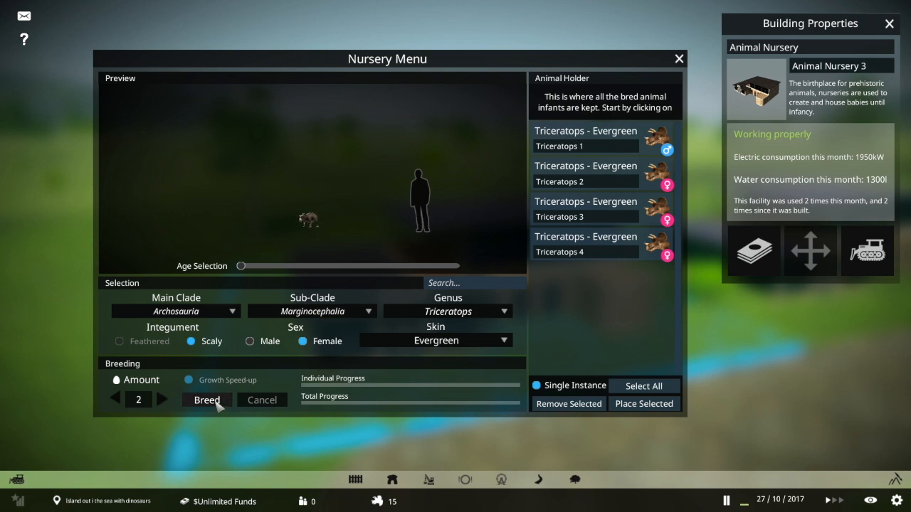
{"action": "left_click", "coordinate": [206, 400]}
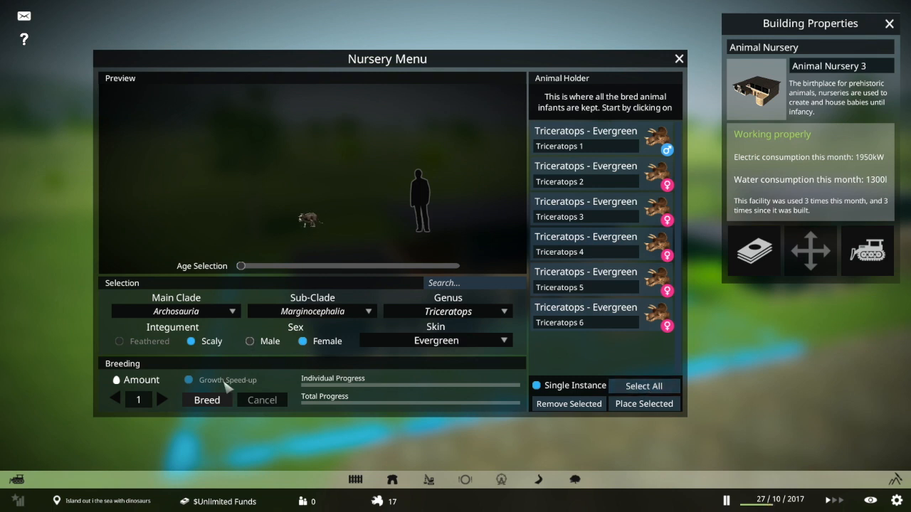
Step: Breed a seventh Triceratops infant, select every bred Triceratops and release them into the park
{"action": "left_click", "coordinate": [206, 400]}
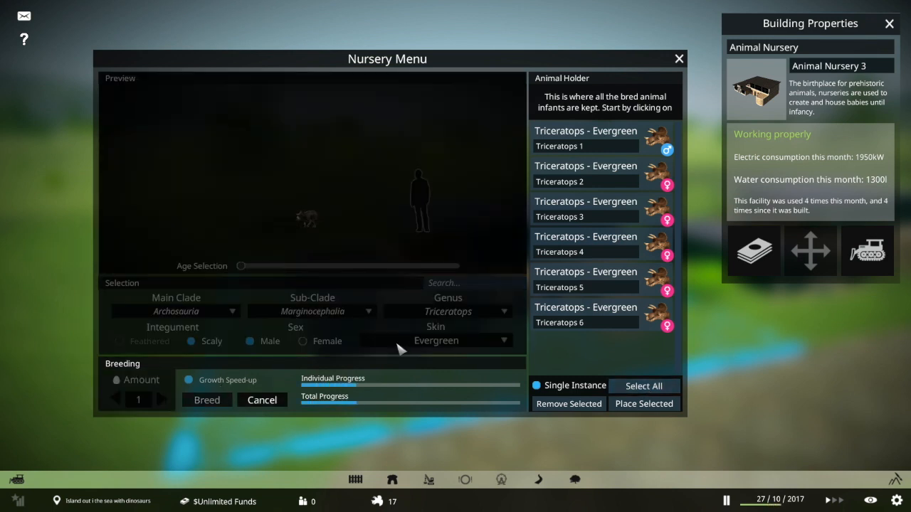
{"action": "left_click", "coordinate": [207, 400]}
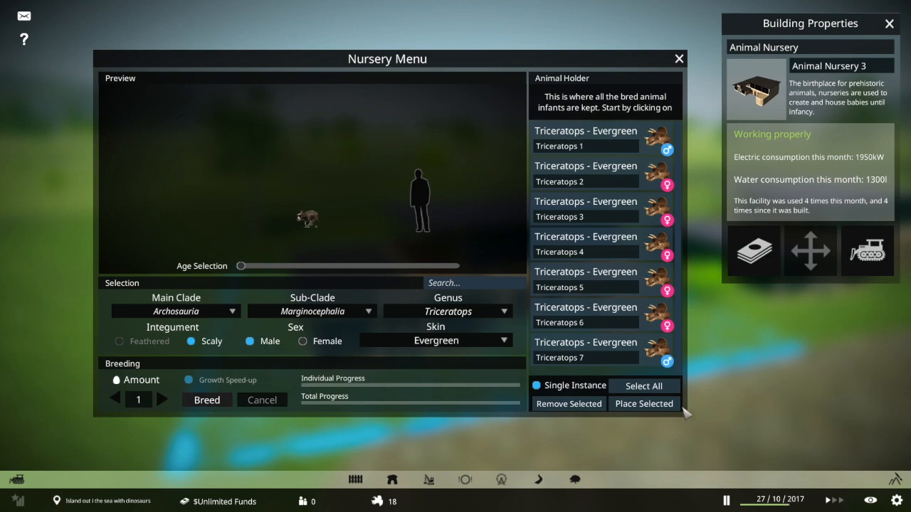
{"action": "left_click", "coordinate": [643, 386]}
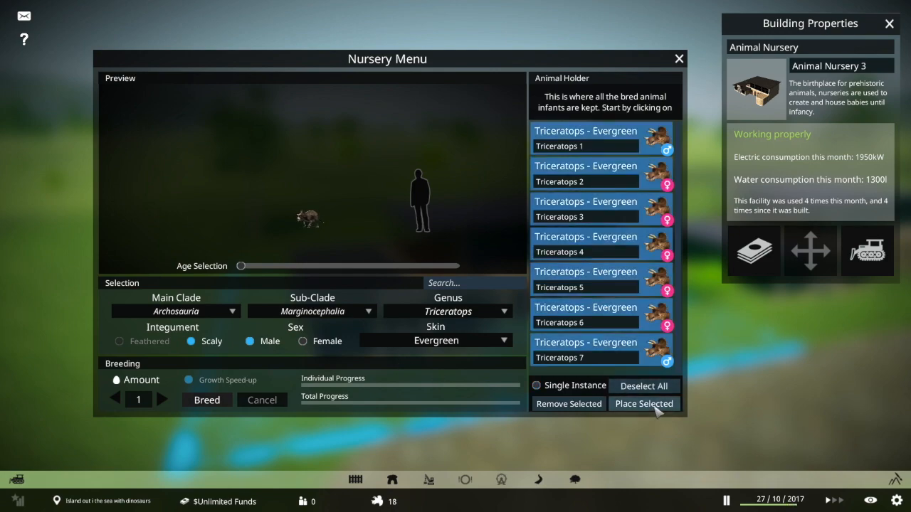
{"action": "left_click", "coordinate": [643, 404]}
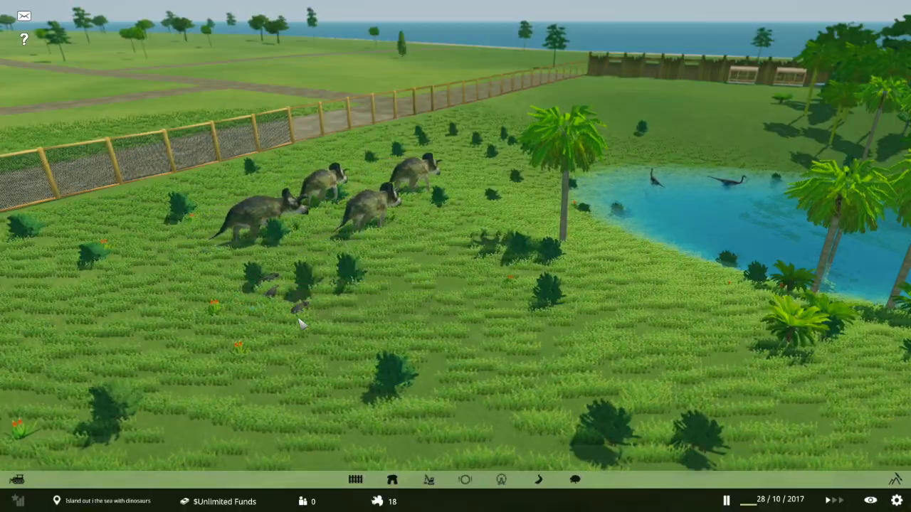
Step: Inspect male Triceratops 7, pick it up and drop it at a new spot along the fence
{"action": "left_click", "coordinate": [296, 294]}
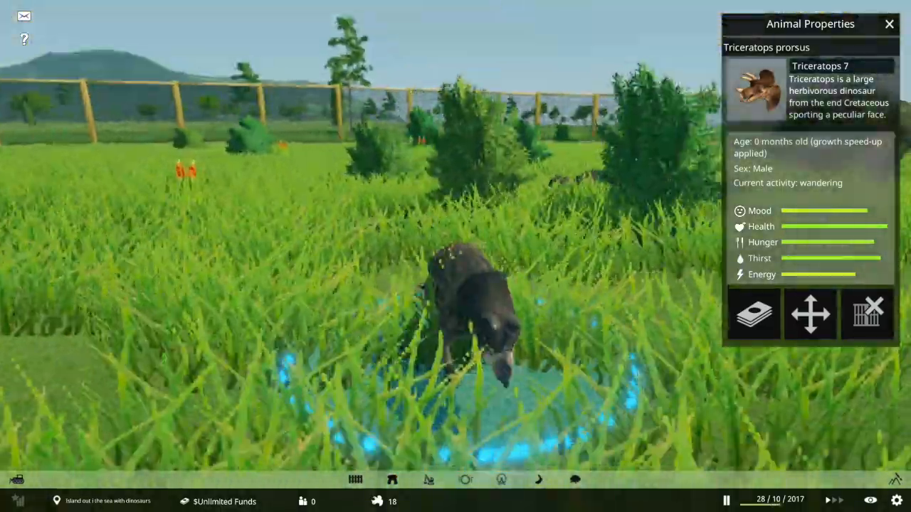
{"action": "left_click", "coordinate": [810, 315]}
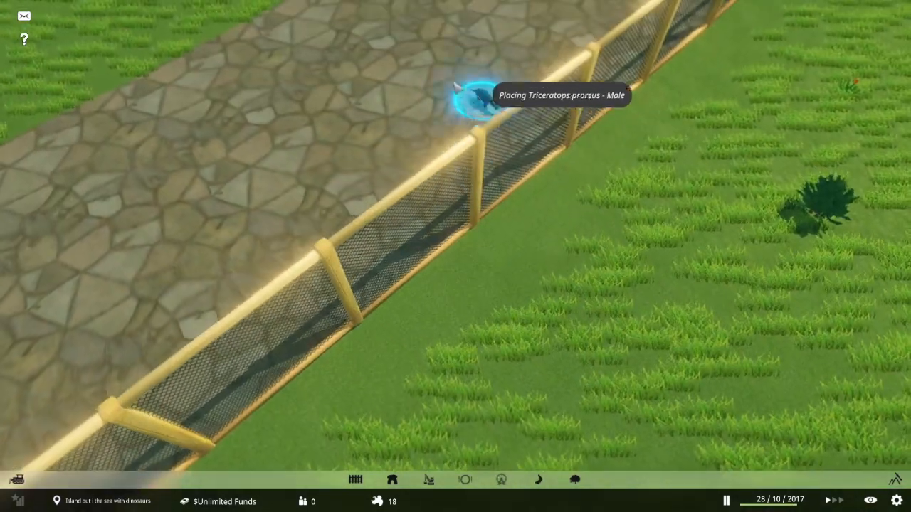
{"action": "left_click", "coordinate": [472, 102]}
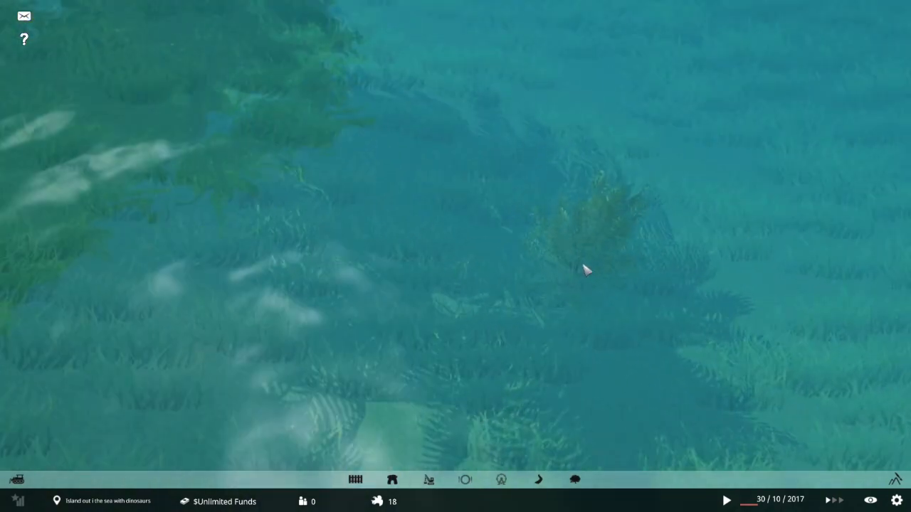
Step: Bring up the Barriers building toolbox with the open land beside the park in view
{"action": "left_click", "coordinate": [725, 500]}
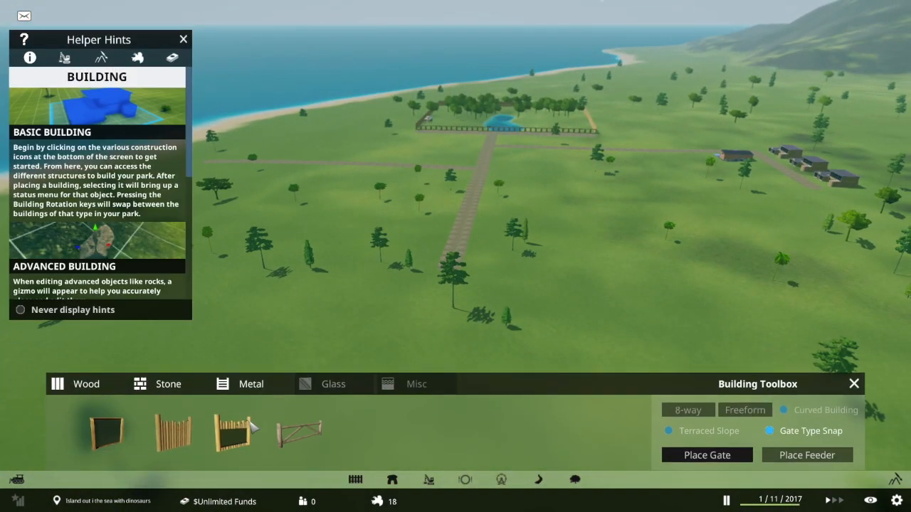
Step: Lay a rectangular stone wall enclosure on the grassland and finish it with a double gate
{"action": "left_click", "coordinate": [168, 384]}
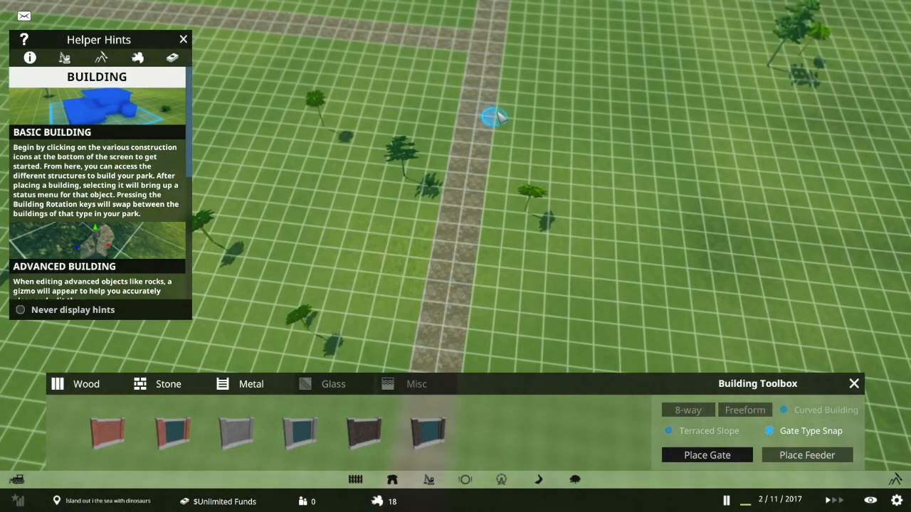
{"action": "left_click_drag", "start_coordinate": [495, 117], "coordinate": [472, 271]}
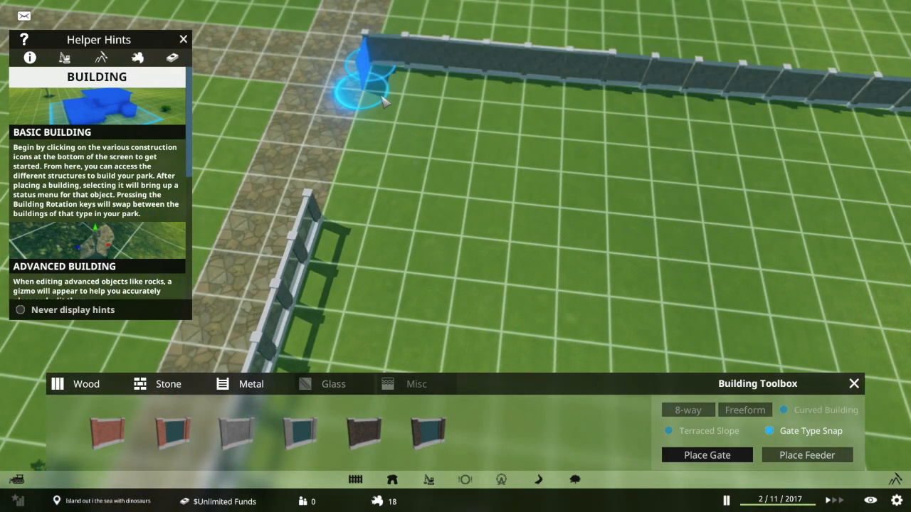
{"action": "left_click", "coordinate": [182, 39]}
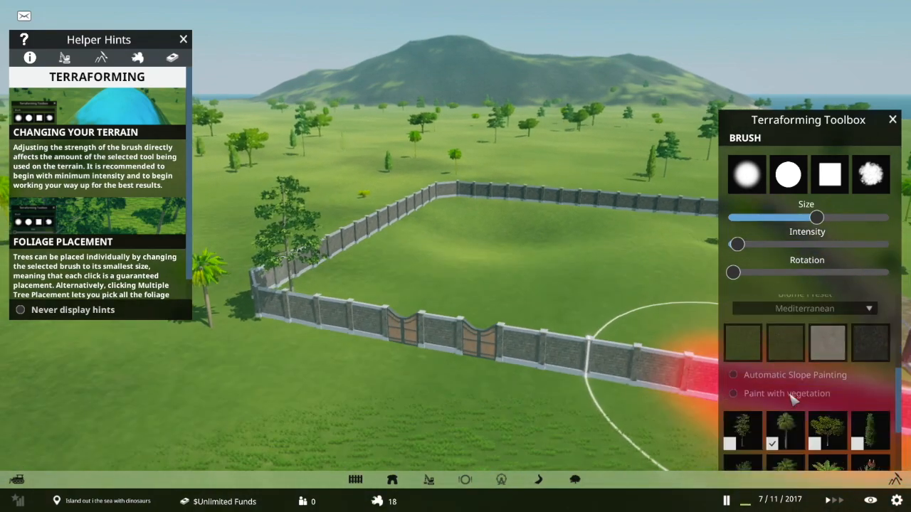
Step: Switch the terraforming brush to vegetation painting with palm species and lower intensity
{"action": "left_click", "coordinate": [731, 392]}
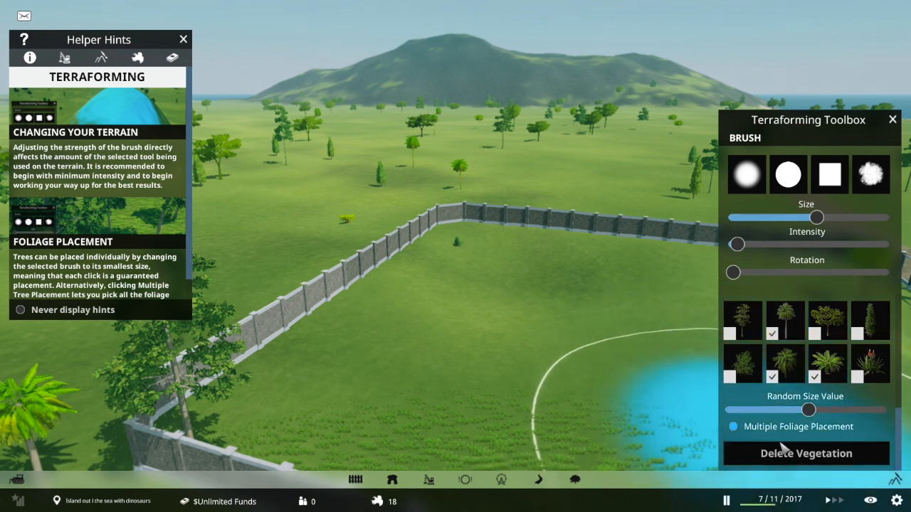
{"action": "left_click", "coordinate": [183, 39]}
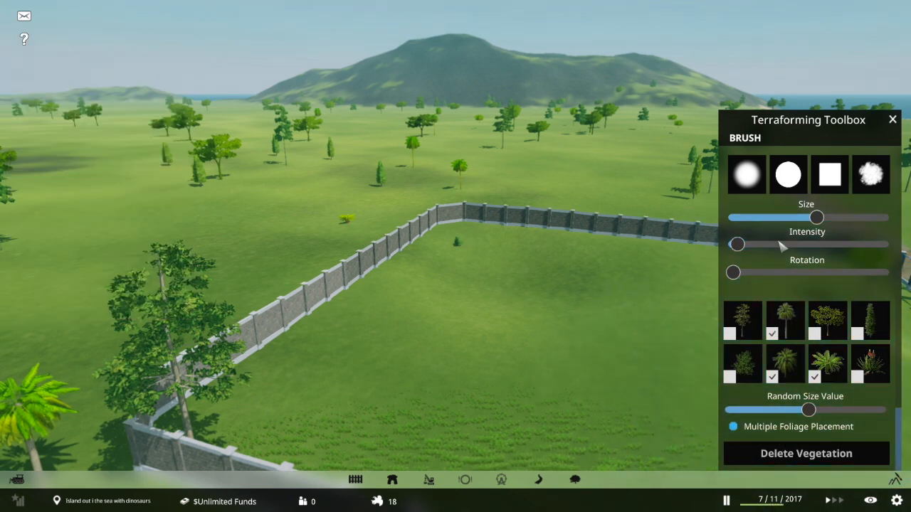
{"action": "left_click", "coordinate": [891, 120]}
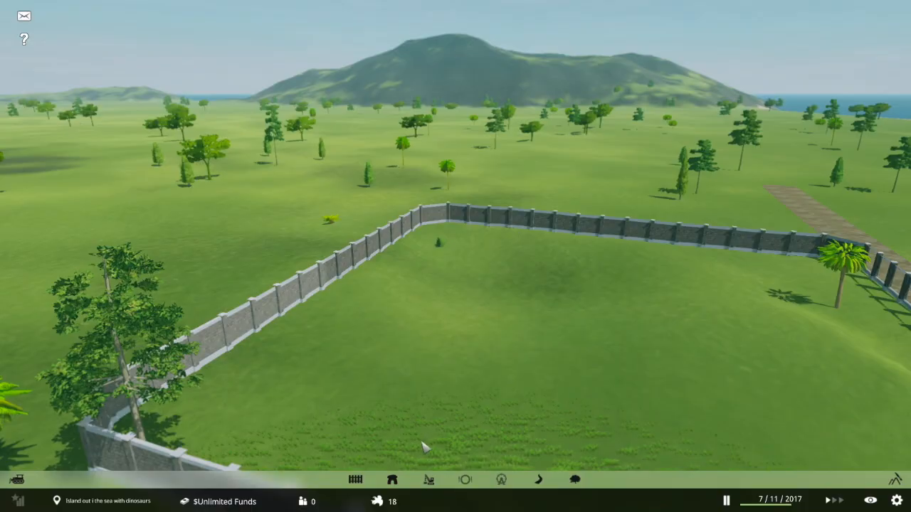
{"action": "left_click", "coordinate": [572, 481]}
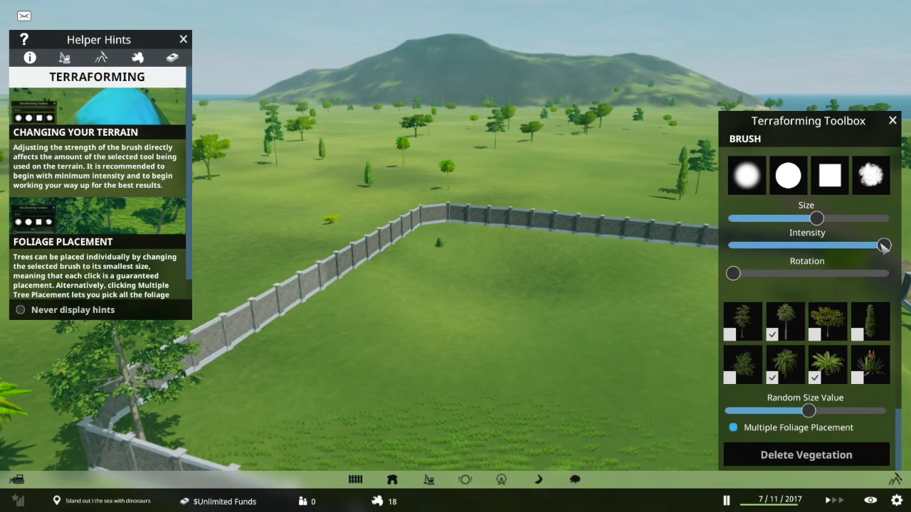
{"action": "left_click_drag", "start_coordinate": [882, 245], "coordinate": [785, 244]}
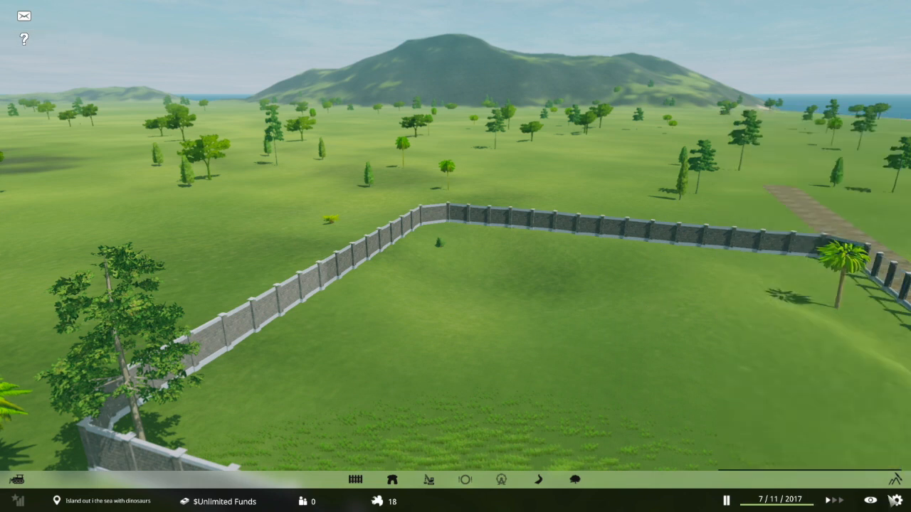
{"action": "left_click", "coordinate": [572, 478]}
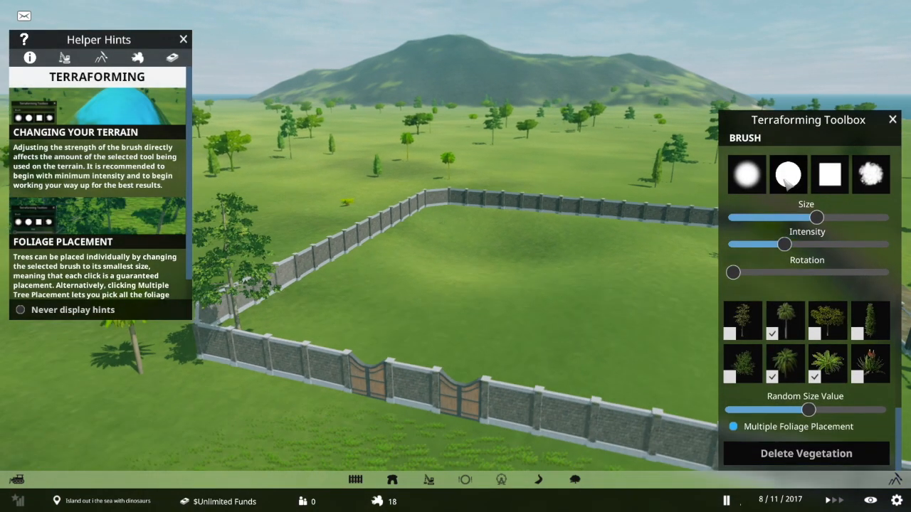
Step: Use a soft round brush with higher random size and paint palms across the enclosure floor
{"action": "left_click", "coordinate": [182, 40]}
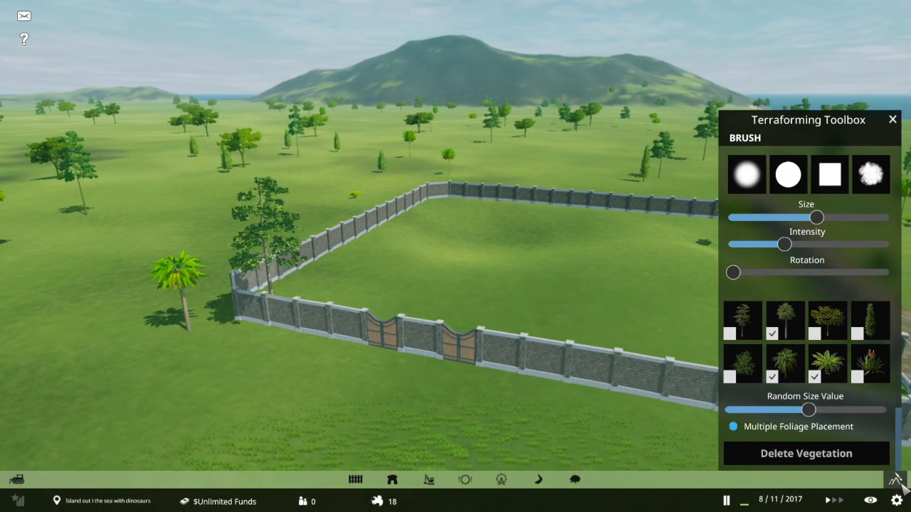
{"action": "left_click", "coordinate": [892, 119]}
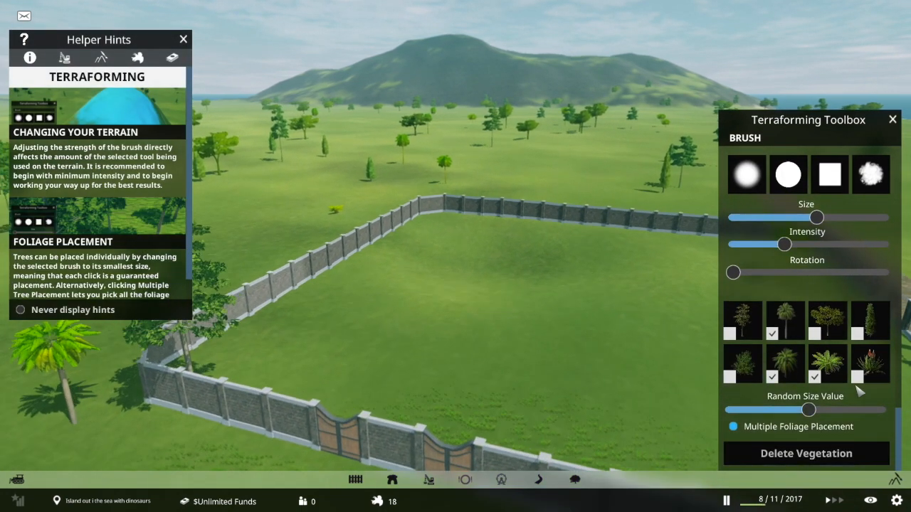
{"action": "left_click_drag", "start_coordinate": [808, 410], "coordinate": [865, 410]}
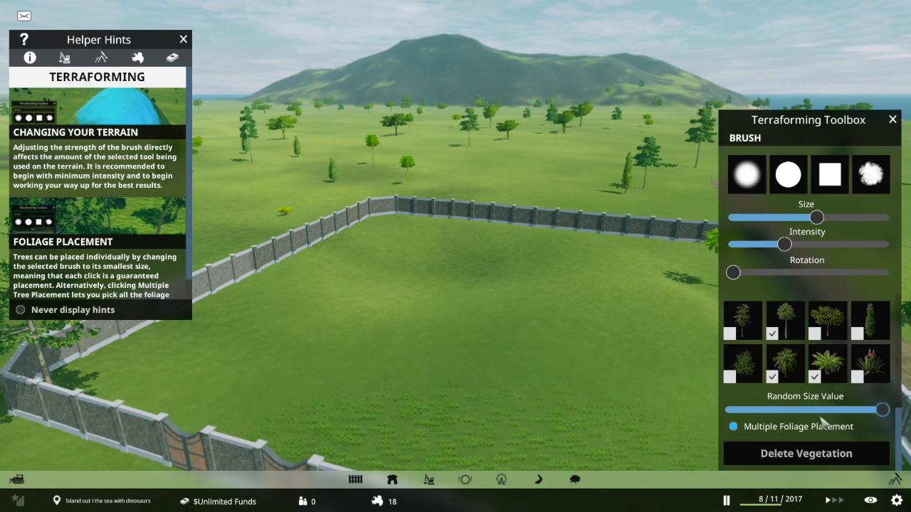
{"action": "left_click_drag", "start_coordinate": [785, 244], "coordinate": [789, 244]}
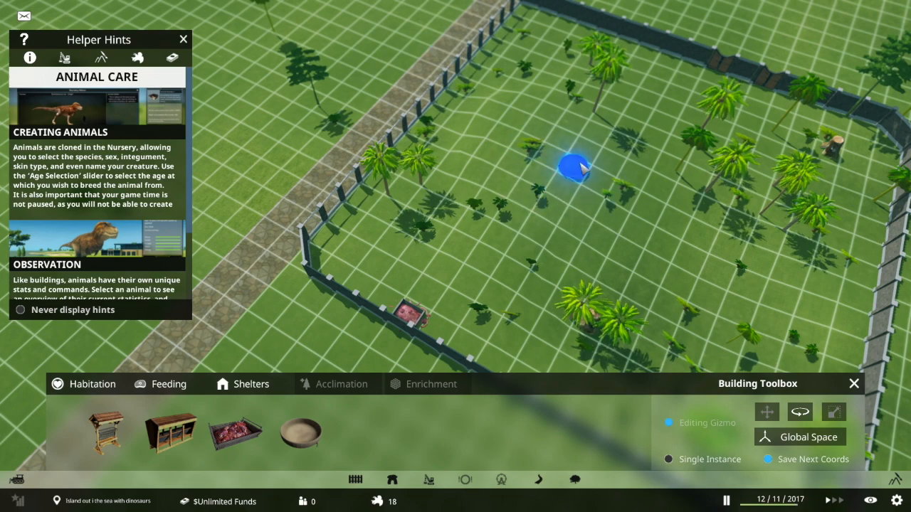
Step: Place a habitation prop among the palms inside the walled enclosure
{"action": "left_click", "coordinate": [182, 40]}
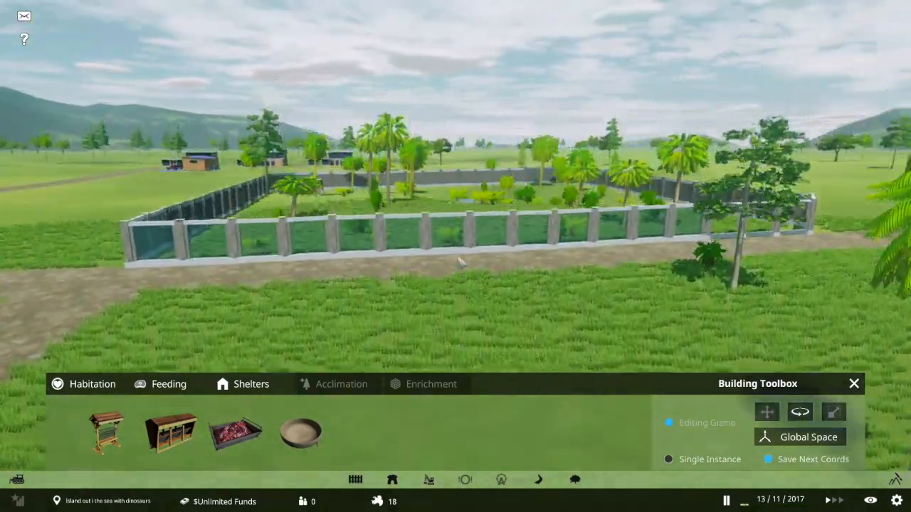
Step: Save the game from the pause menu
{"action": "key", "text": "Escape"}
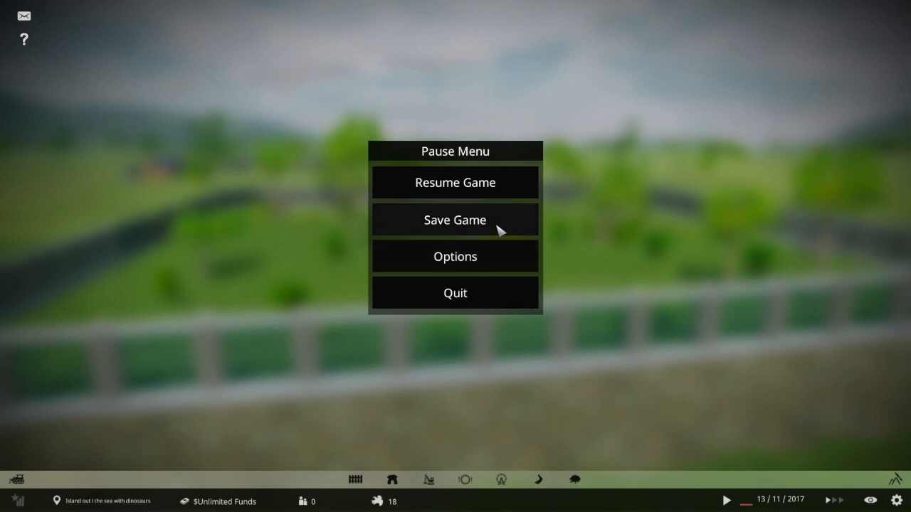
{"action": "left_click", "coordinate": [455, 183]}
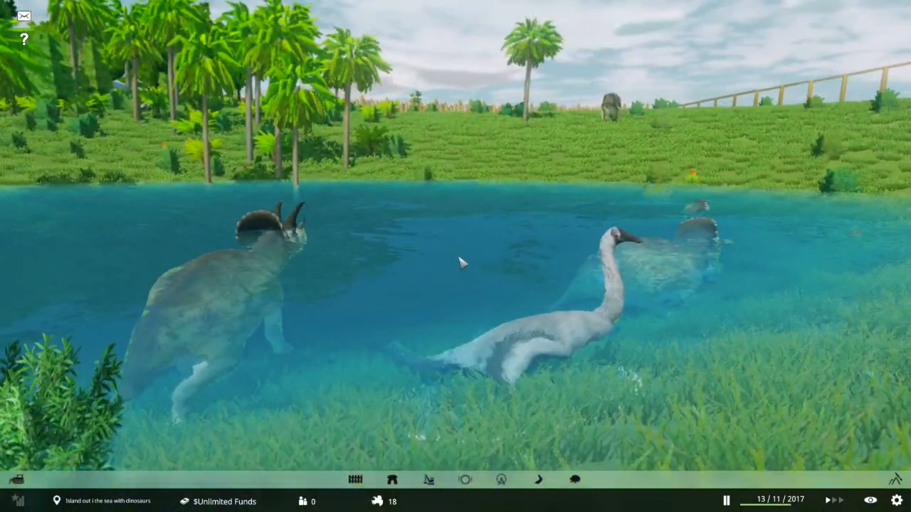
Step: Select the swimming Triceratops 4 to show its Animal Properties panel
{"action": "left_click", "coordinate": [249, 299]}
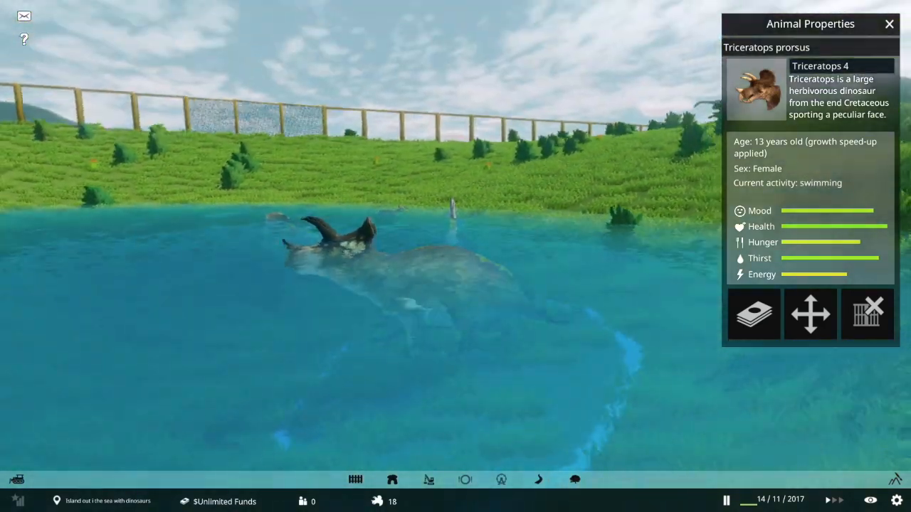
Step: In the Nursery Menu, preview the Velociraptor at adult age and choose the Red Baron skin
{"action": "left_click", "coordinate": [888, 22]}
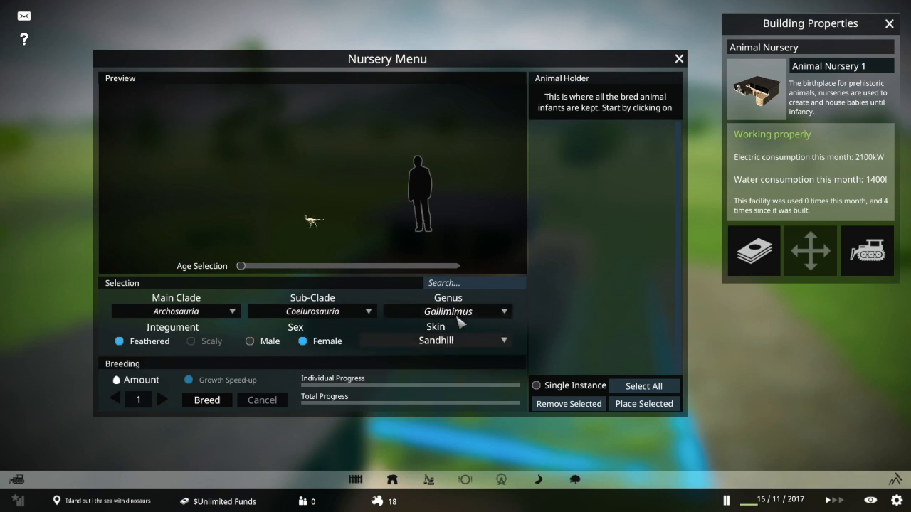
{"action": "left_click", "coordinate": [447, 310]}
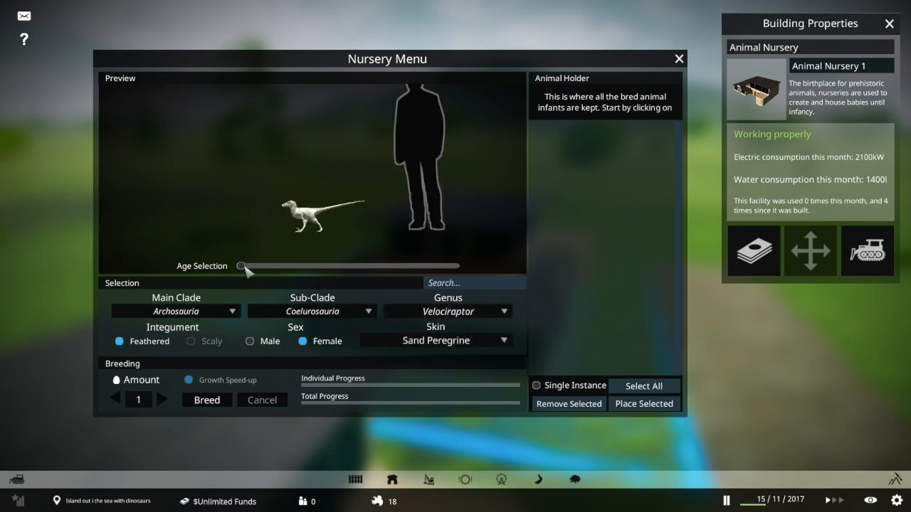
{"action": "left_click_drag", "start_coordinate": [244, 267], "coordinate": [461, 266]}
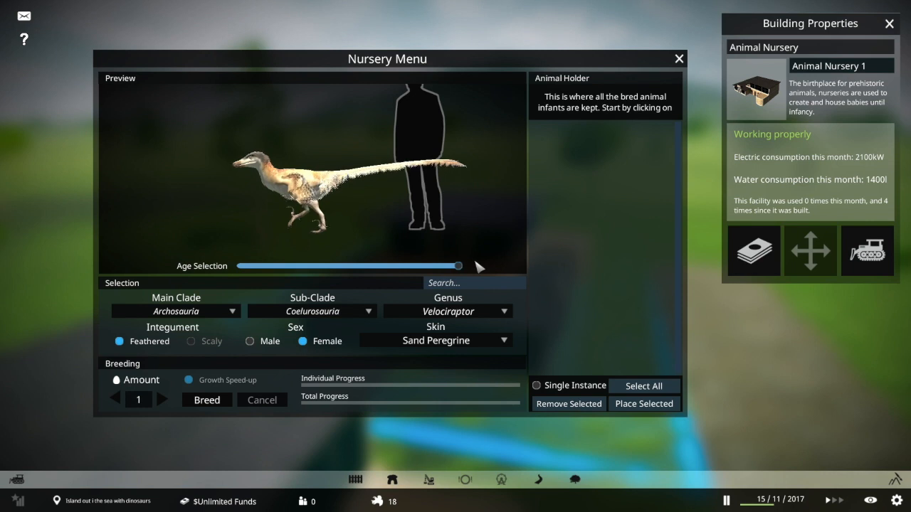
{"action": "left_click", "coordinate": [435, 340]}
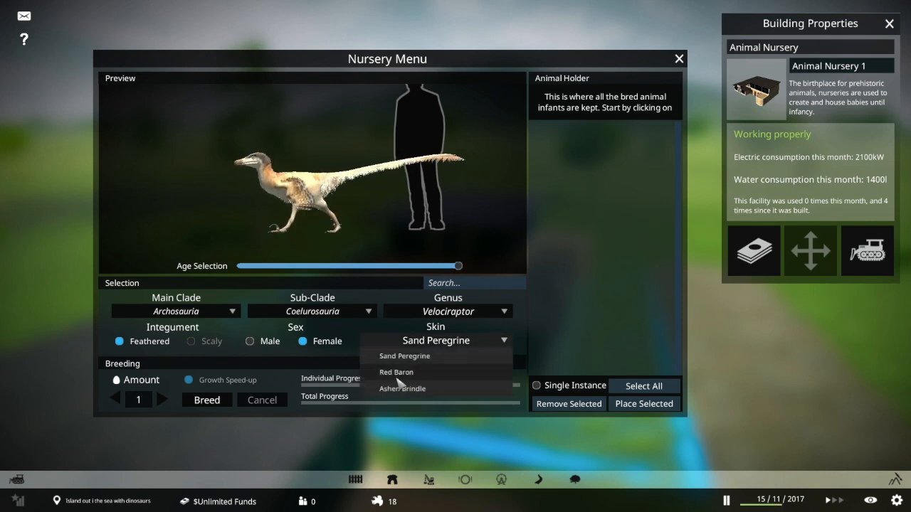
{"action": "left_click", "coordinate": [395, 373]}
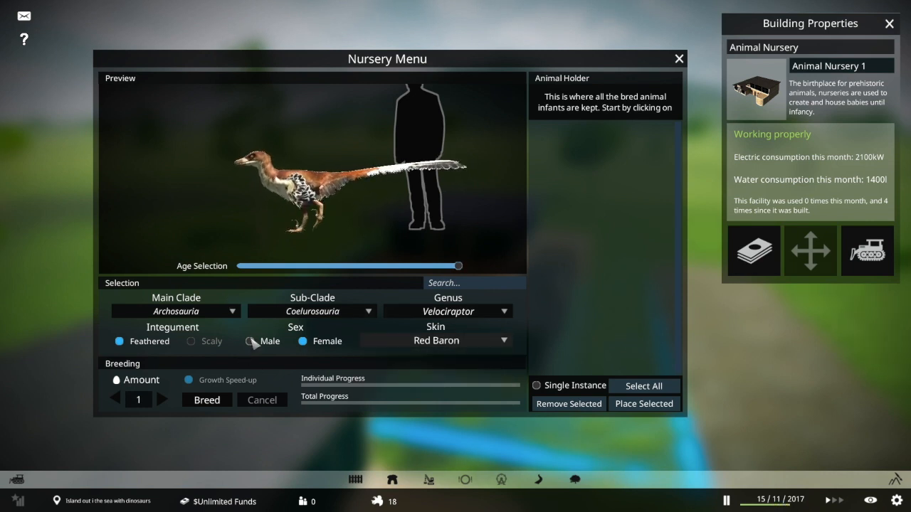
Step: Set the babies to male and breed two Red Baron Velociraptors
{"action": "left_click", "coordinate": [249, 341]}
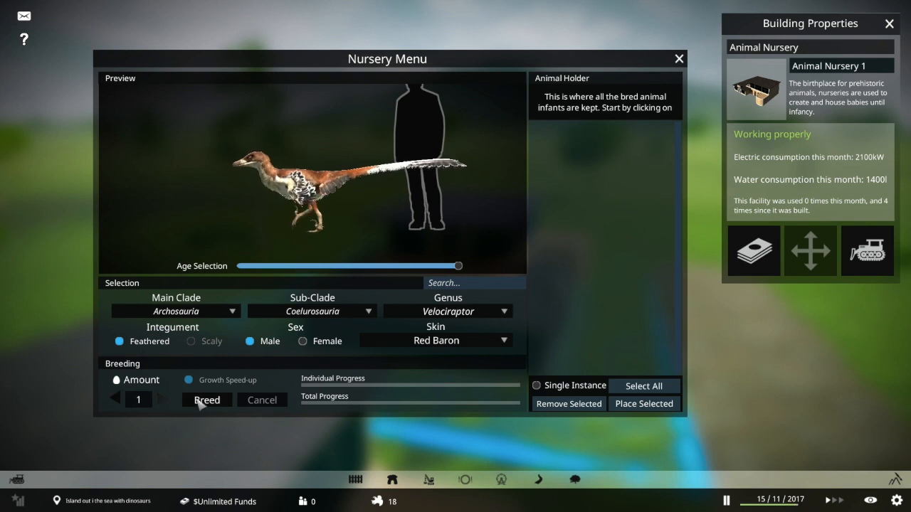
{"action": "left_click", "coordinate": [206, 400]}
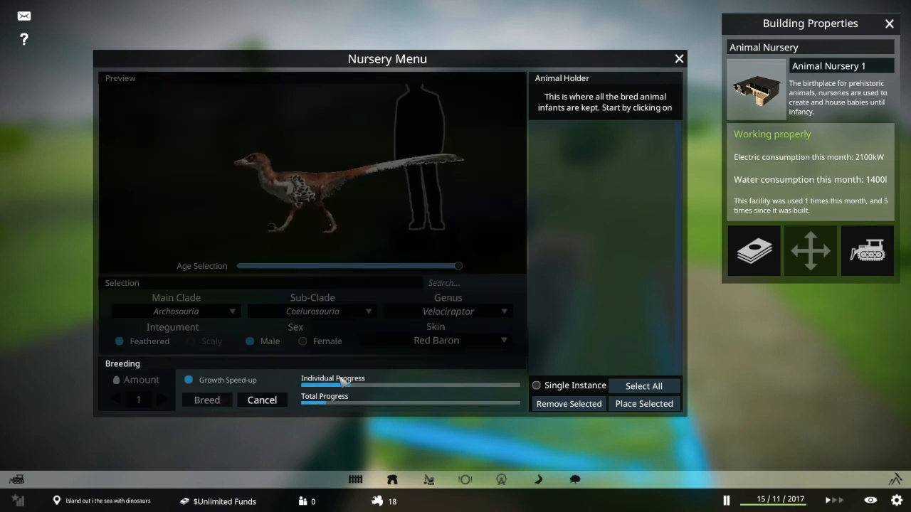
{"action": "left_click", "coordinate": [206, 400]}
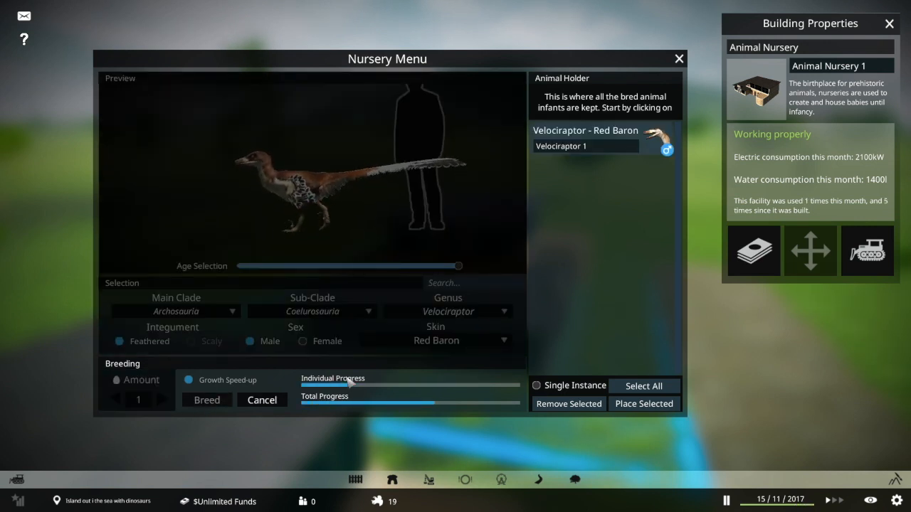
{"action": "left_click", "coordinate": [206, 400]}
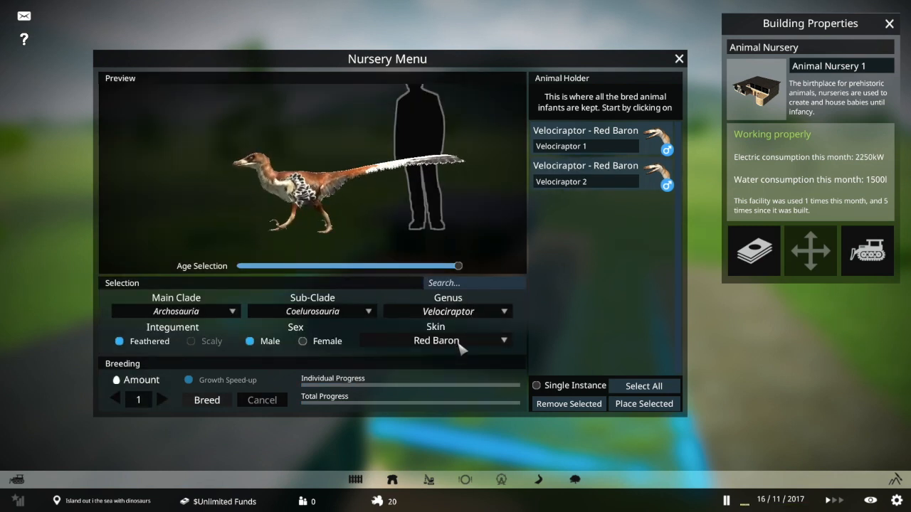
Step: Switch the skin to Sand Peregrine and breed two male Velociraptors
{"action": "left_click", "coordinate": [435, 341]}
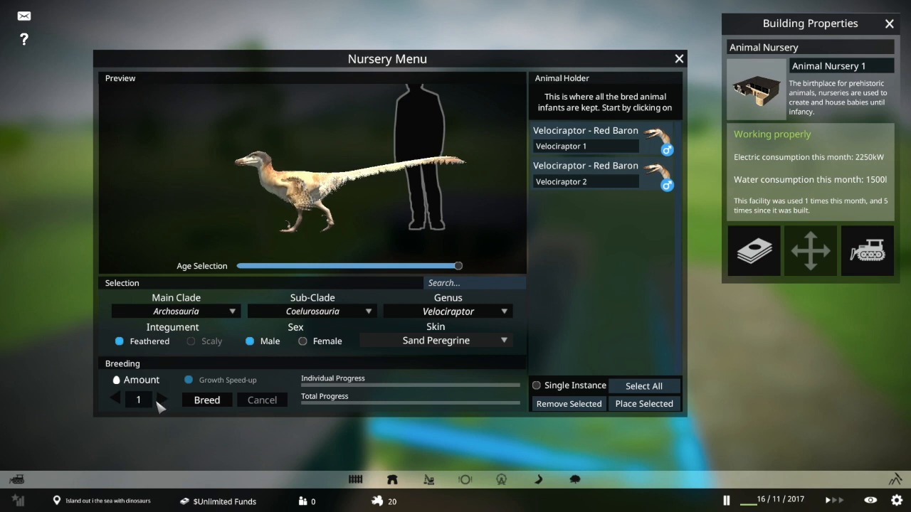
{"action": "left_click", "coordinate": [206, 400]}
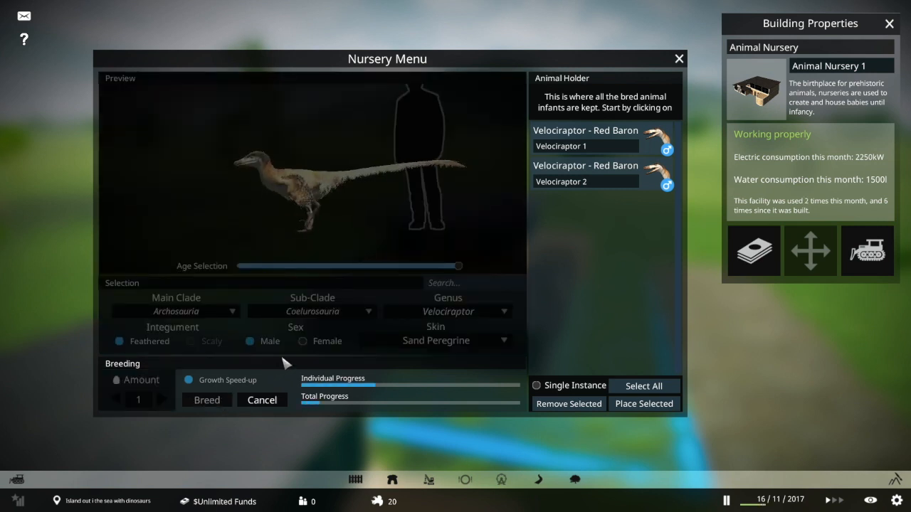
{"action": "left_click", "coordinate": [206, 400]}
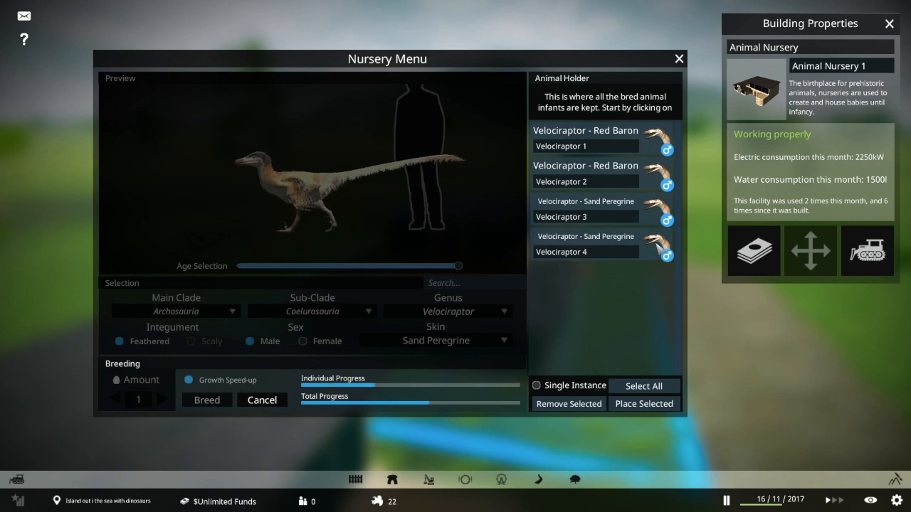
Step: Raise the amount to 6 and breed a batch of Sand Peregrine Velociraptors
{"action": "left_click", "coordinate": [585, 208]}
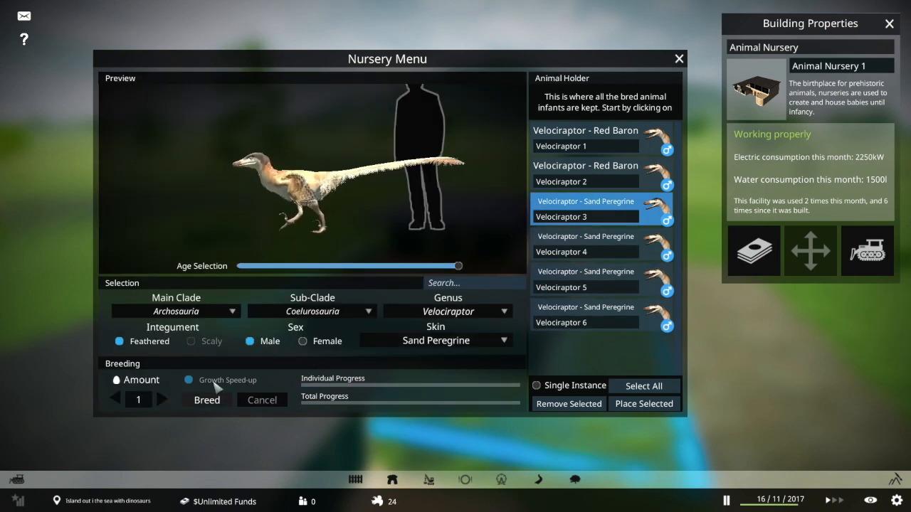
{"action": "left_click", "coordinate": [162, 399]}
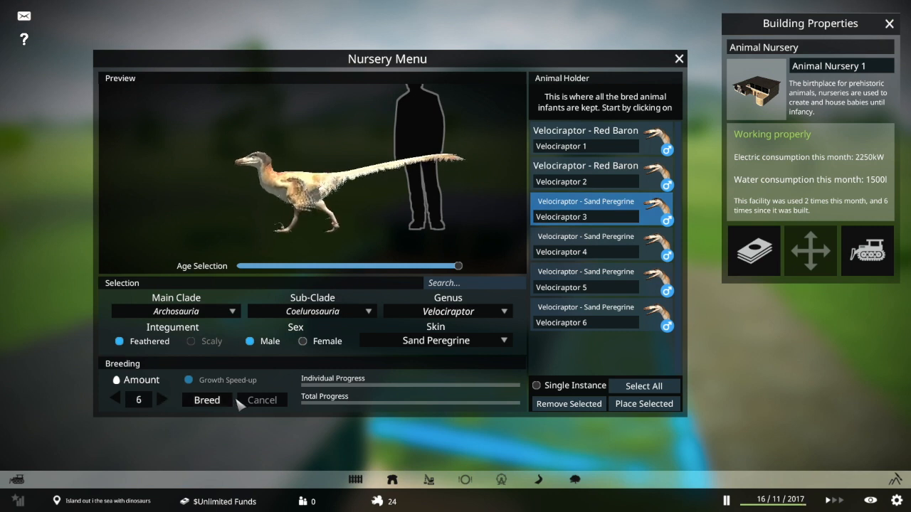
{"action": "left_click", "coordinate": [205, 400]}
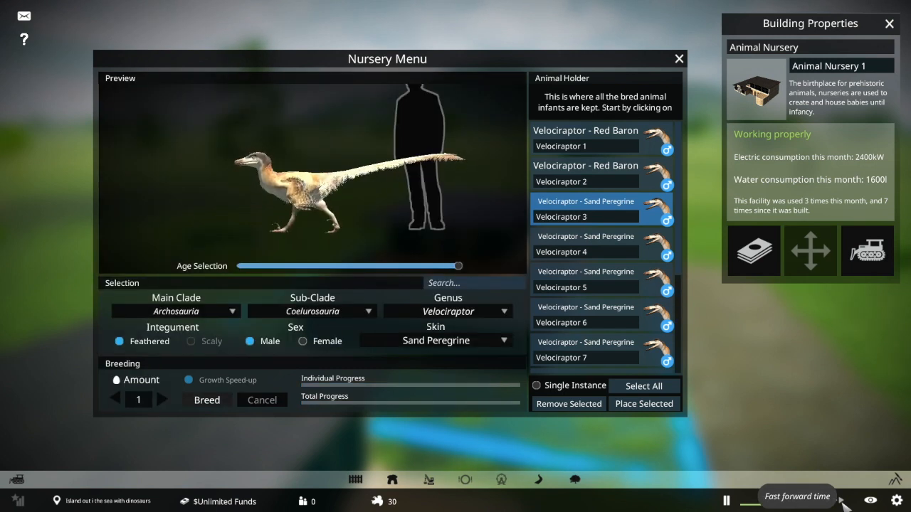
{"action": "scroll", "scroll_direction": "down", "scroll_amount": 3}
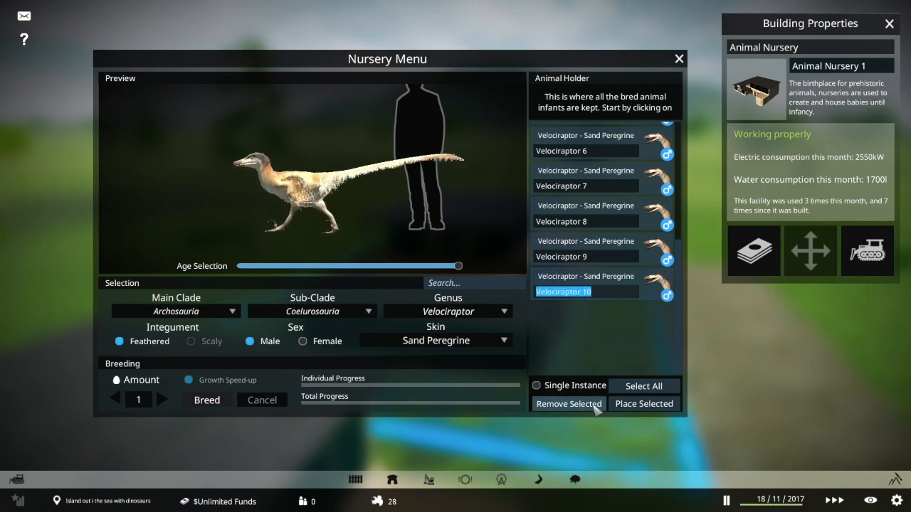
Step: Remove the Sand Peregrine Velociraptors from the nursery holder, keeping the two Red Barons
{"action": "left_click", "coordinate": [568, 404]}
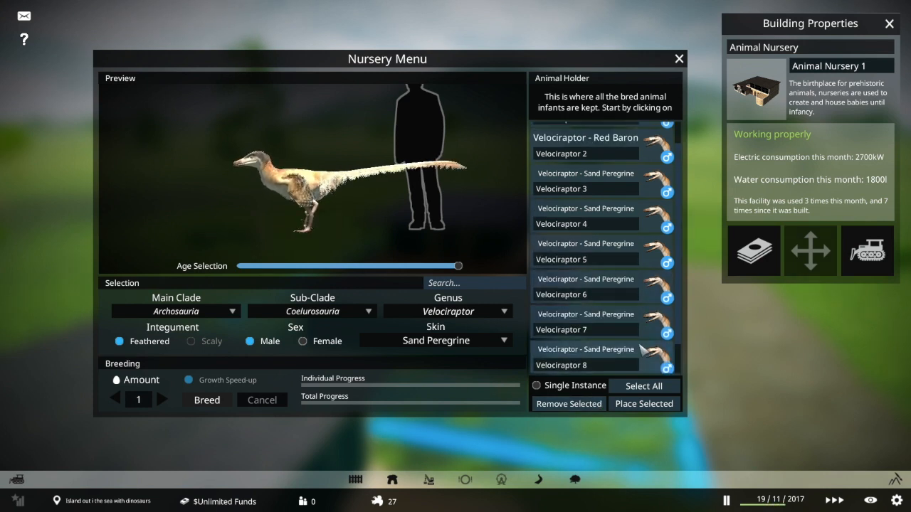
{"action": "left_click", "coordinate": [584, 217]}
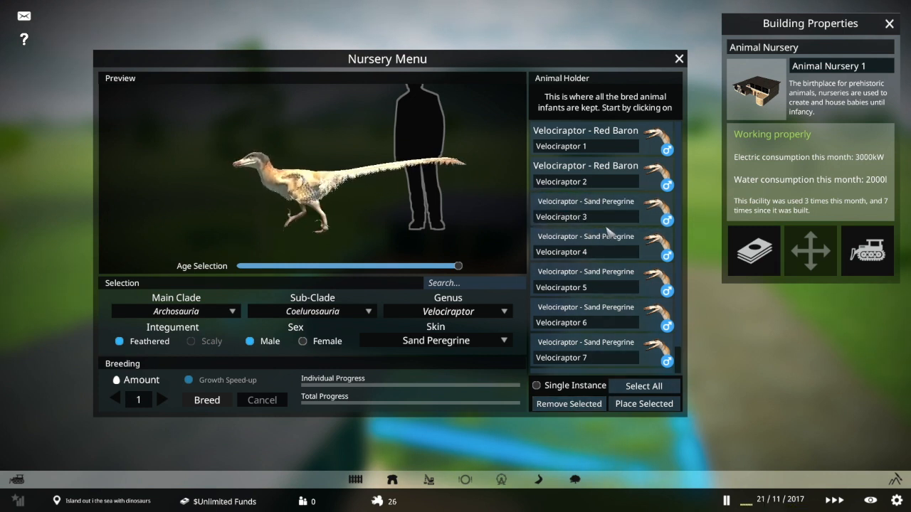
{"action": "left_click", "coordinate": [586, 211]}
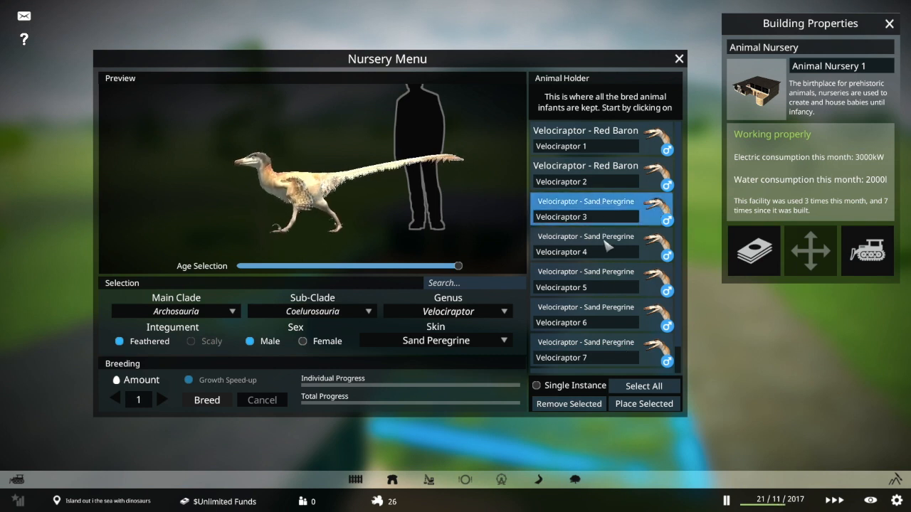
{"action": "left_click", "coordinate": [567, 404]}
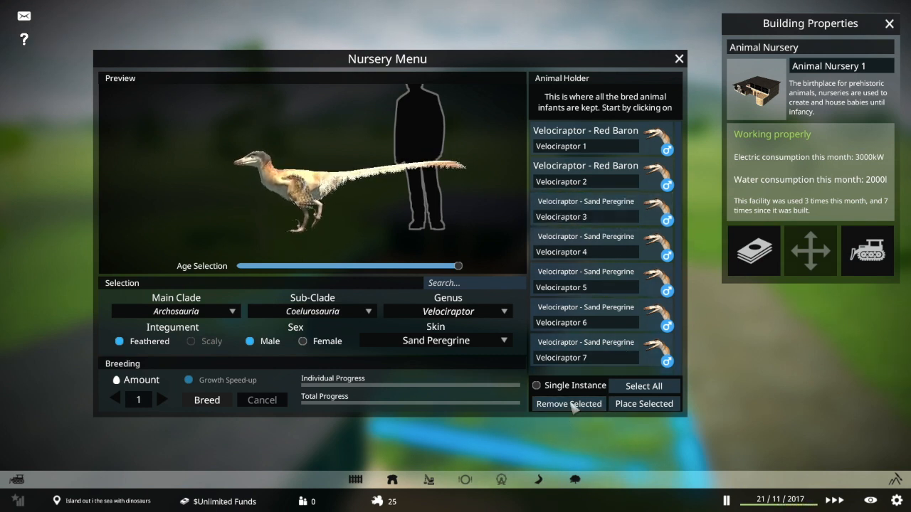
{"action": "left_click", "coordinate": [585, 350]}
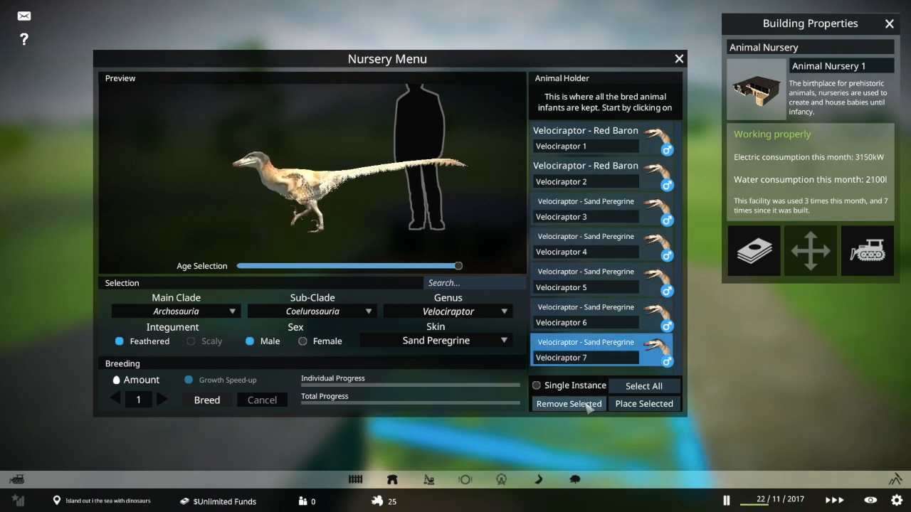
{"action": "left_click", "coordinate": [569, 404]}
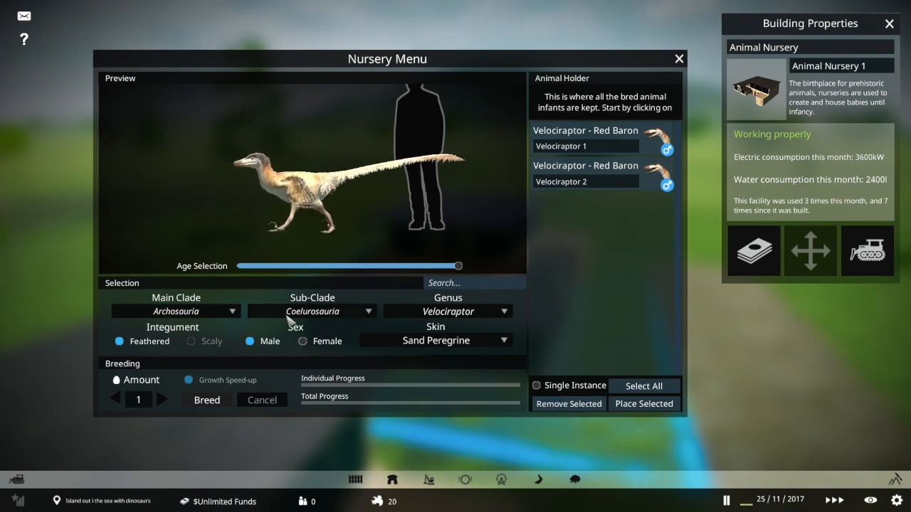
Step: Breed four female Sand Peregrine Velociraptors, then one with the Ashen Brindle skin
{"action": "left_click", "coordinate": [302, 341]}
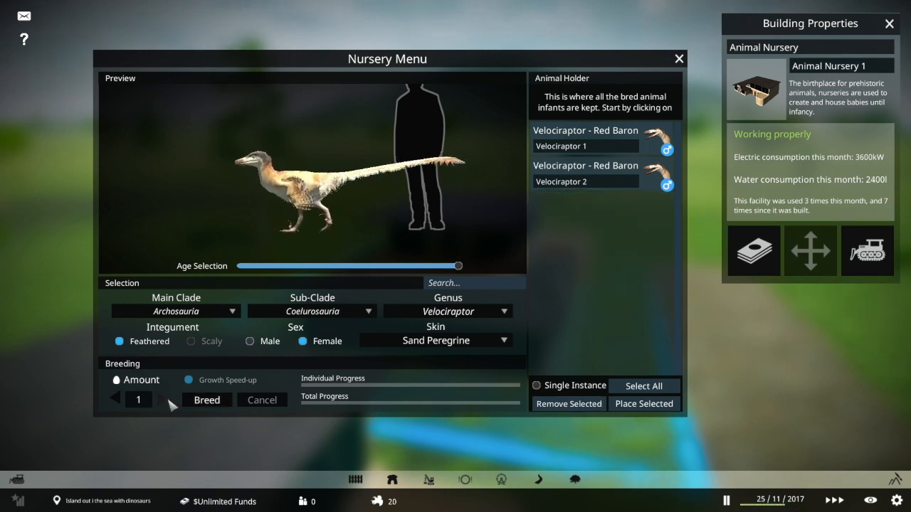
{"action": "left_click", "coordinate": [206, 400]}
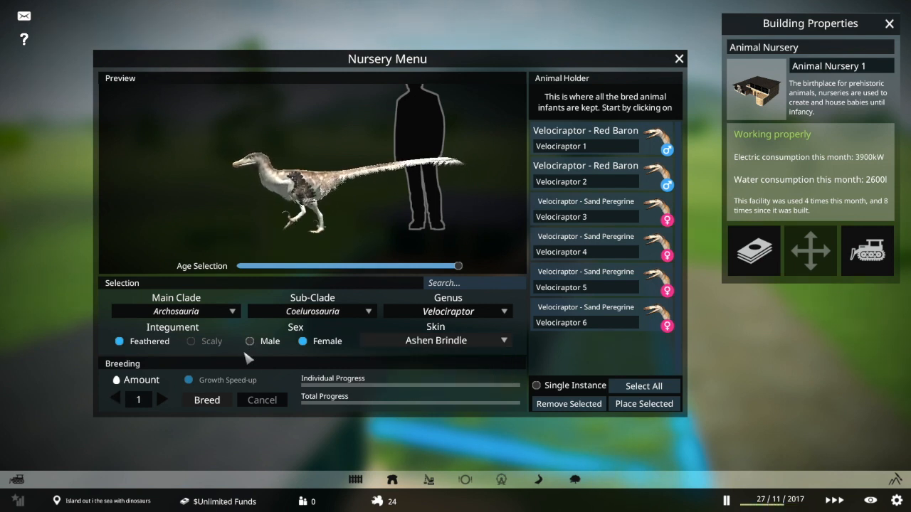
{"action": "left_click", "coordinate": [207, 400]}
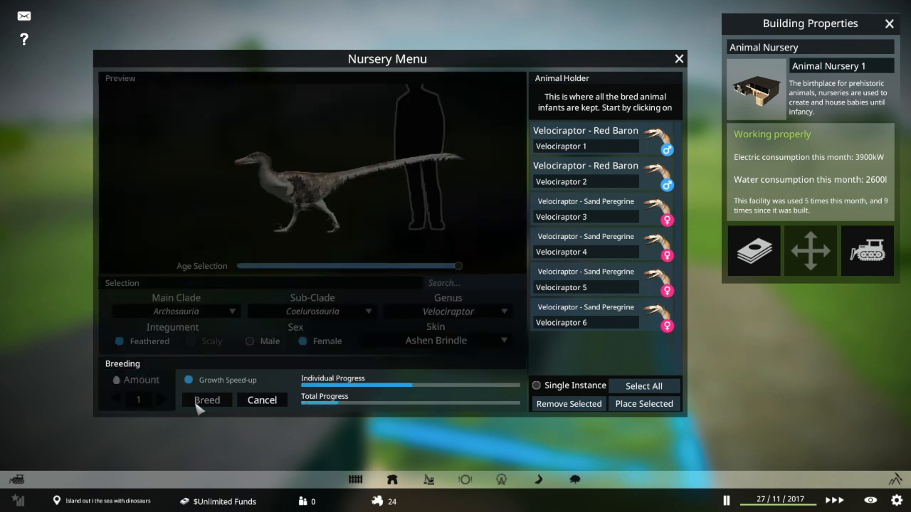
{"action": "left_click", "coordinate": [206, 399]}
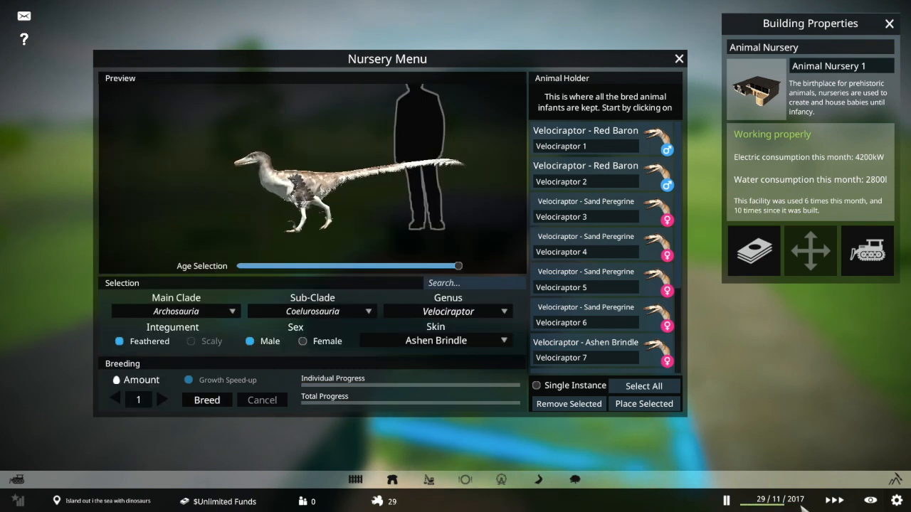
{"action": "left_click", "coordinate": [644, 404]}
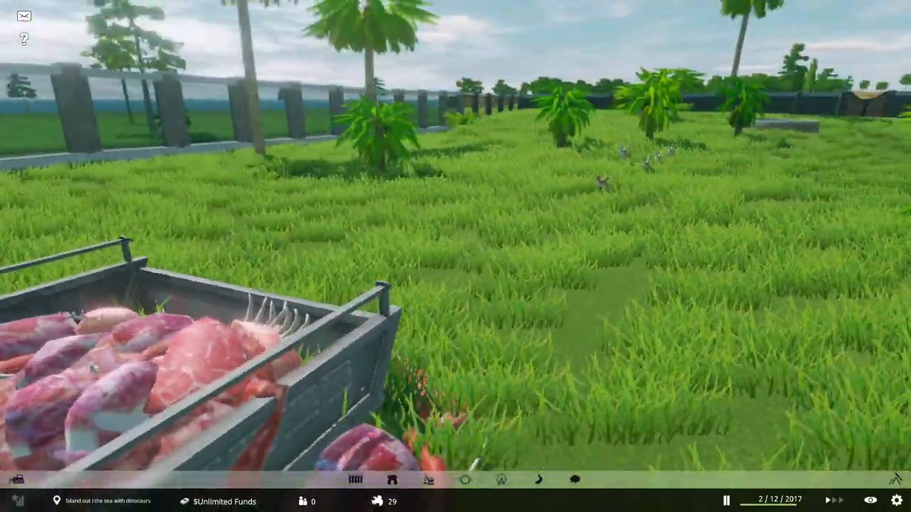
Step: Close the Velociraptor properties panel and reopen the Building Toolbox fence options
{"action": "left_click", "coordinate": [599, 183]}
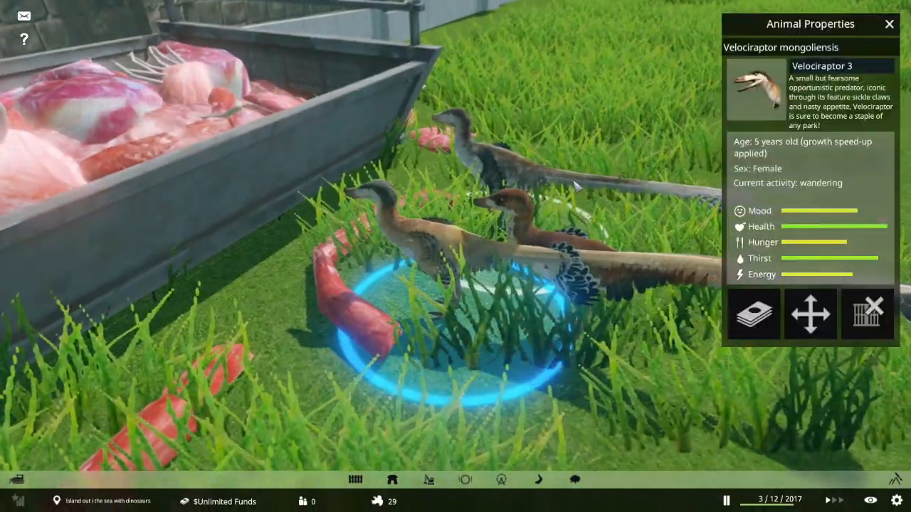
{"action": "left_click", "coordinate": [888, 22]}
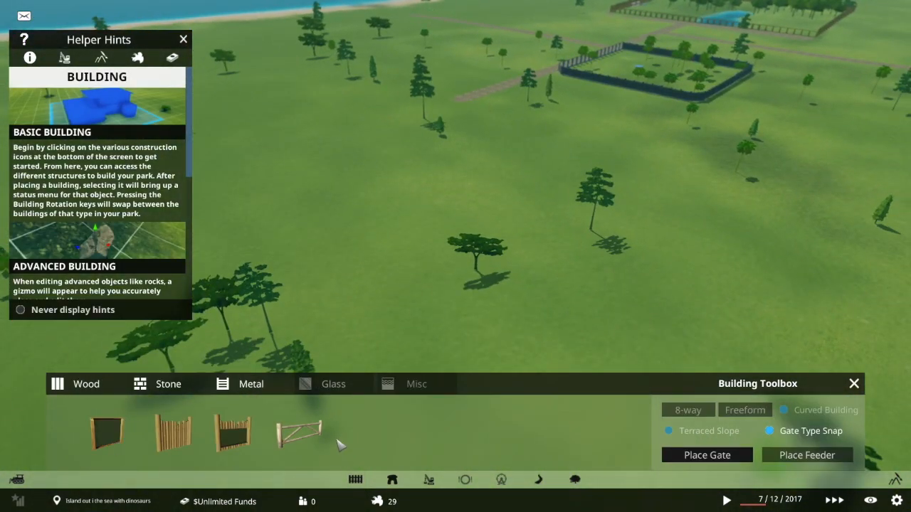
Step: Lay a long metal fence line and run a stone footpath alongside it with a branch
{"action": "left_click", "coordinate": [250, 384]}
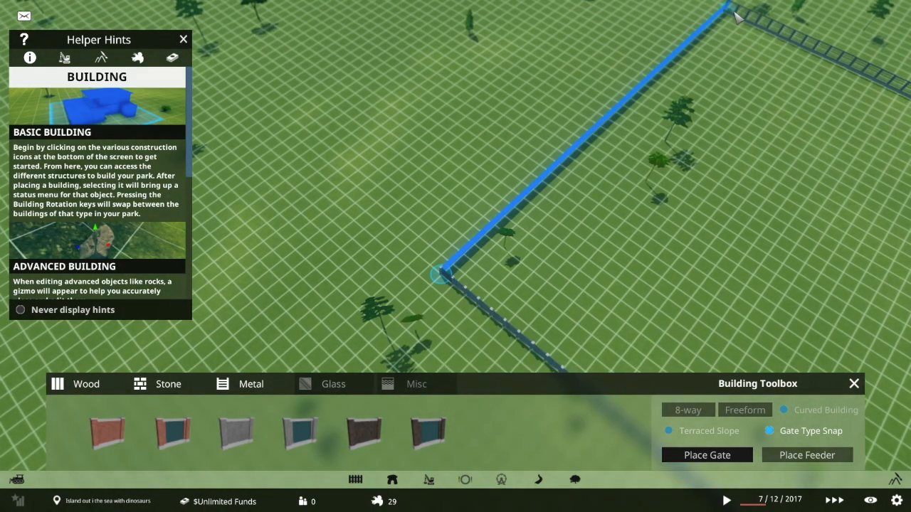
{"action": "left_click", "coordinate": [182, 39]}
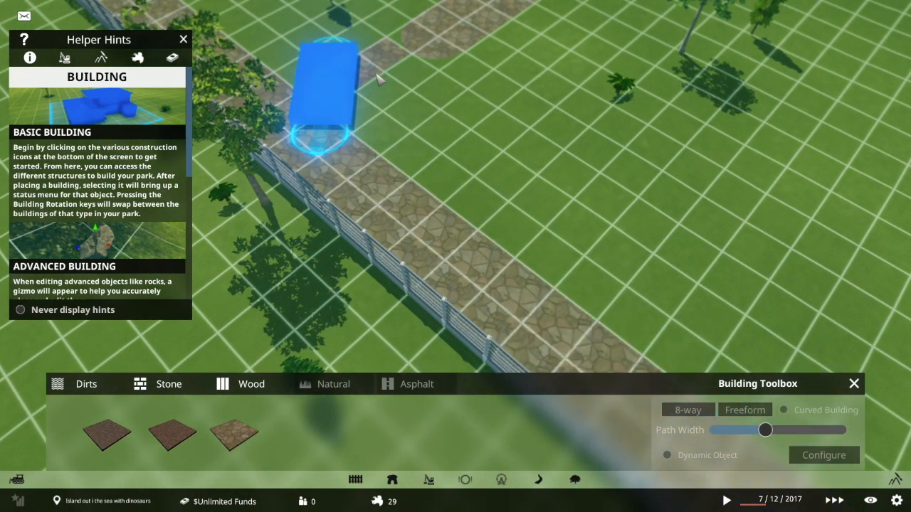
{"action": "left_click", "coordinate": [182, 38]}
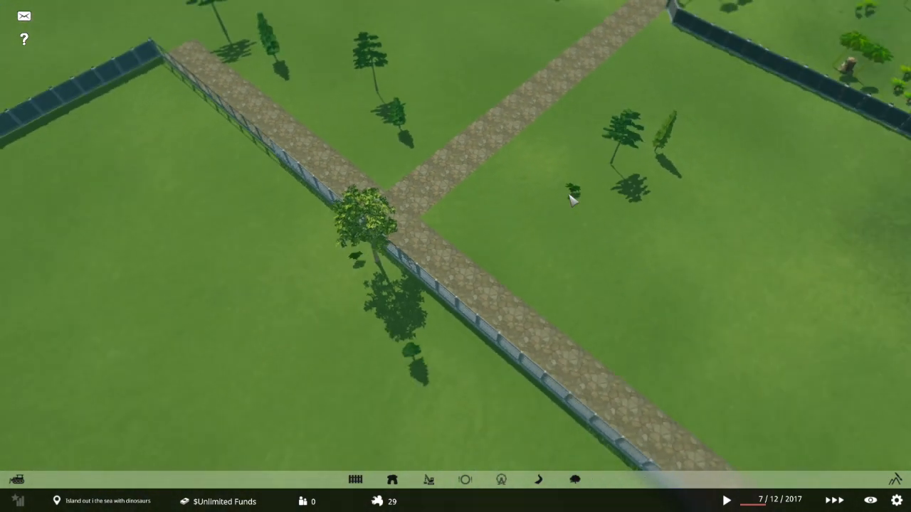
Step: Zoom out over the new metal-fenced plot and bring up the Terraforming Toolbox
{"action": "scroll", "scroll_direction": "down", "scroll_amount": 3}
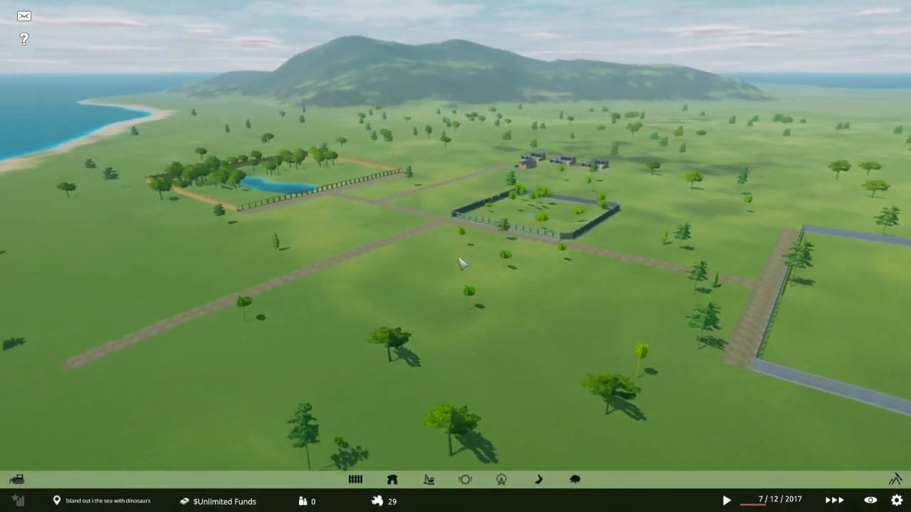
{"action": "scroll", "scroll_direction": "down", "scroll_amount": 3}
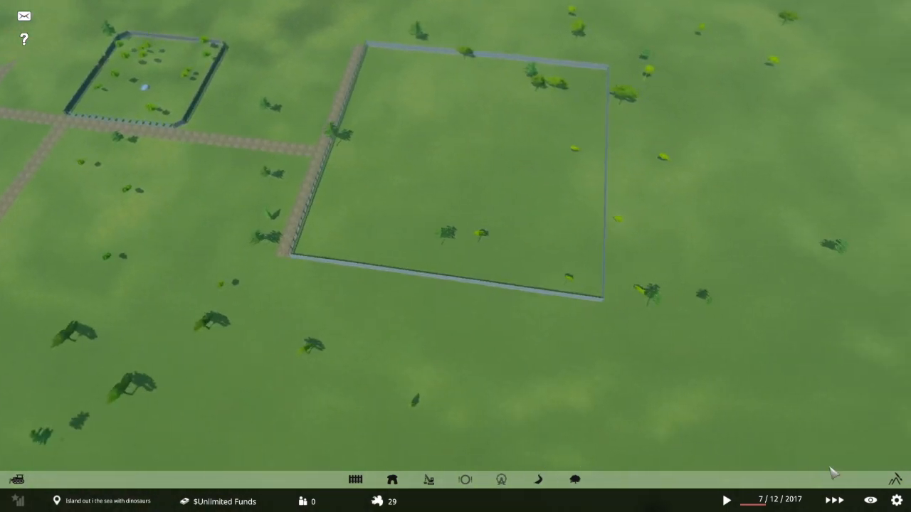
{"action": "left_click", "coordinate": [572, 478]}
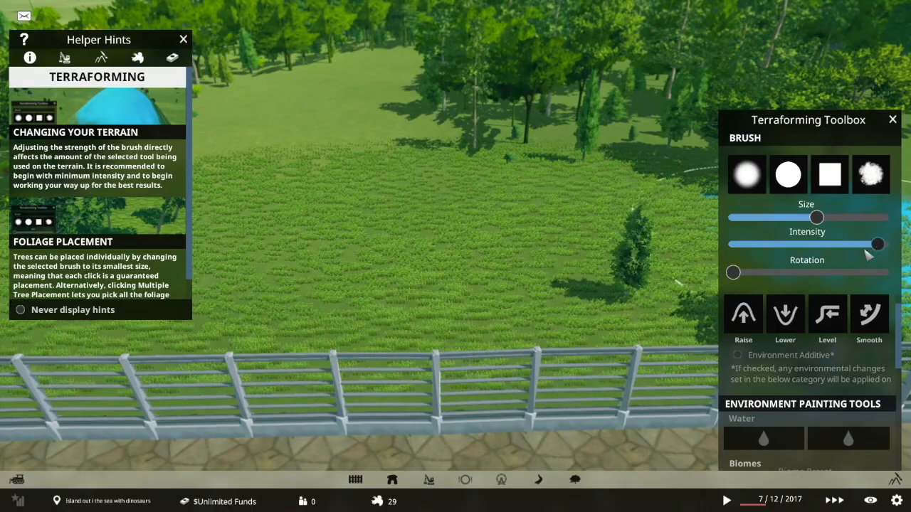
Step: Adjust the brush strength for painting foliage across the enclosure
{"action": "left_click_drag", "start_coordinate": [879, 245], "coordinate": [754, 244]}
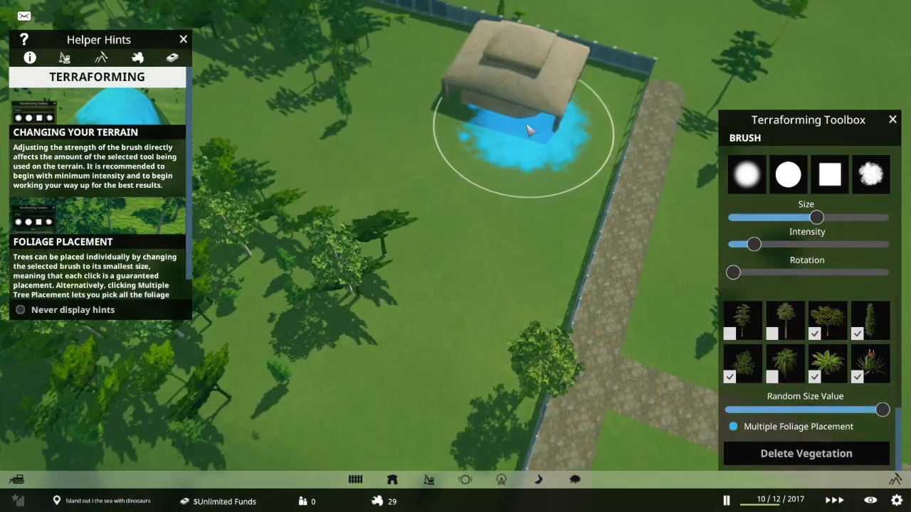
Step: Bring up the Animal Nursery's breeding menu with the genus list
{"action": "left_click", "coordinate": [182, 40]}
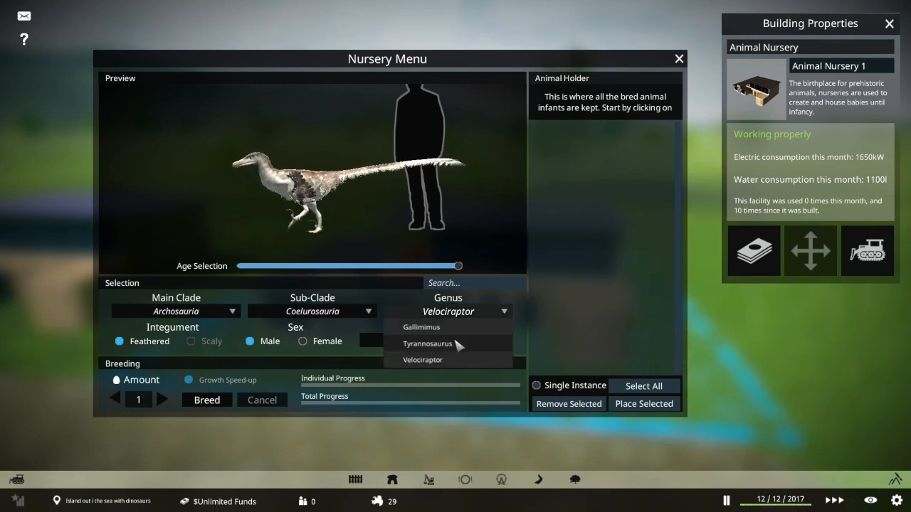
Step: Choose the Tyrannosaurus genus with the Highlands skin
{"action": "left_click", "coordinate": [429, 343]}
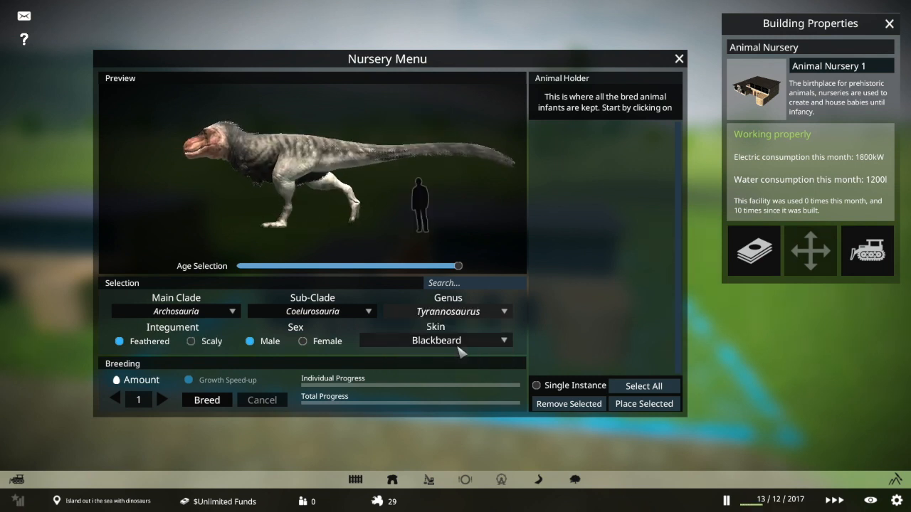
{"action": "left_click", "coordinate": [435, 340]}
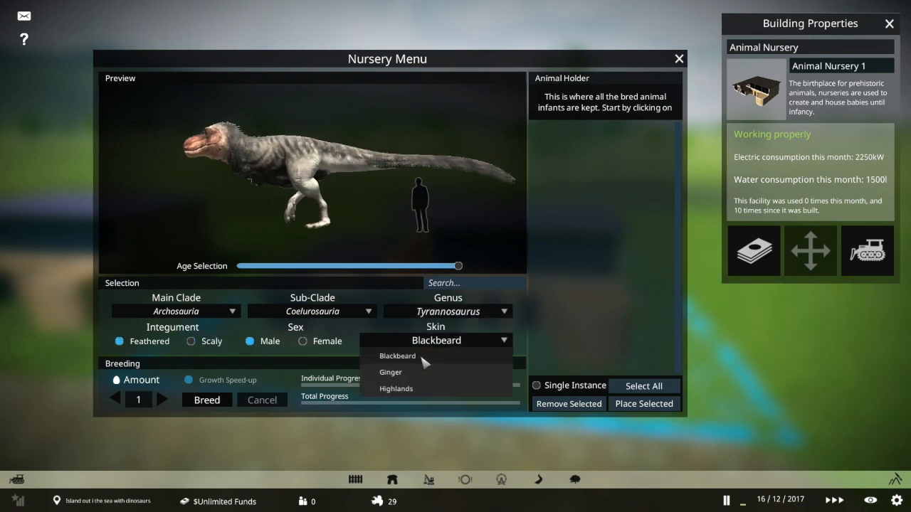
{"action": "left_click", "coordinate": [396, 373]}
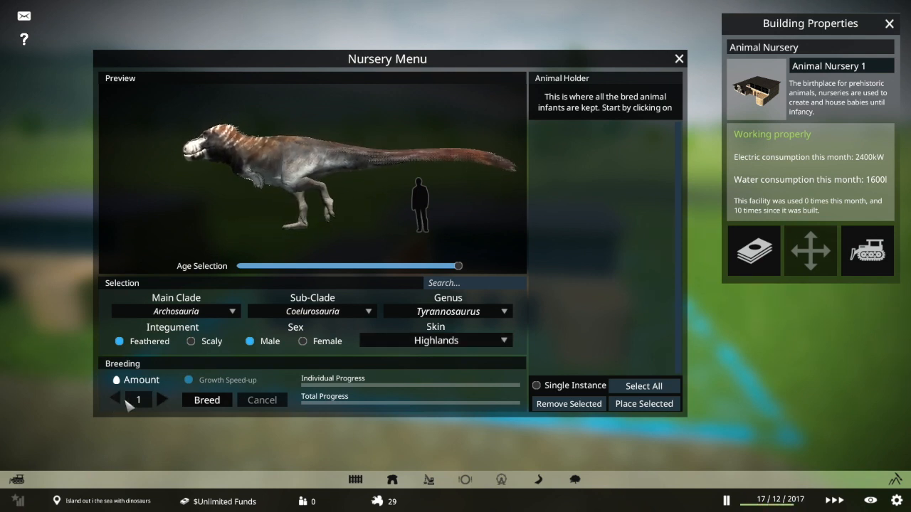
Step: Breed a mixed-sex batch of six Tyrannosaurus and place them all into the park
{"action": "left_click", "coordinate": [207, 400]}
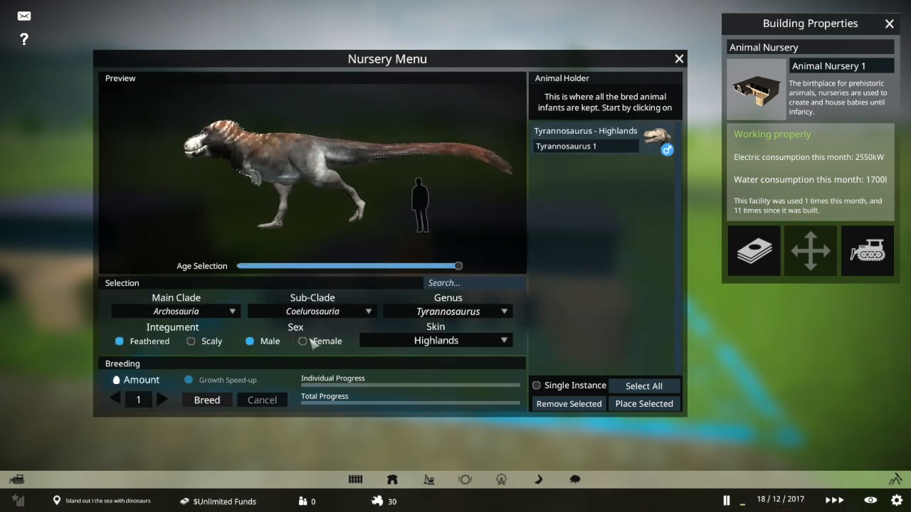
{"action": "left_click", "coordinate": [301, 342]}
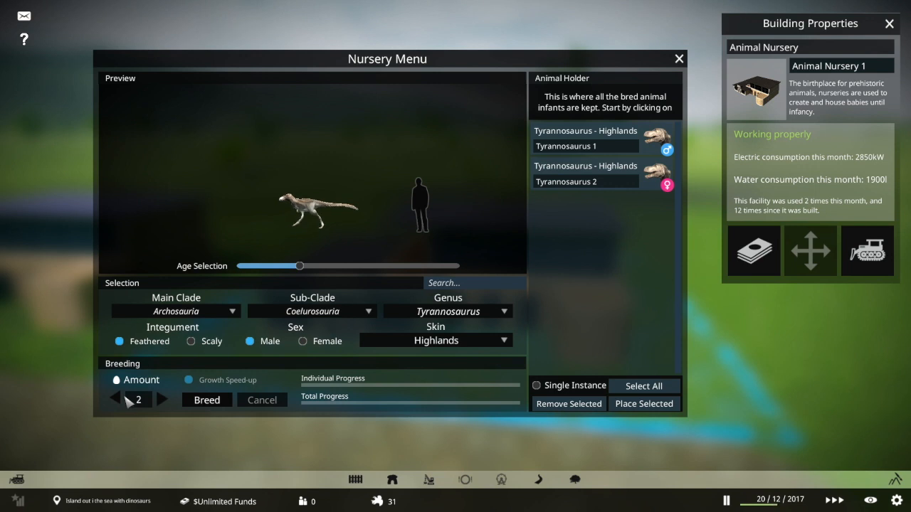
{"action": "left_click", "coordinate": [206, 400]}
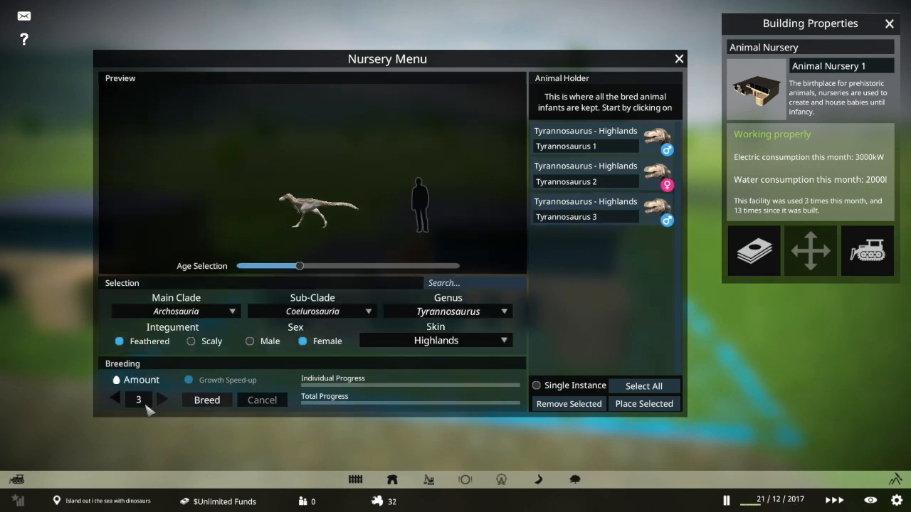
{"action": "left_click", "coordinate": [206, 400]}
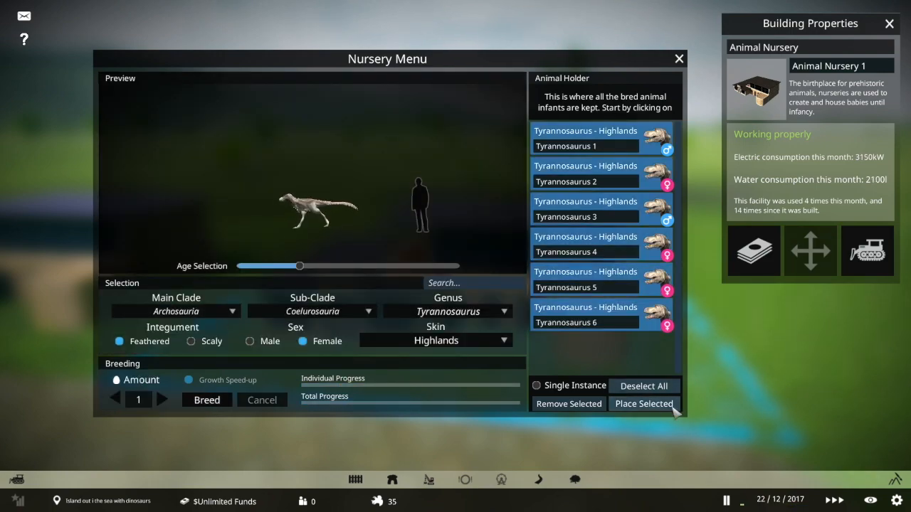
{"action": "left_click", "coordinate": [643, 404]}
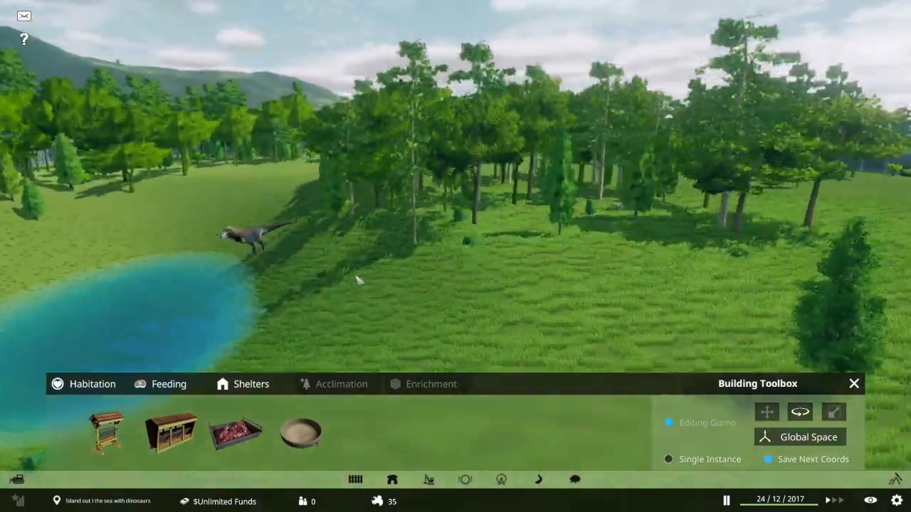
Step: Select Tyrannosaurus 1 by the lake to view its Animal Properties
{"action": "left_click", "coordinate": [249, 239]}
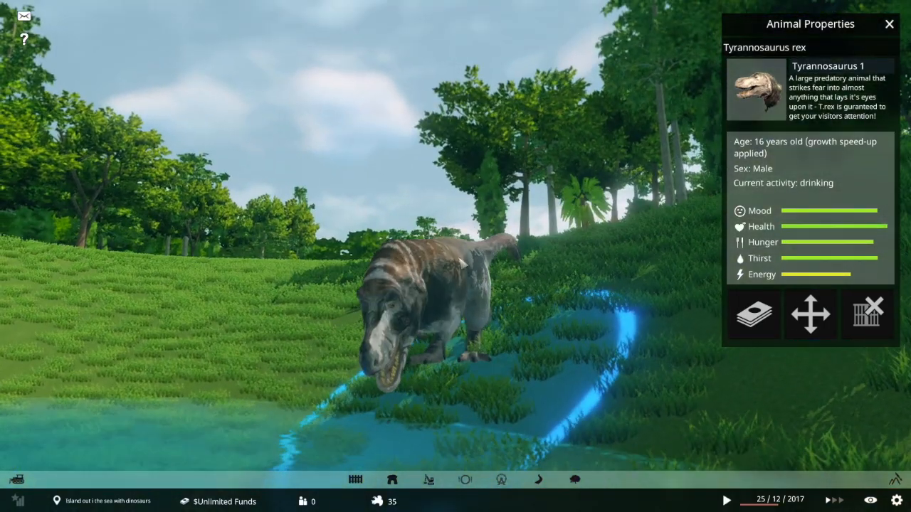
Step: Close Tyrannosaurus 1's details and move to the staff vehicle on its pad
{"action": "left_click", "coordinate": [726, 501]}
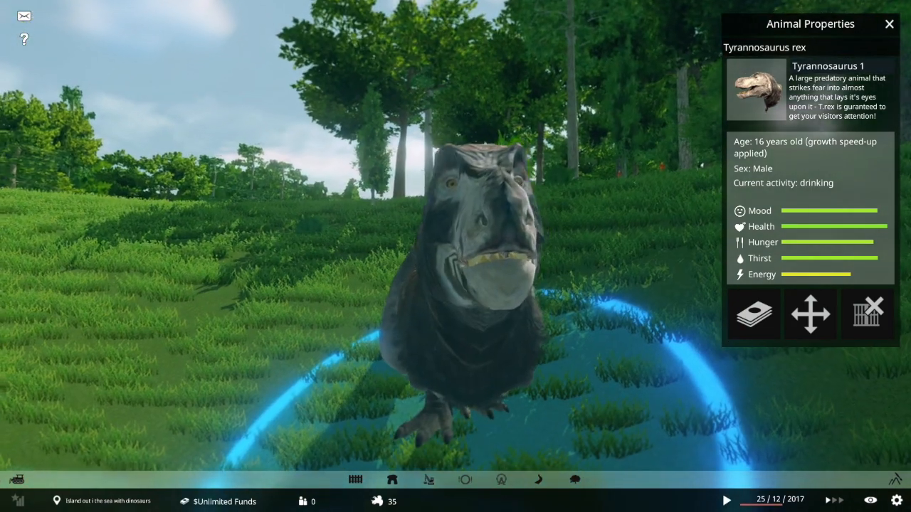
{"action": "left_click", "coordinate": [725, 501]}
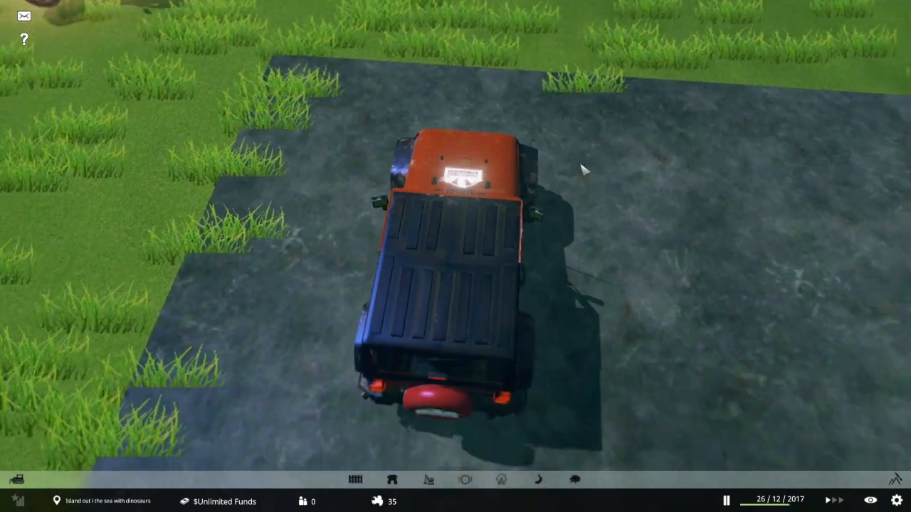
Step: Change the third staff vehicle's colour preset in Vehicle Depot 1
{"action": "left_click", "coordinate": [448, 263]}
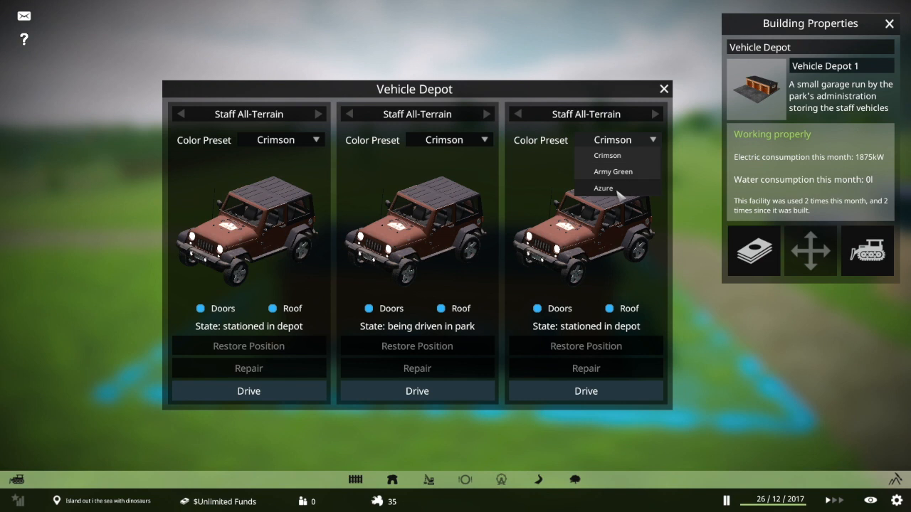
{"action": "left_click", "coordinate": [603, 187]}
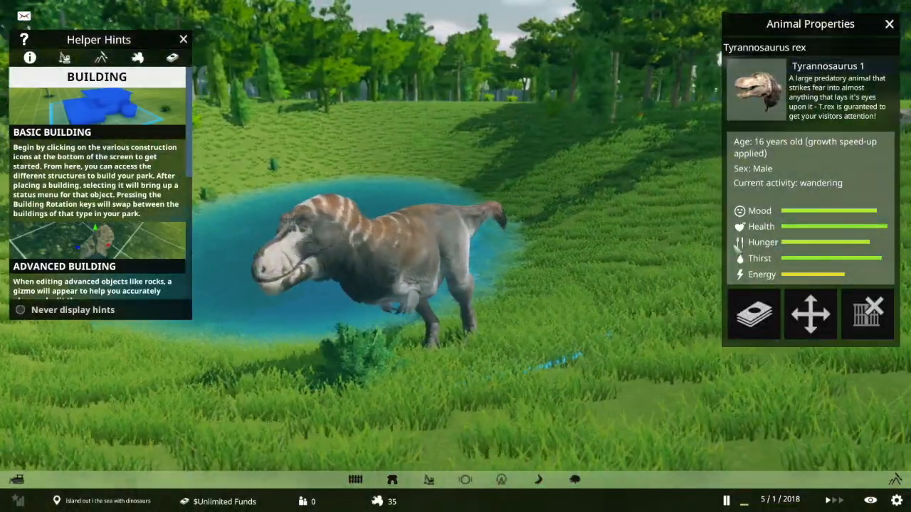
Step: Delete Tyrannosaurus 1 with confirmation, then dismiss Tyrannosaurus 5's details
{"action": "left_click", "coordinate": [868, 316]}
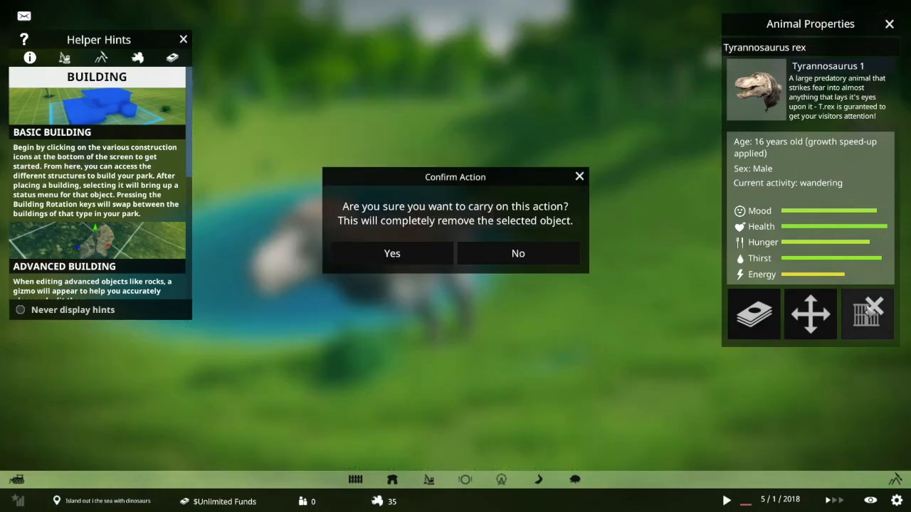
{"action": "left_click", "coordinate": [518, 253]}
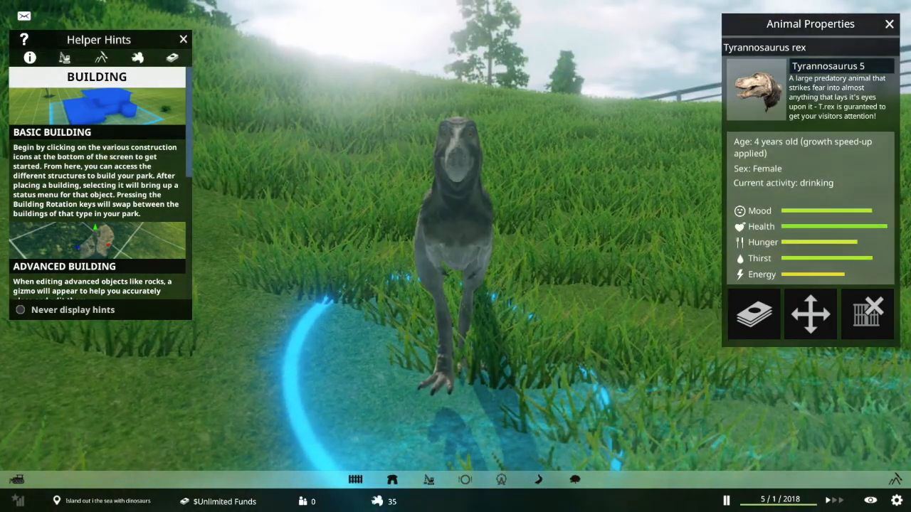
{"action": "left_click", "coordinate": [887, 23]}
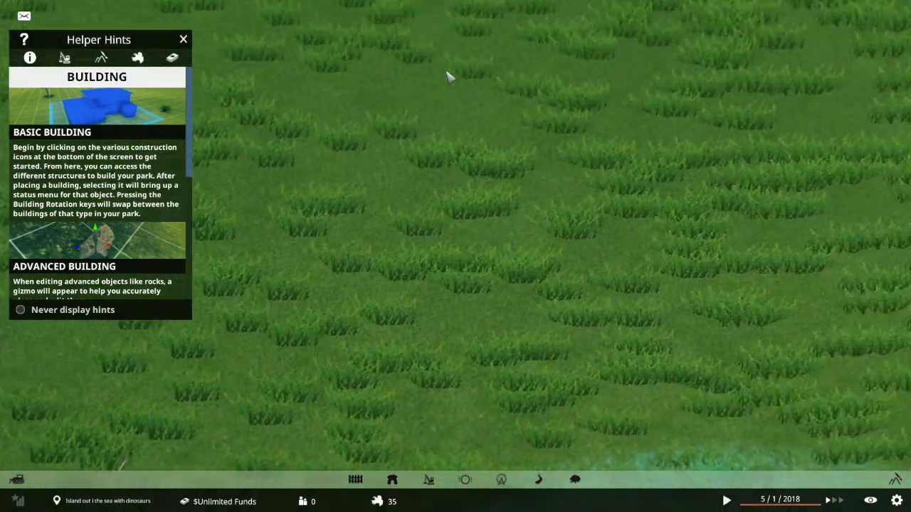